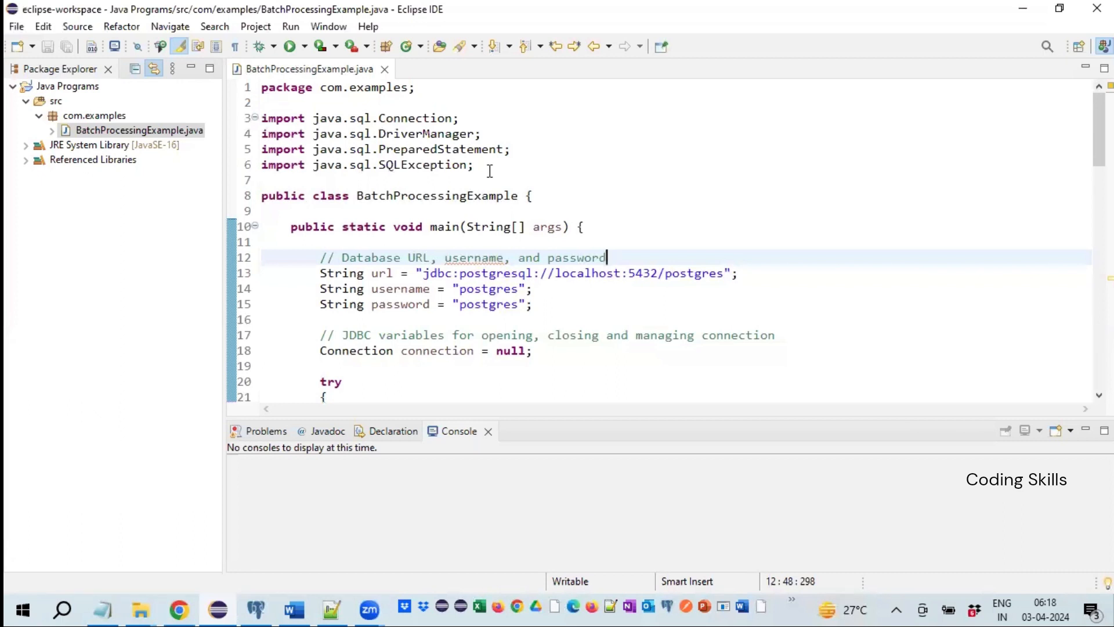
Review the Connection and PreparedStatement imports and the localhost connection URL variable
double_click(415, 118)
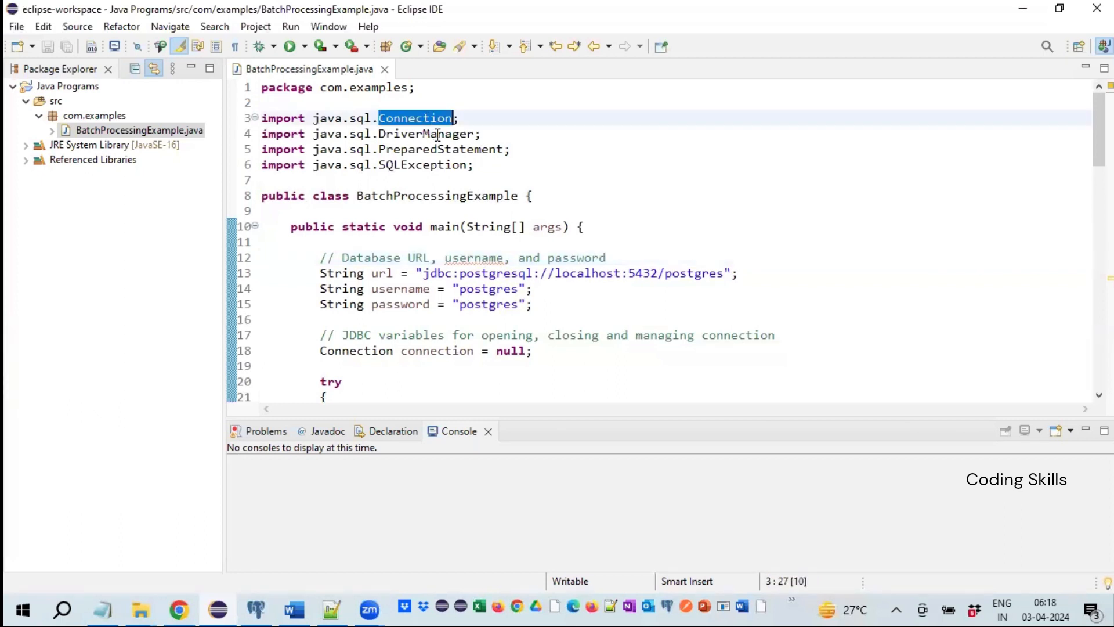
double_click(441, 149)
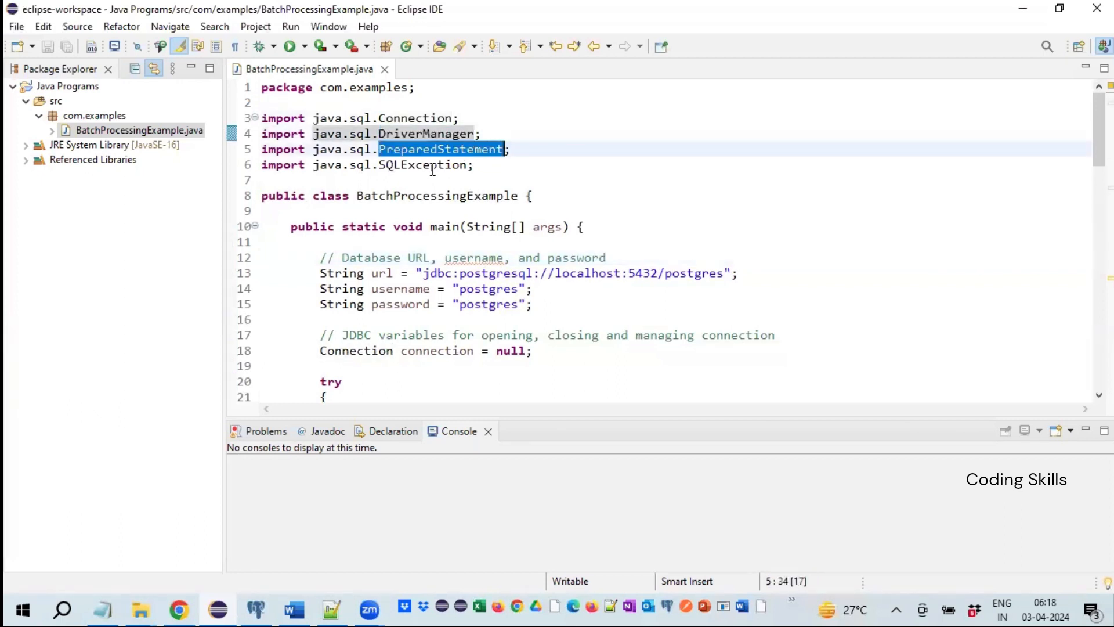
double_click(422, 163)
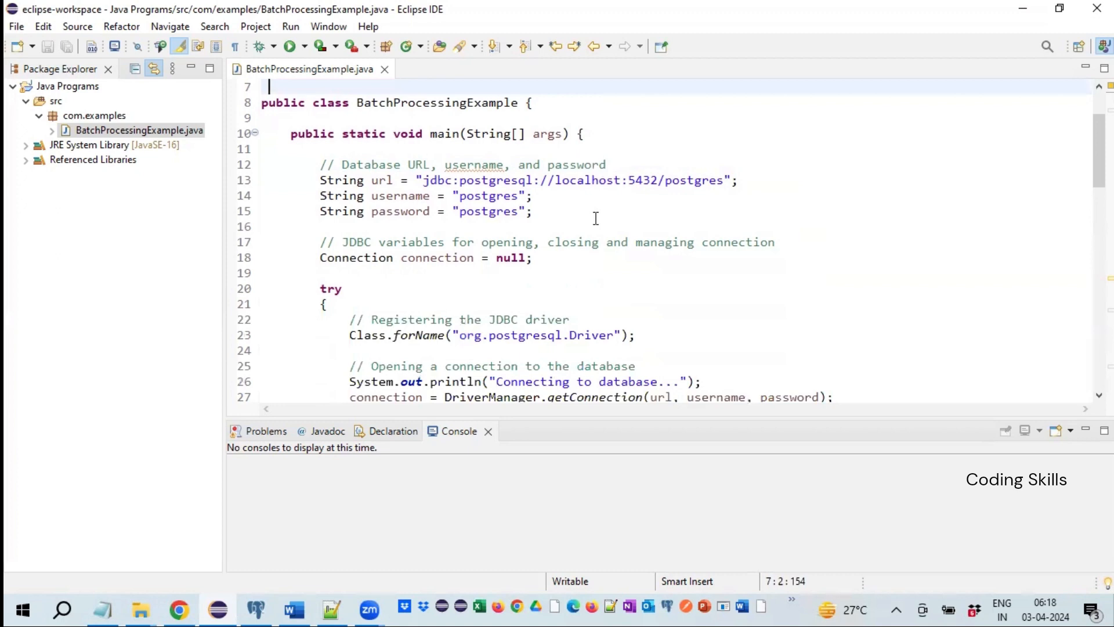
mouse_move(266, 164)
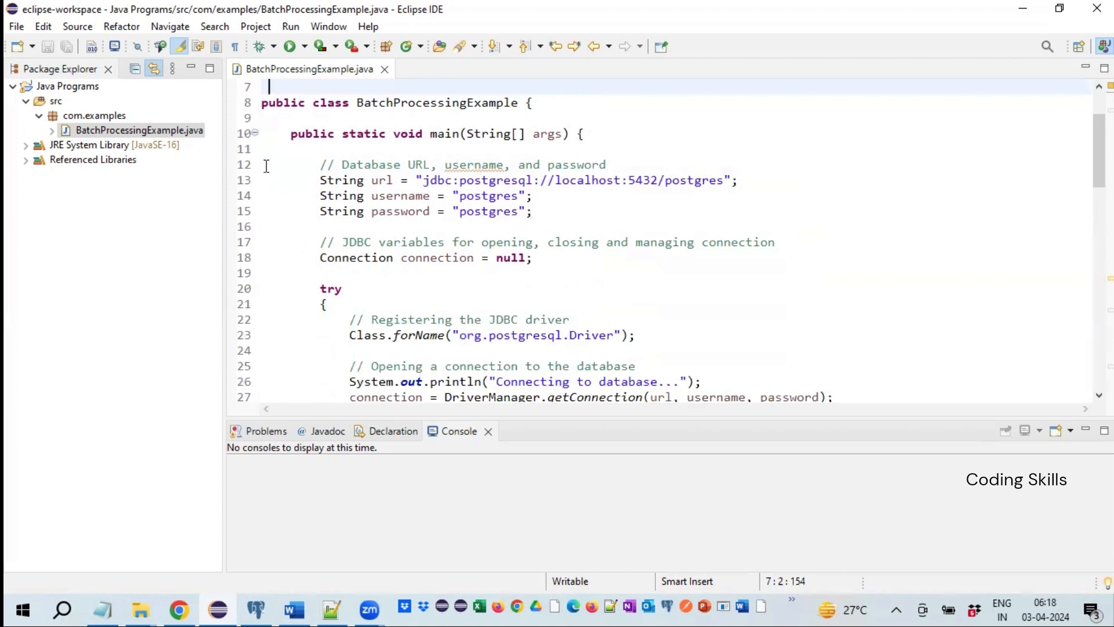
left_click_drag(270, 164, 532, 212)
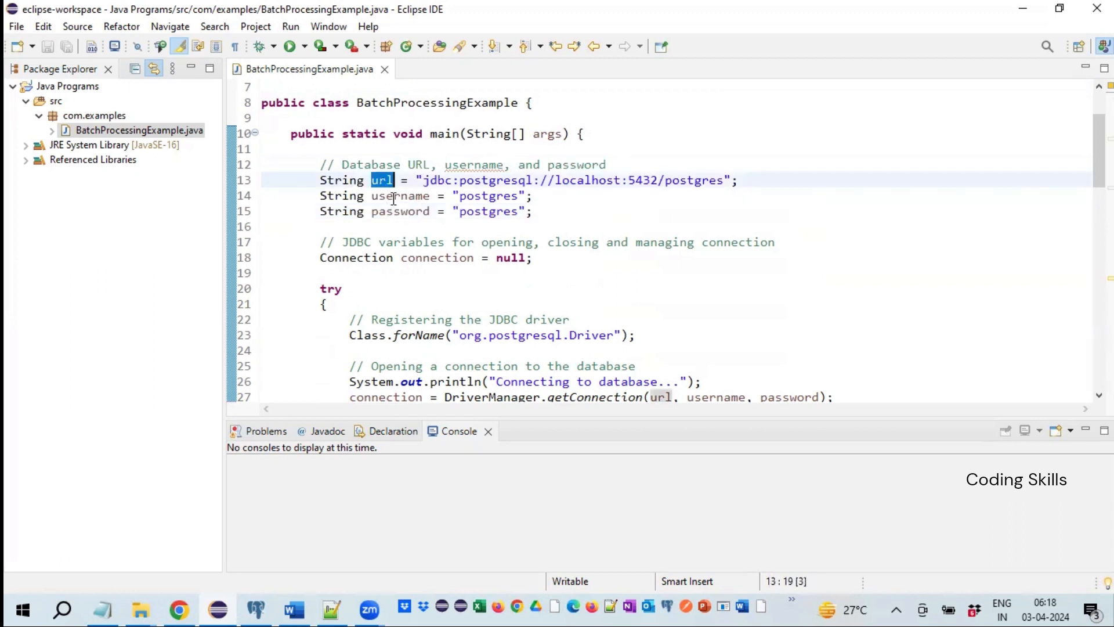
left_click(619, 218)
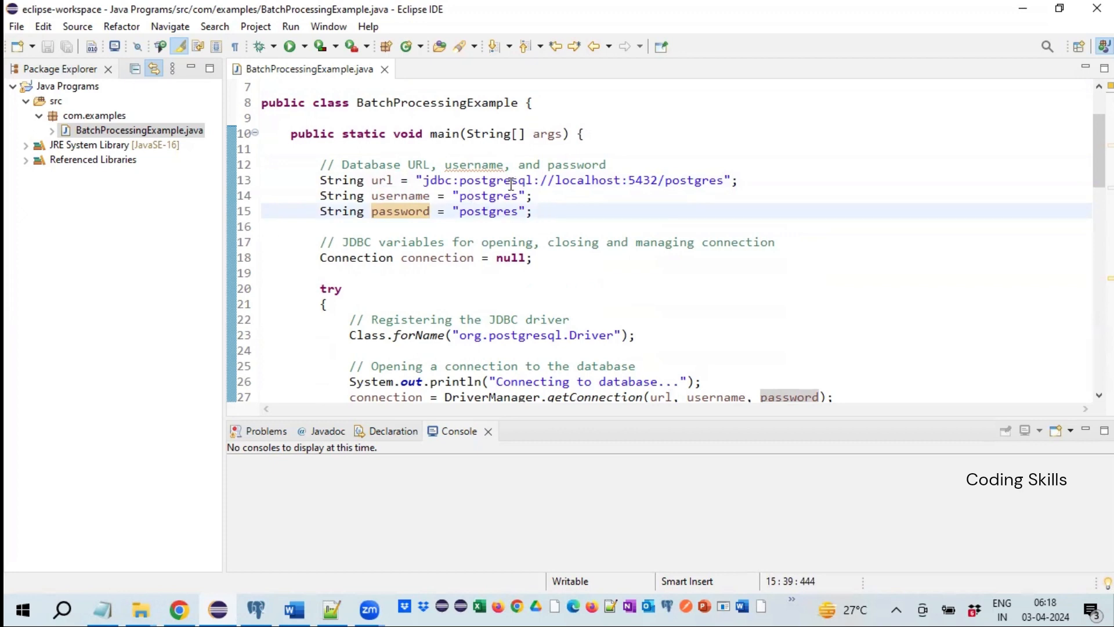
left_click(539, 211)
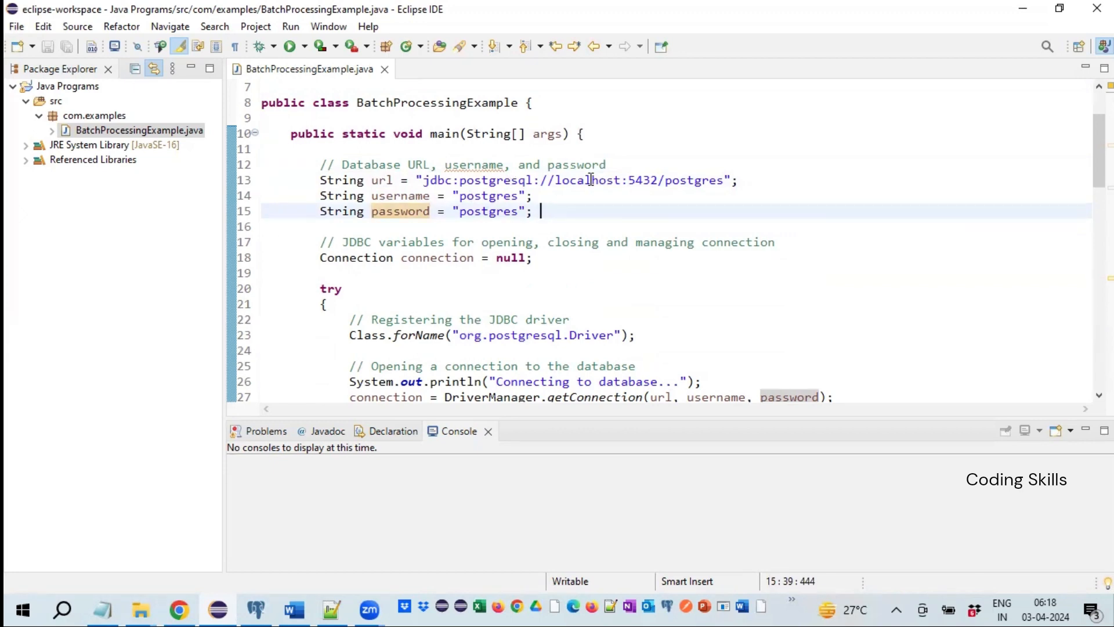
mouse_move(636, 179)
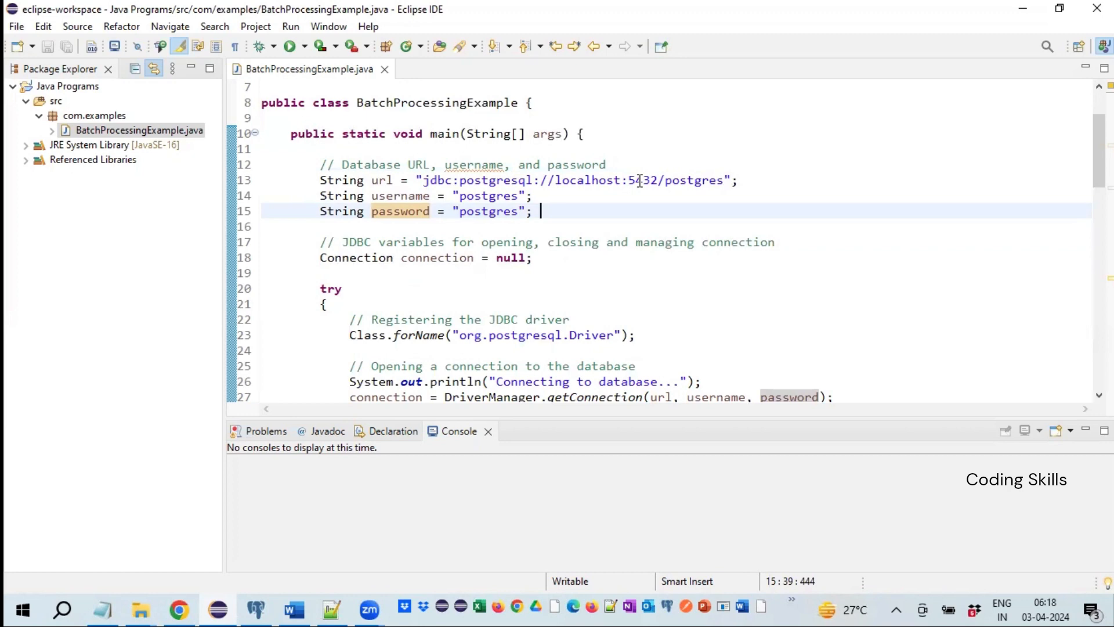
mouse_move(689, 179)
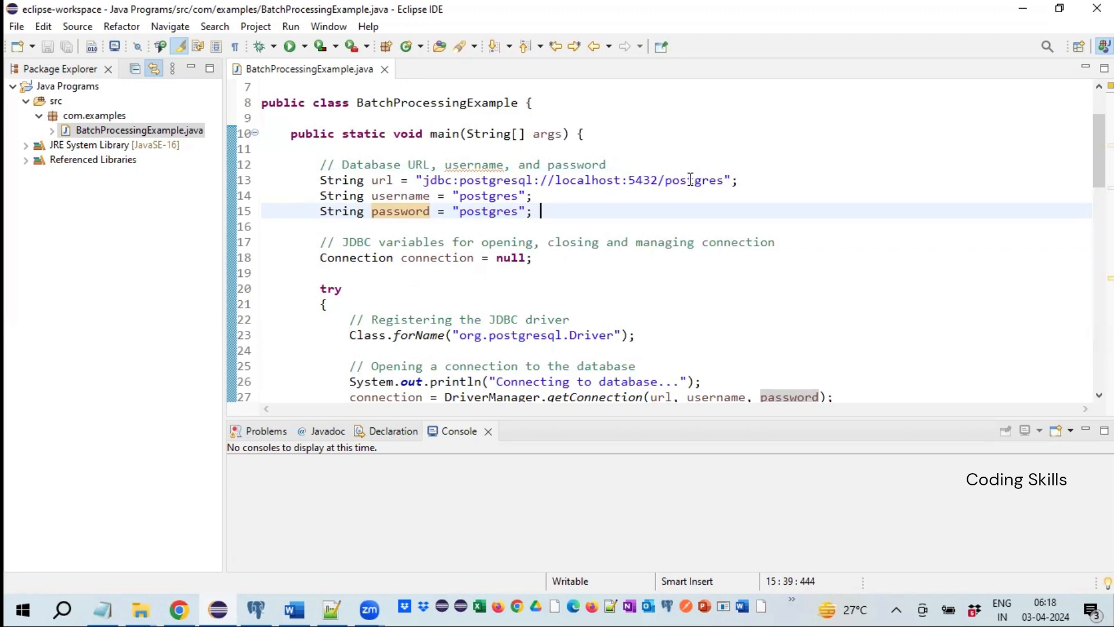
mouse_move(596, 187)
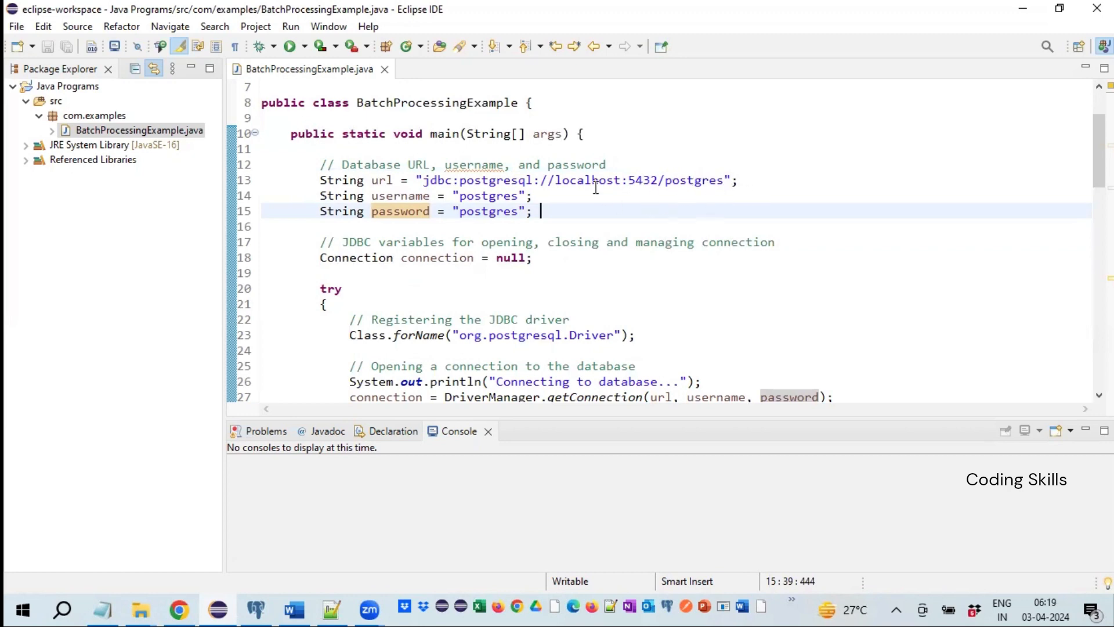
double_click(587, 179)
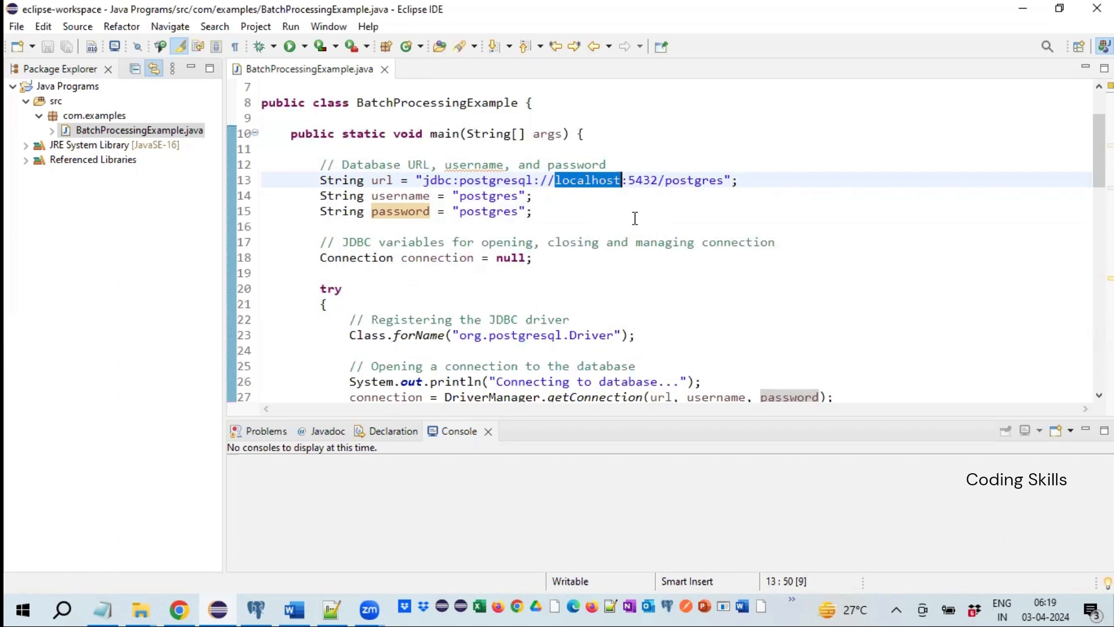
left_click(322, 227)
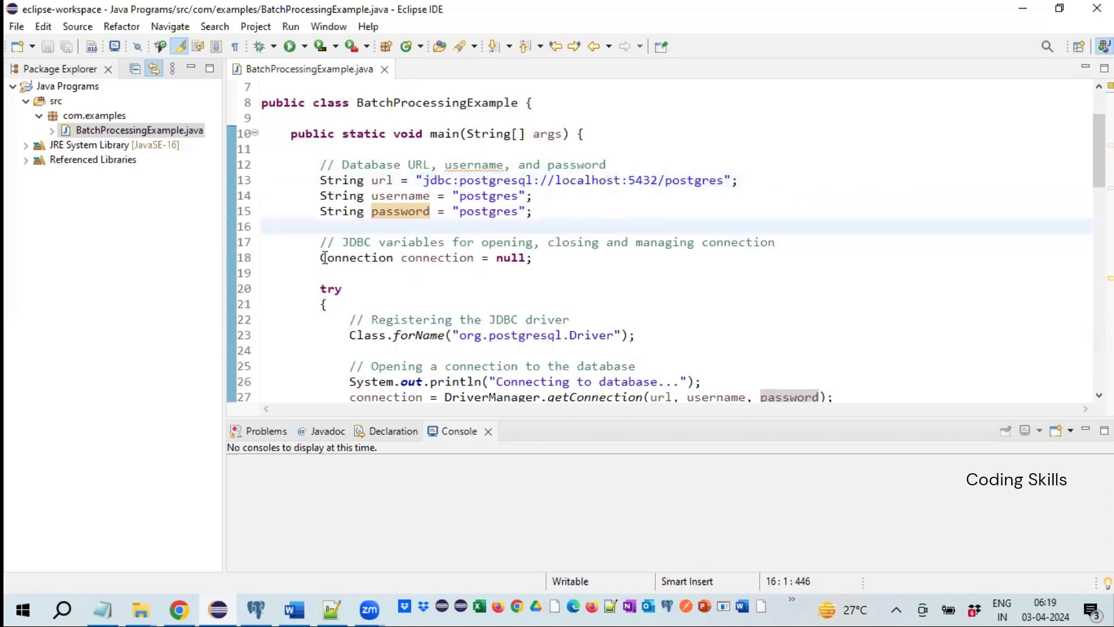
Review the org.postgresql.Driver registration line and the getConnection statement
scroll("down", 3)
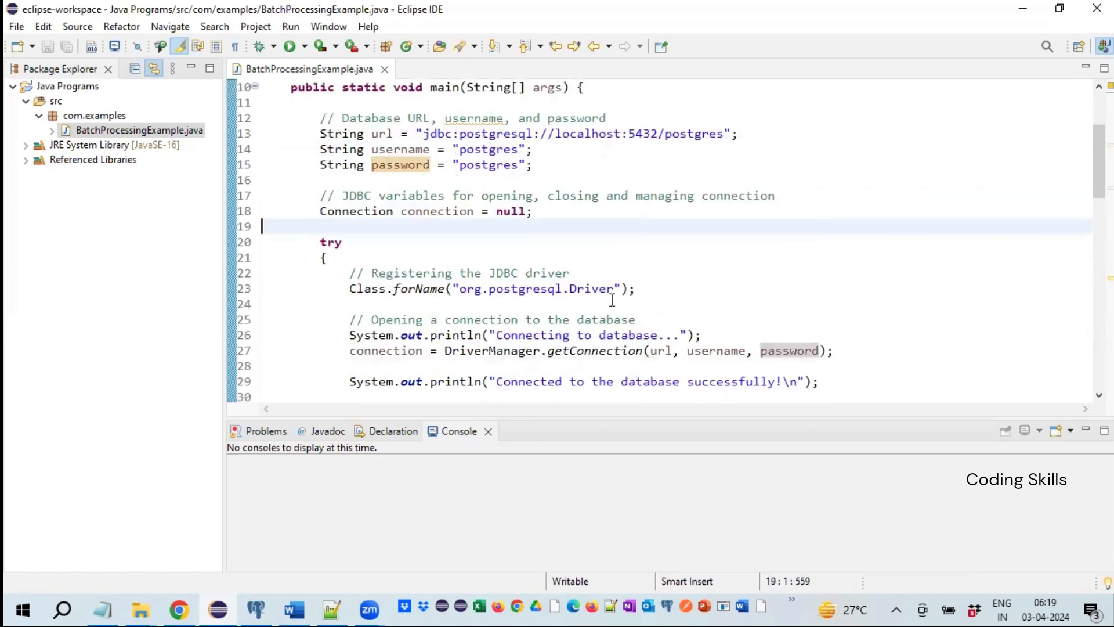
scroll("down", 3)
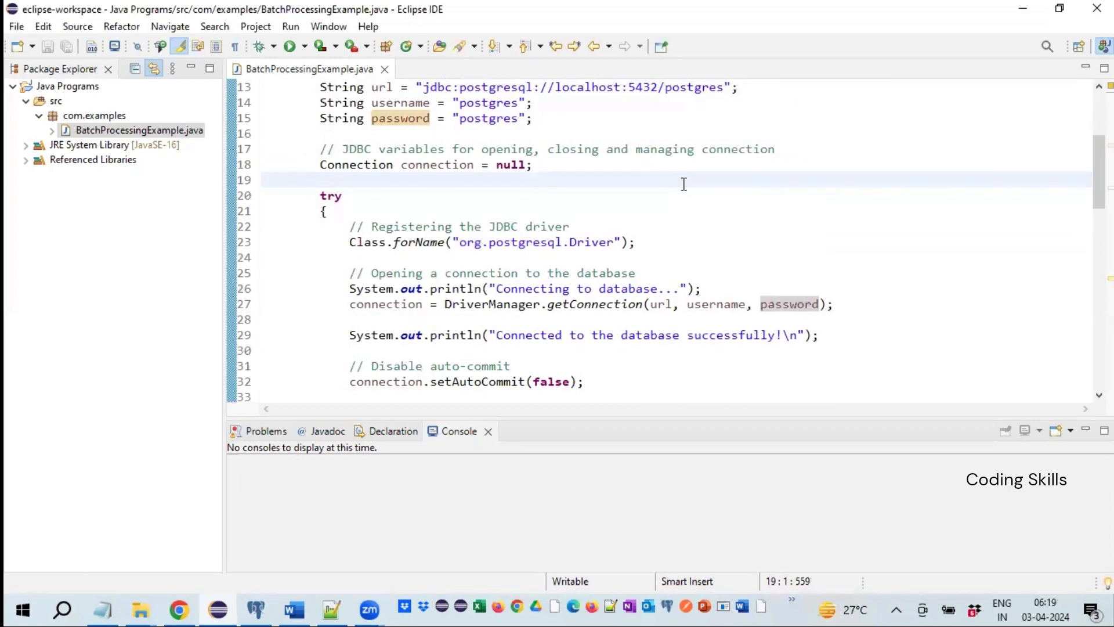
left_click(261, 180)
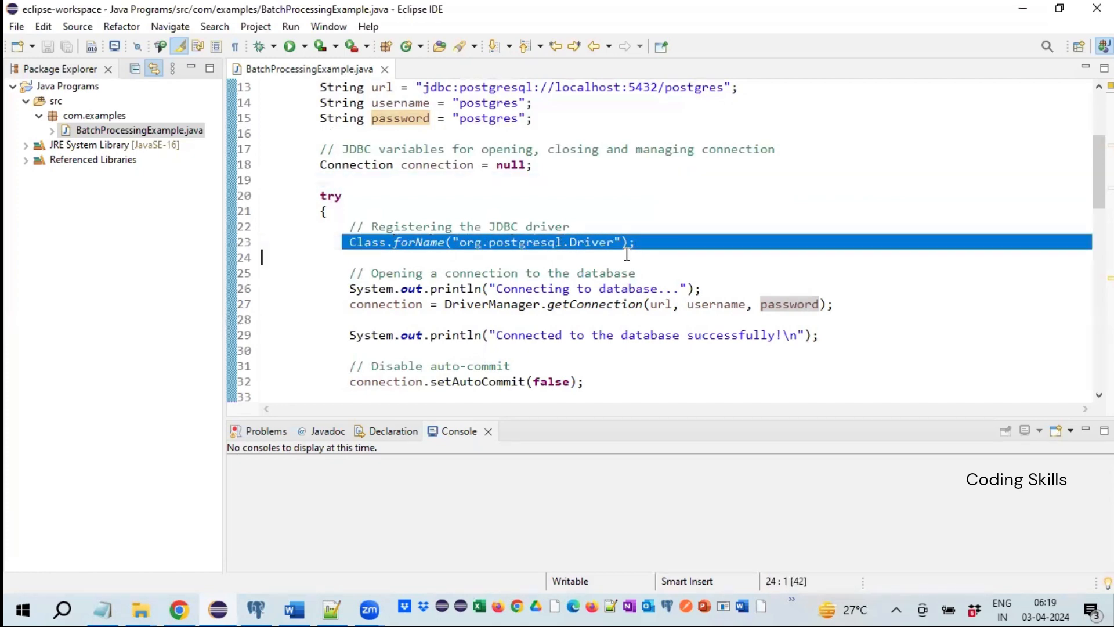
left_click(635, 241)
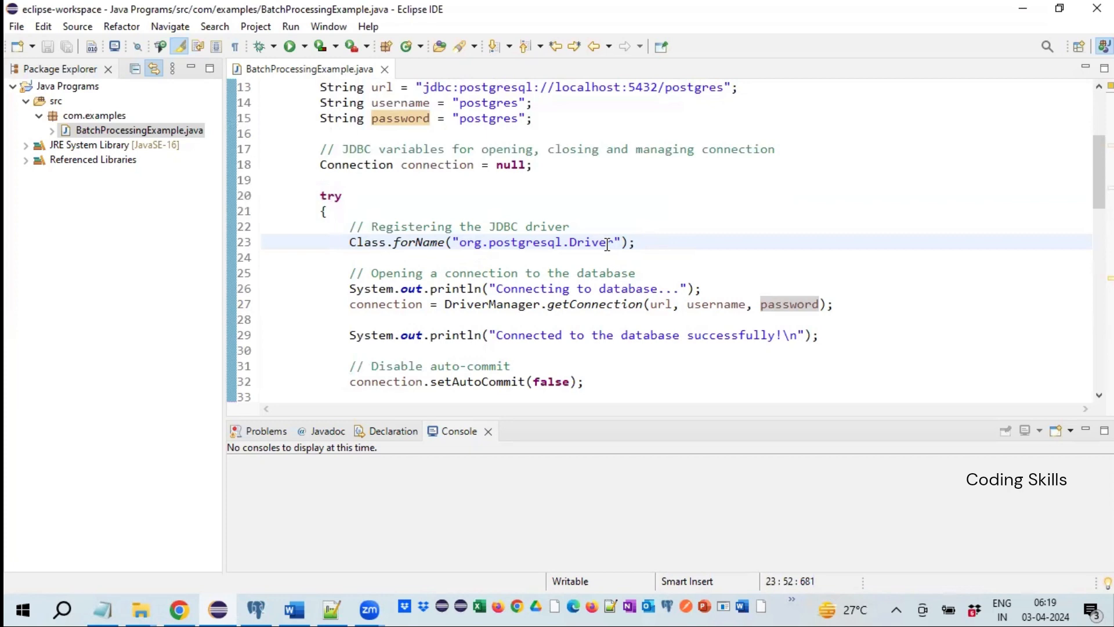
left_click(609, 243)
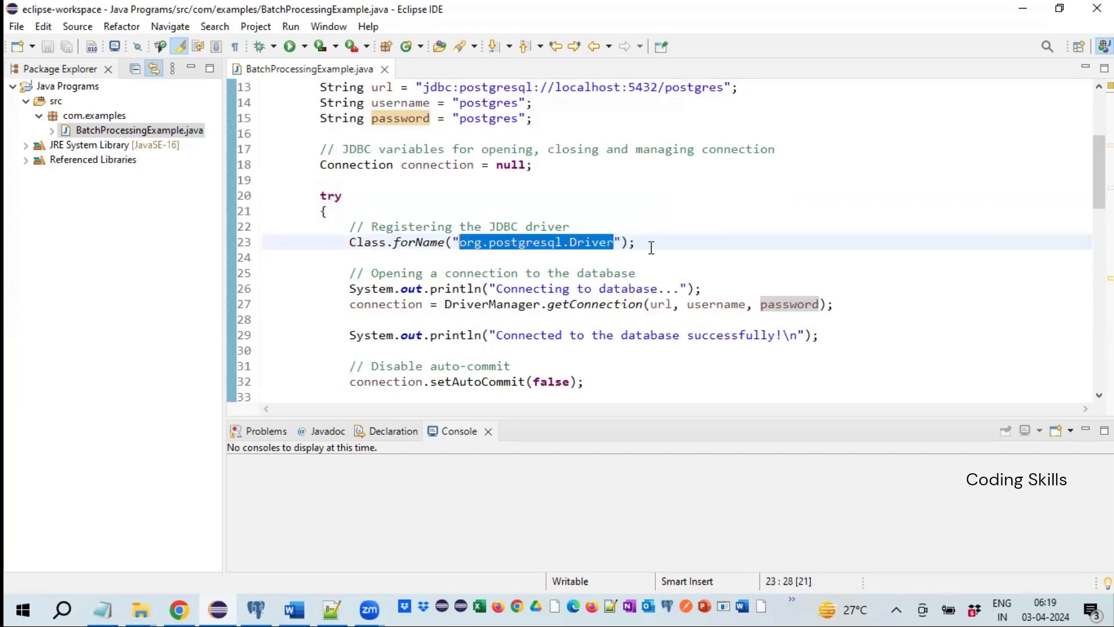
left_click(527, 254)
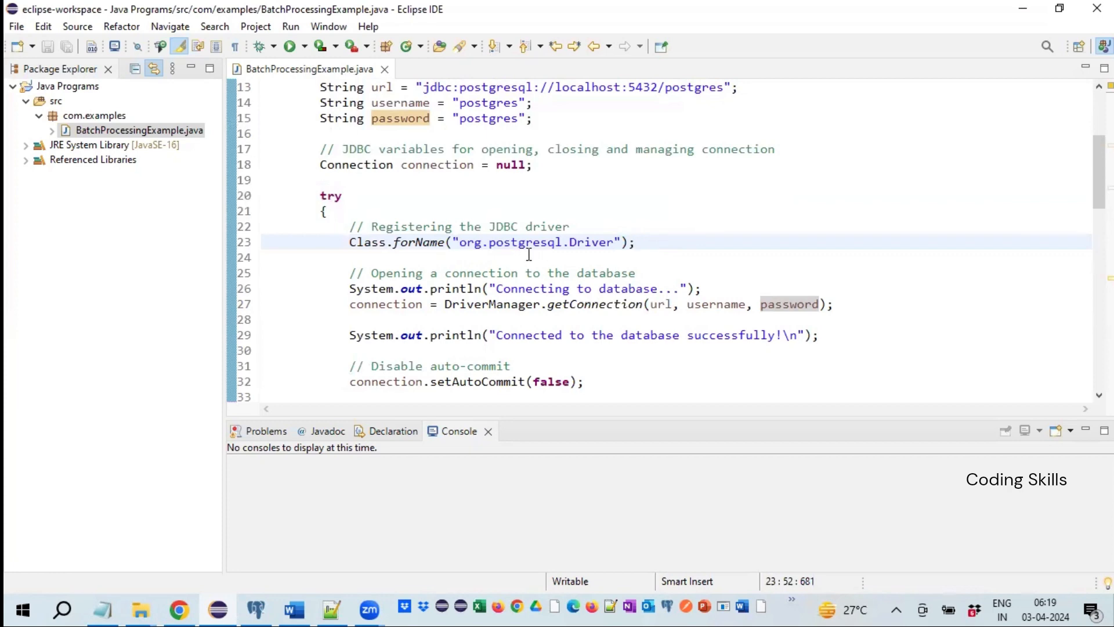
mouse_move(695, 242)
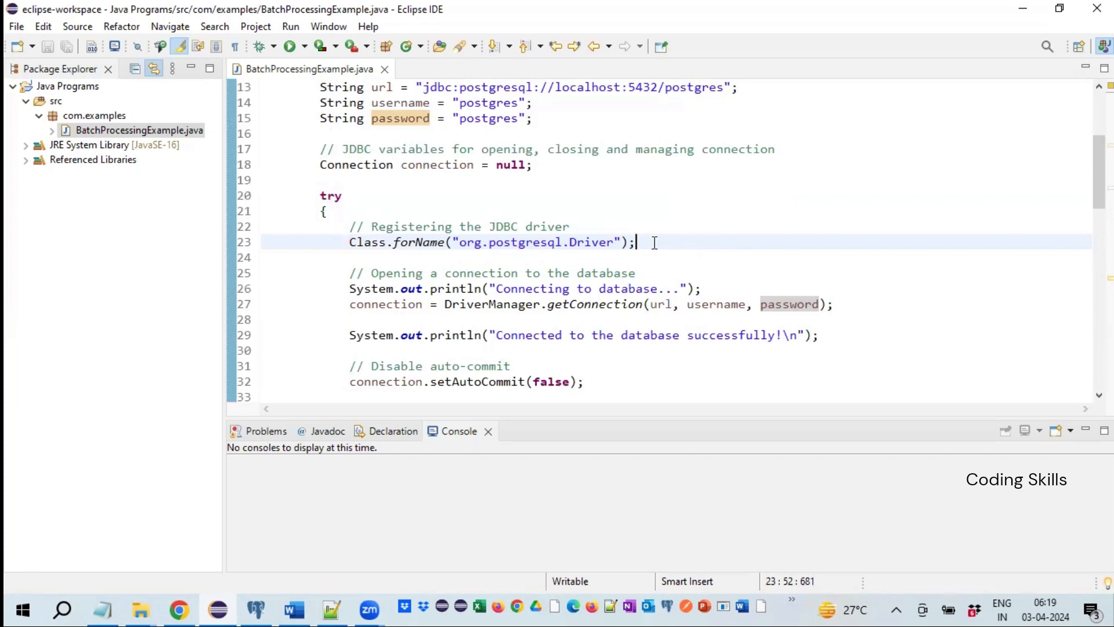
triple_click(489, 241)
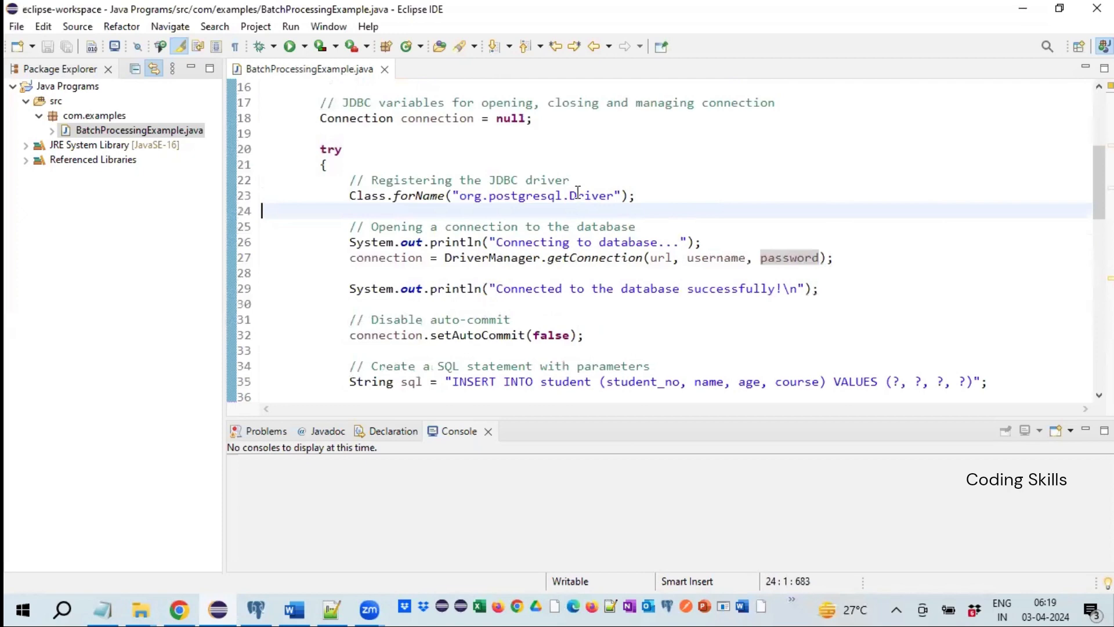
mouse_move(716, 208)
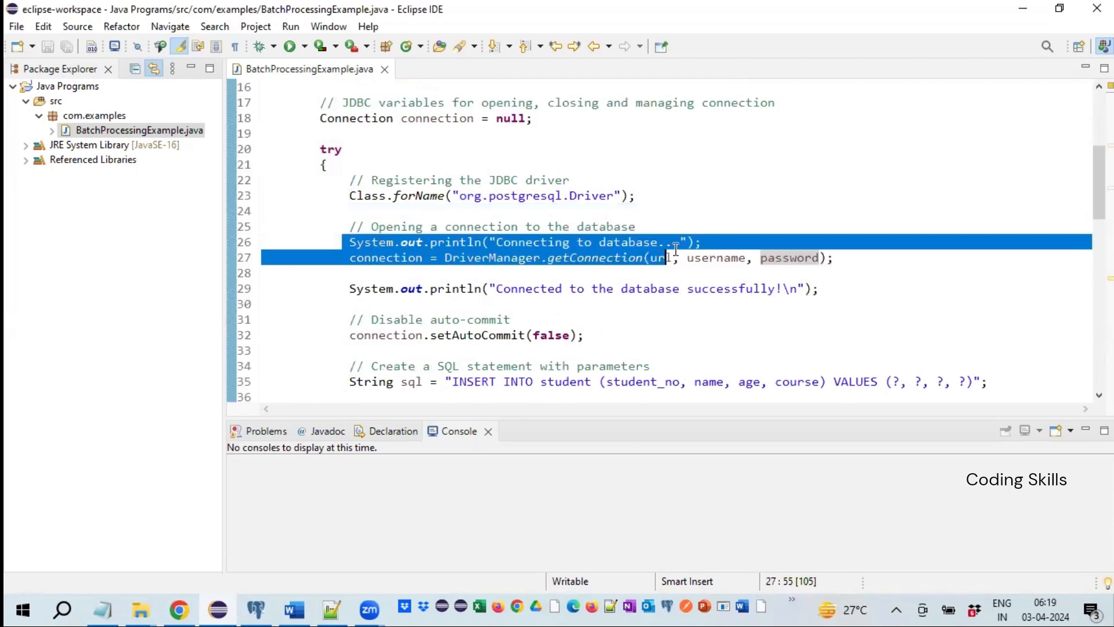
left_click(703, 241)
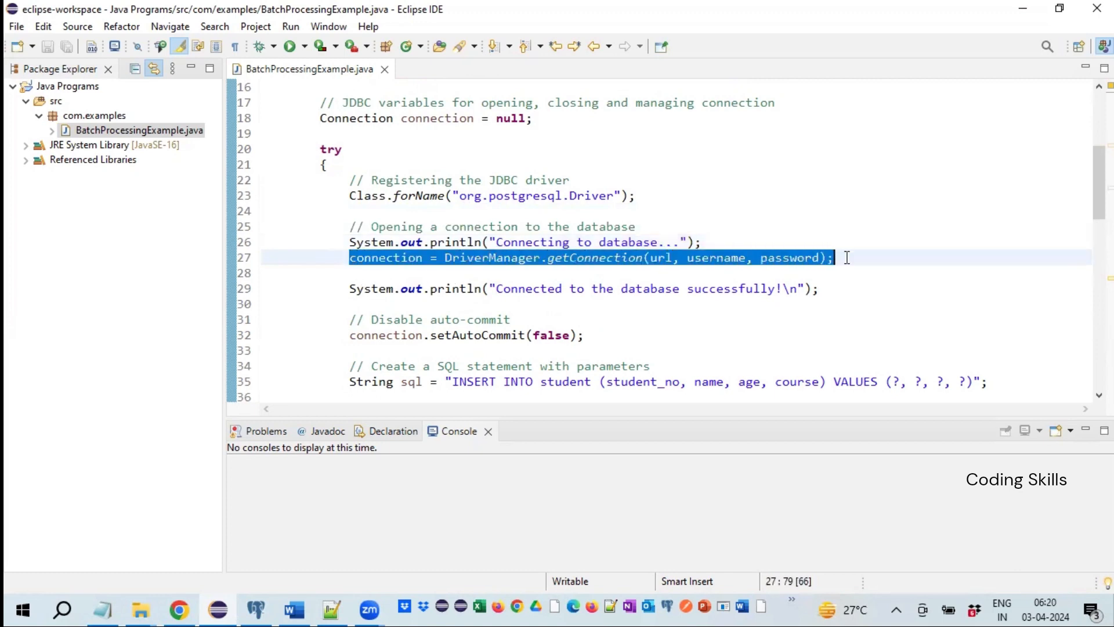
left_click(482, 273)
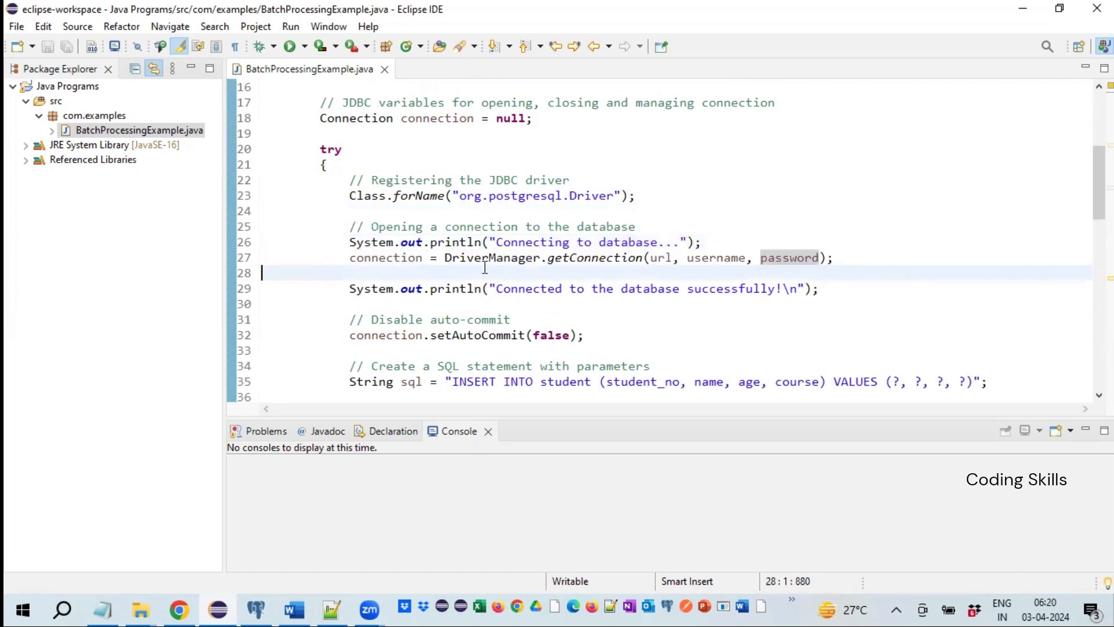
mouse_move(589, 277)
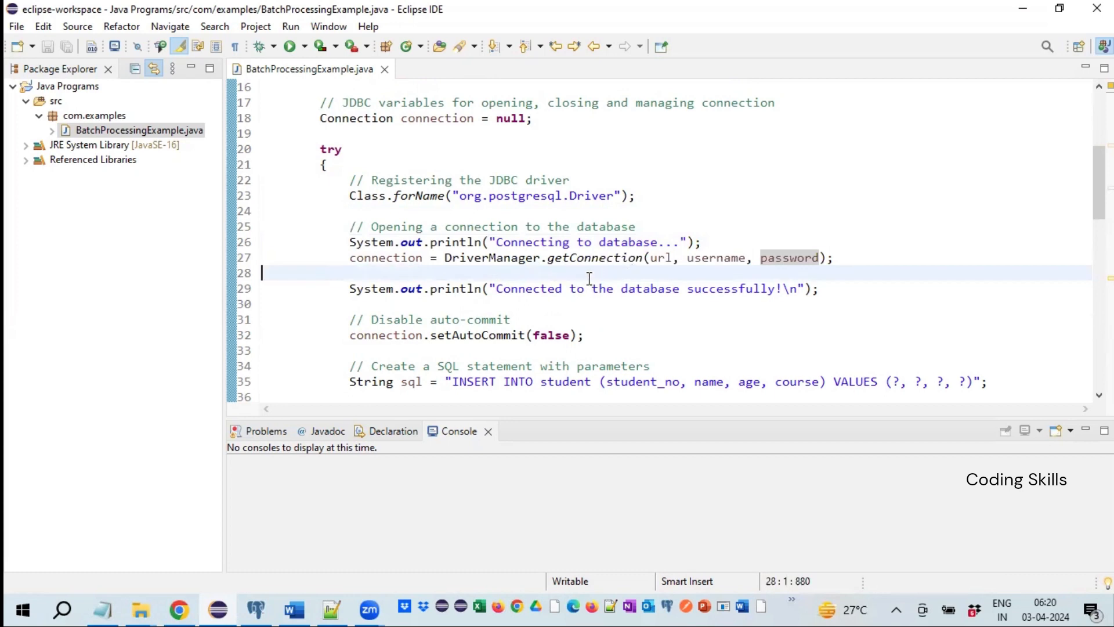
mouse_move(654, 273)
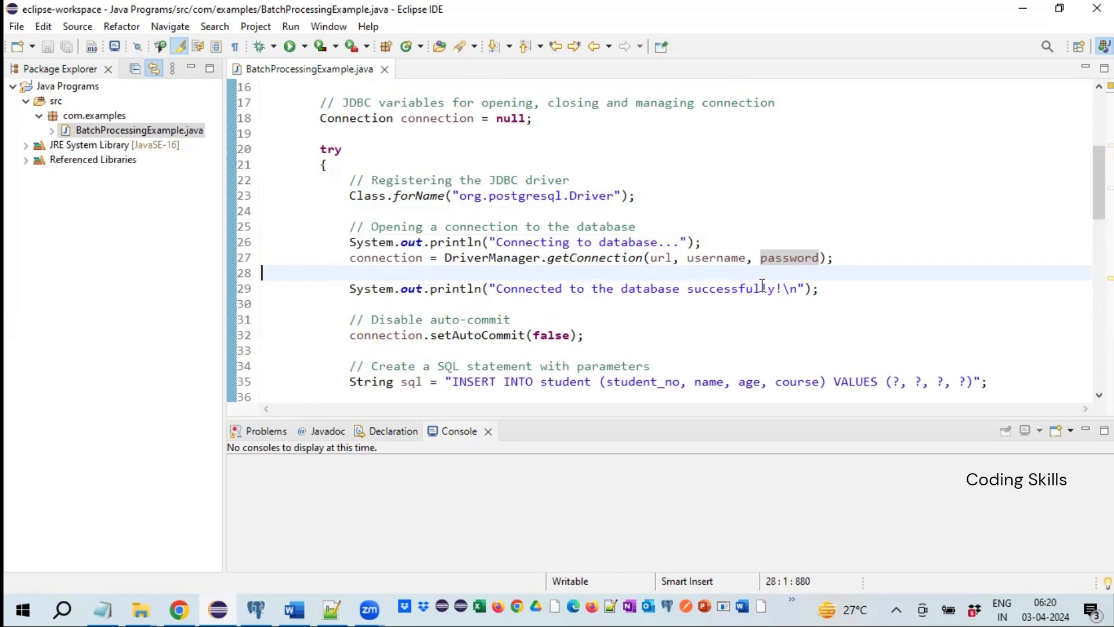
Go back over the getConnection call and the code that follows it
scroll("up", 3)
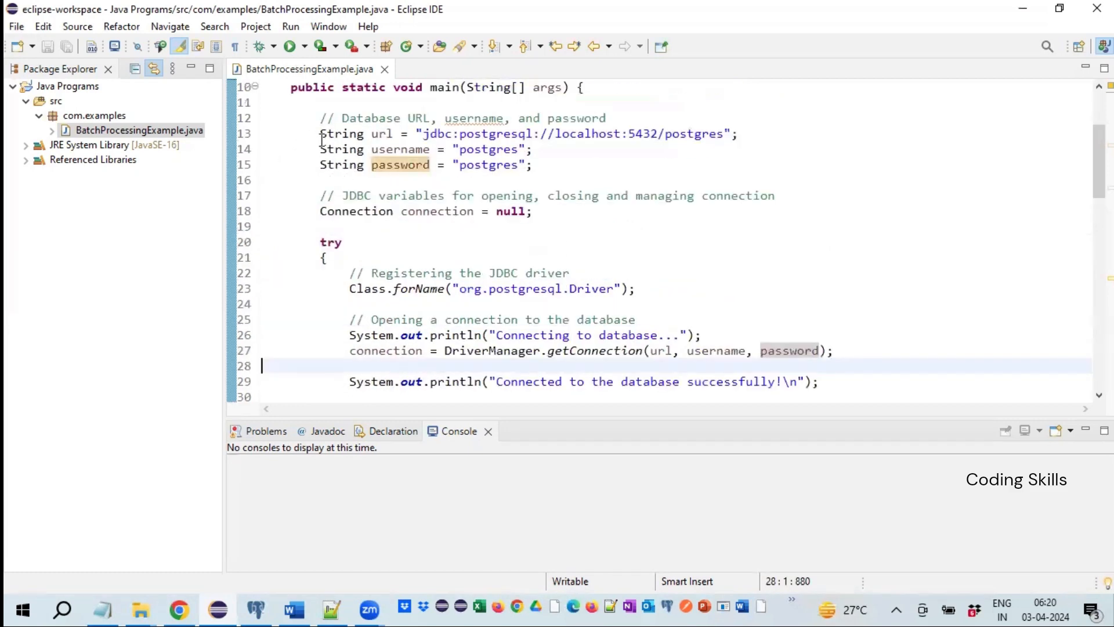
scroll("down", 3)
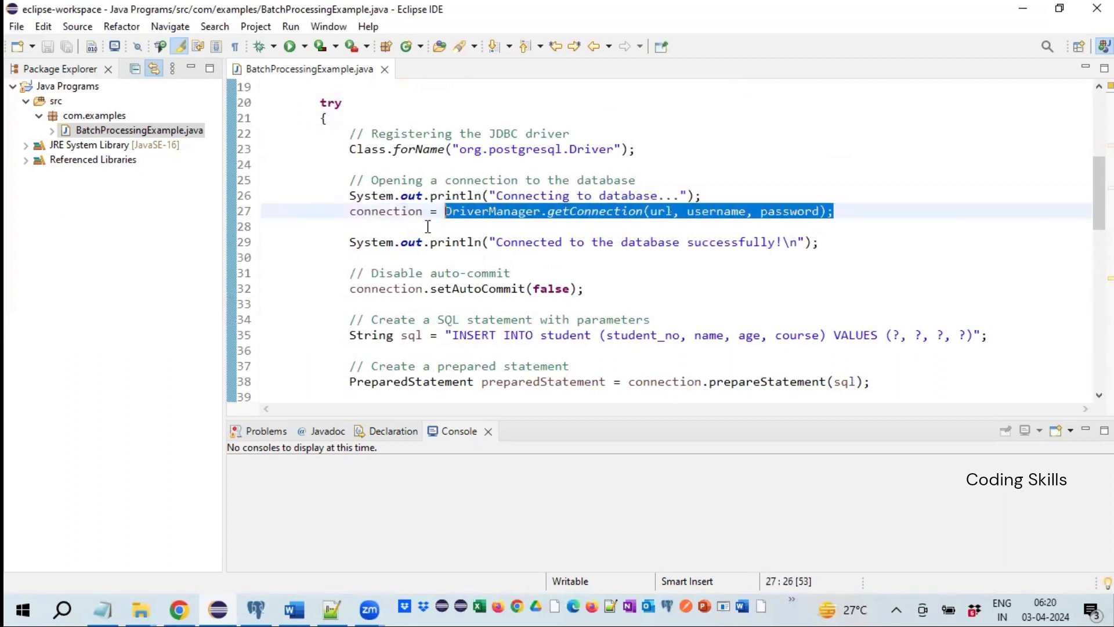
left_click(425, 226)
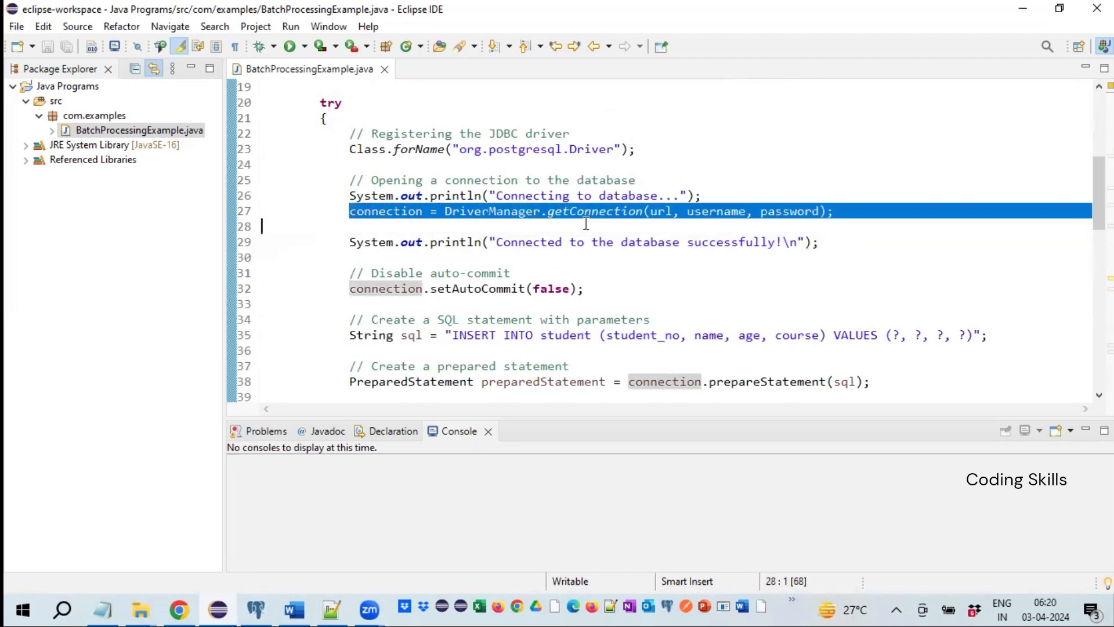
left_click(843, 211)
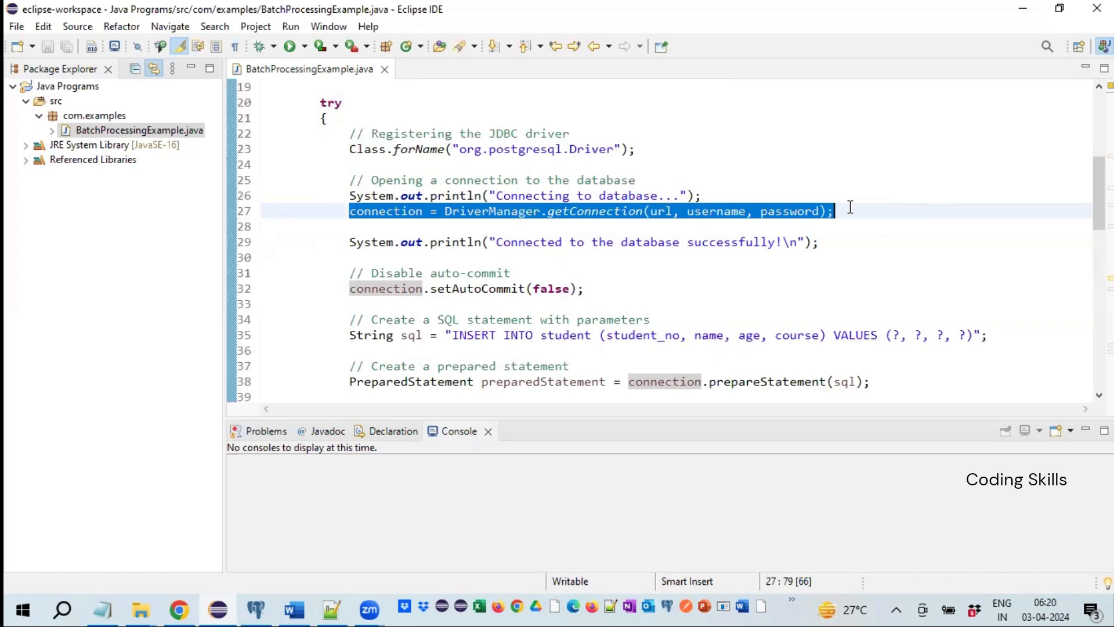
mouse_move(849, 211)
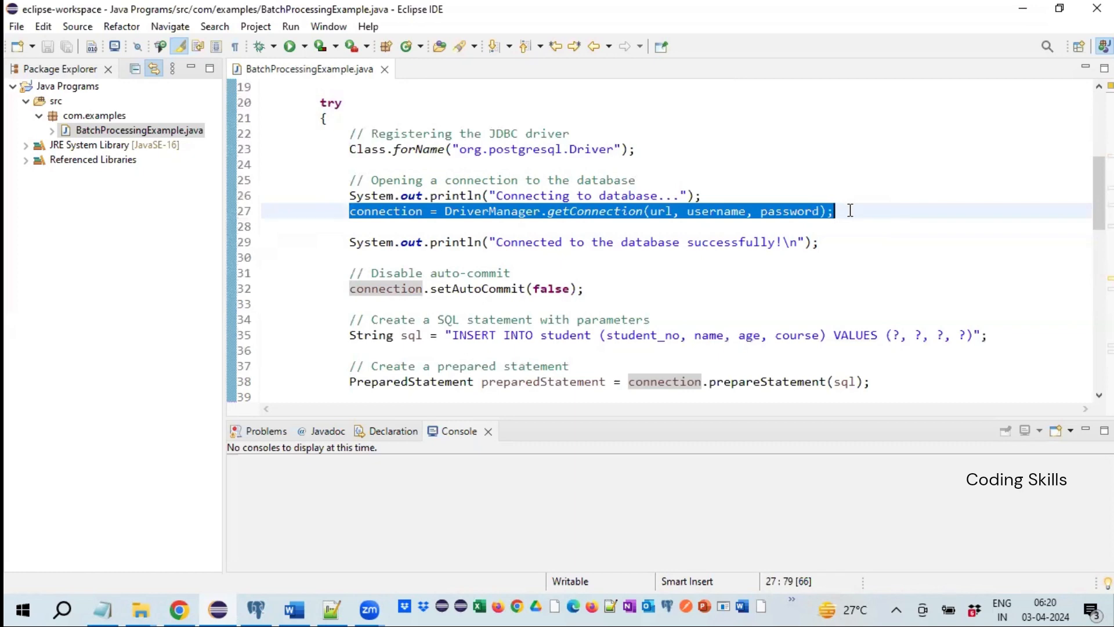
left_click(438, 276)
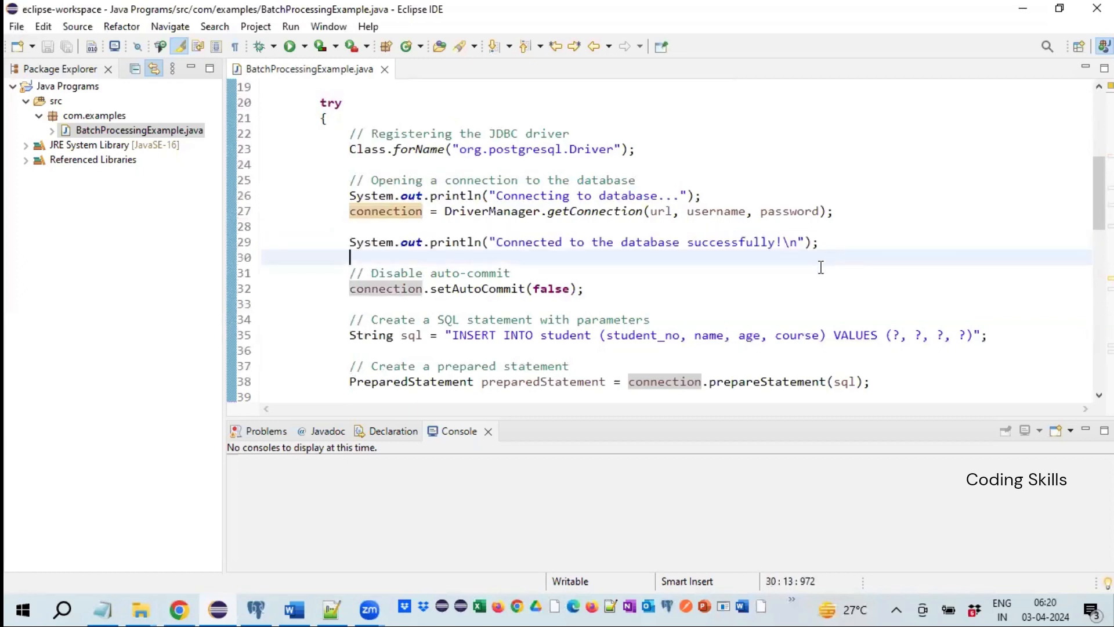
scroll("down", 3)
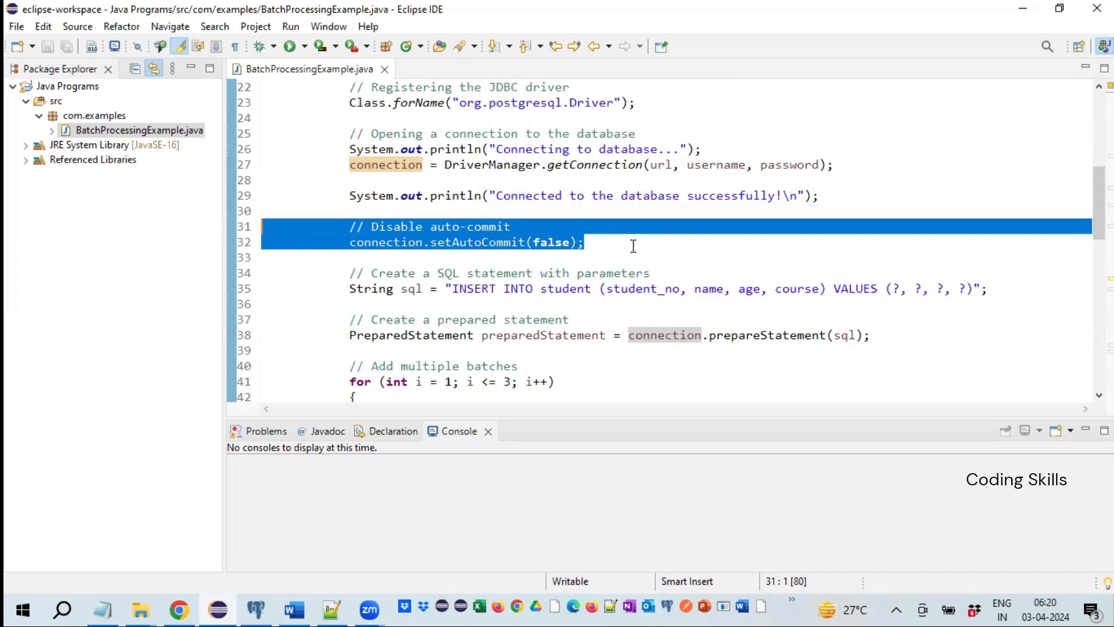
left_click(585, 243)
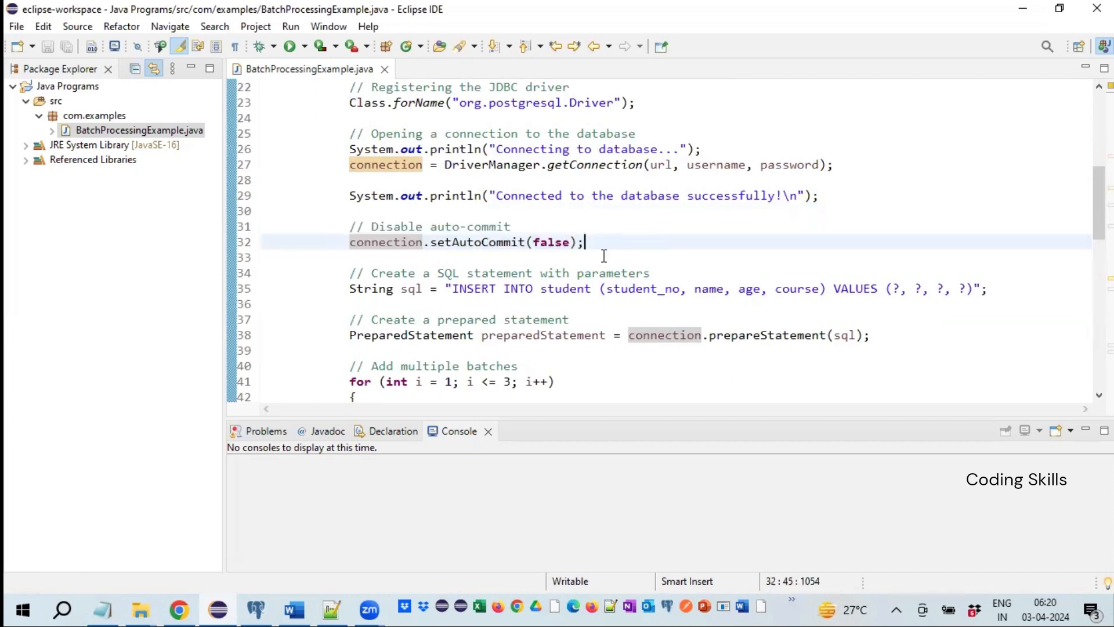
mouse_move(654, 270)
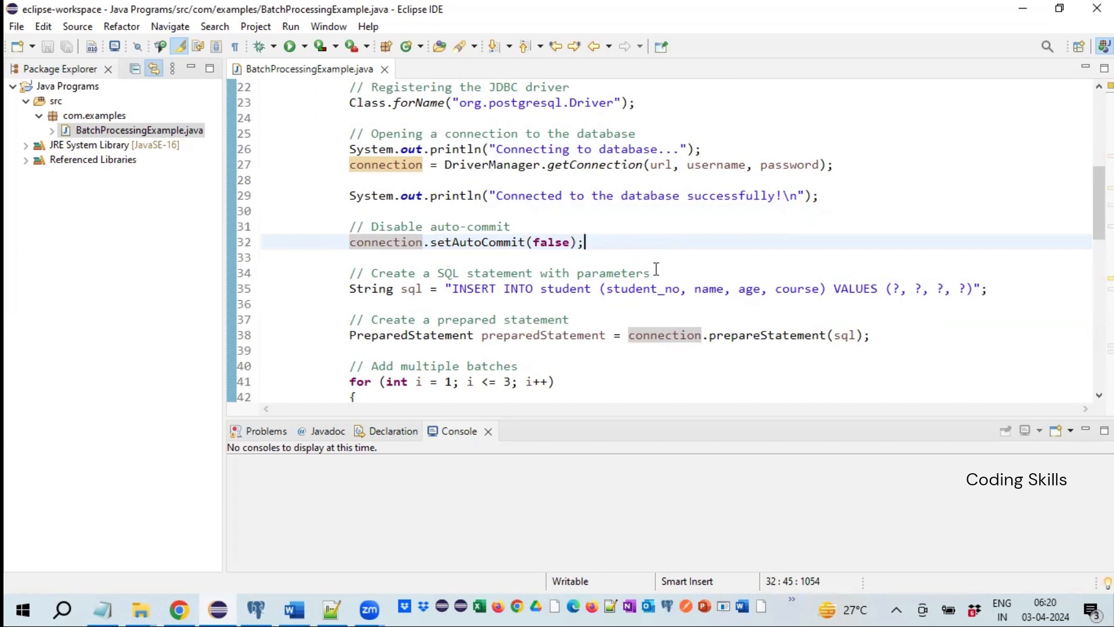
mouse_move(642, 243)
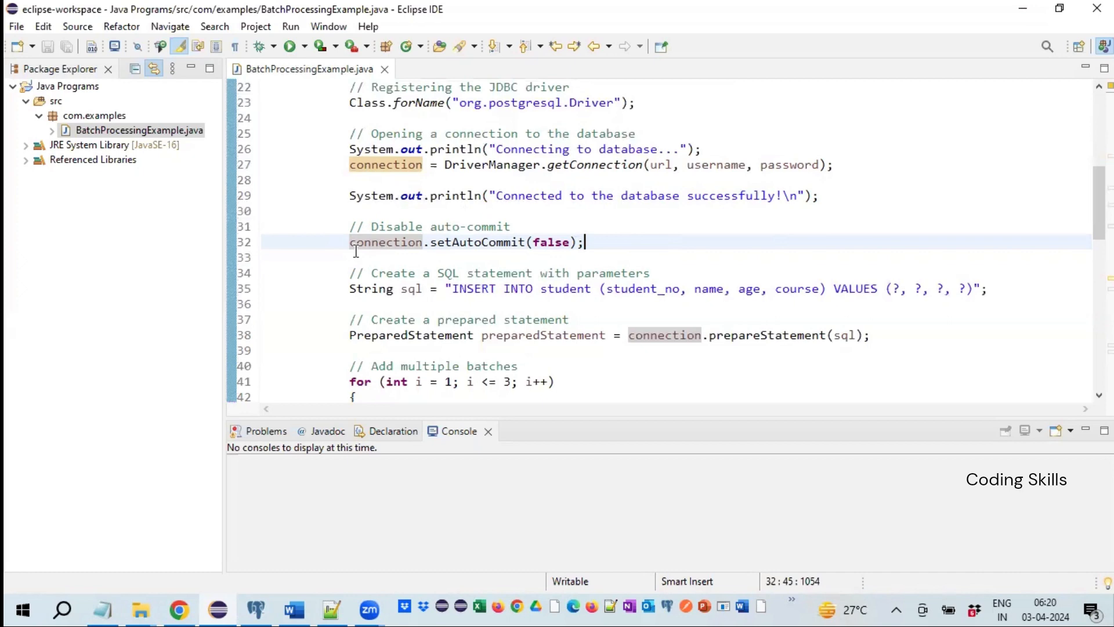
mouse_move(343, 234)
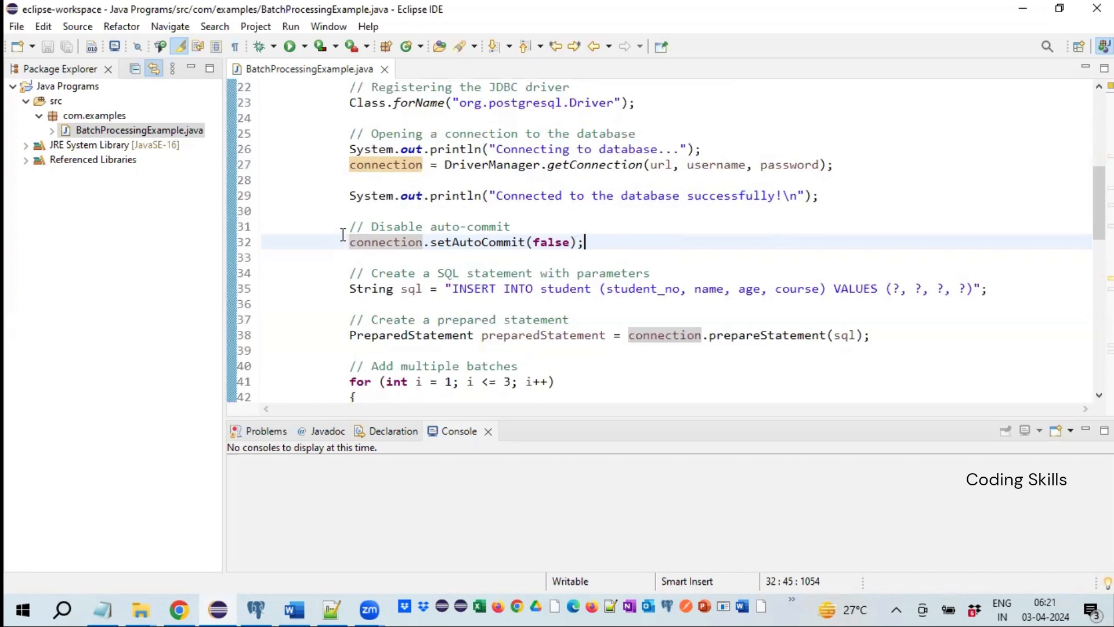
mouse_move(441, 254)
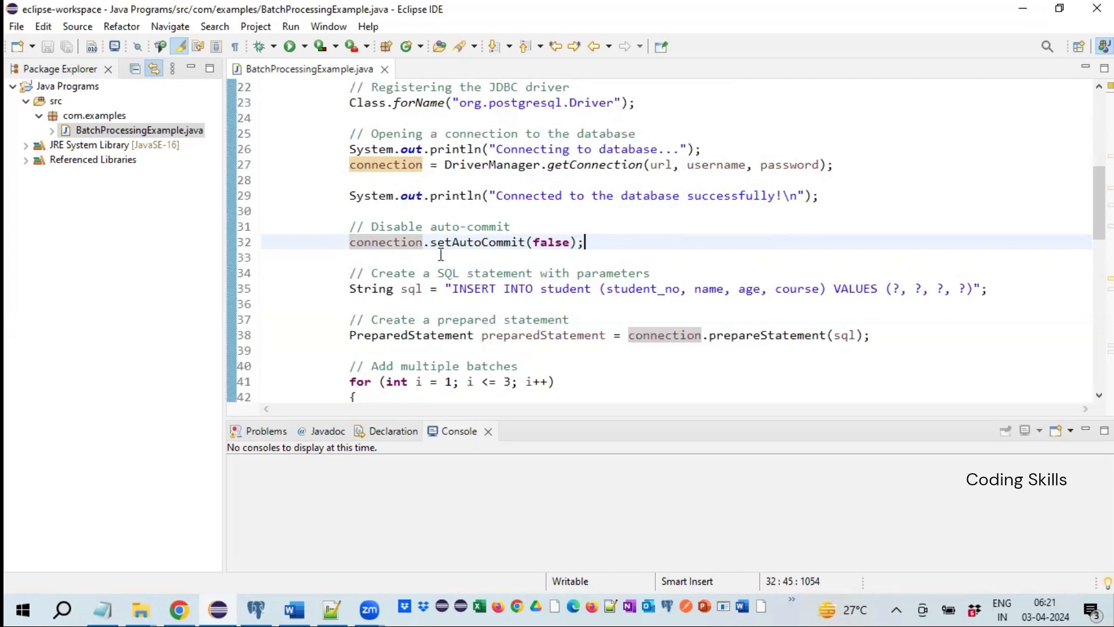
double_click(553, 243)
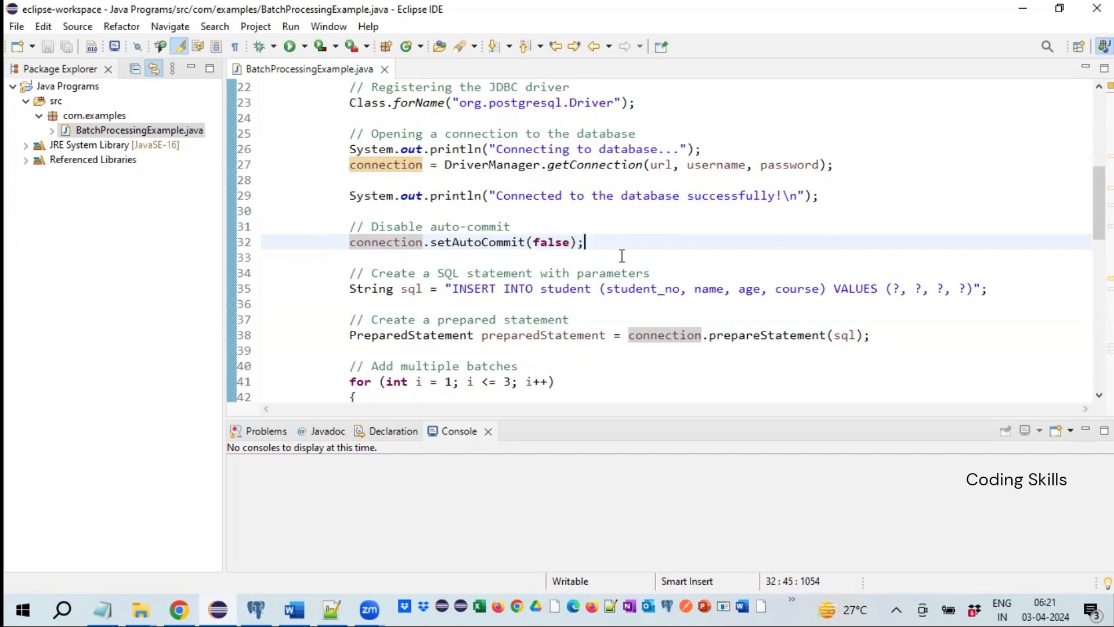
mouse_move(622, 257)
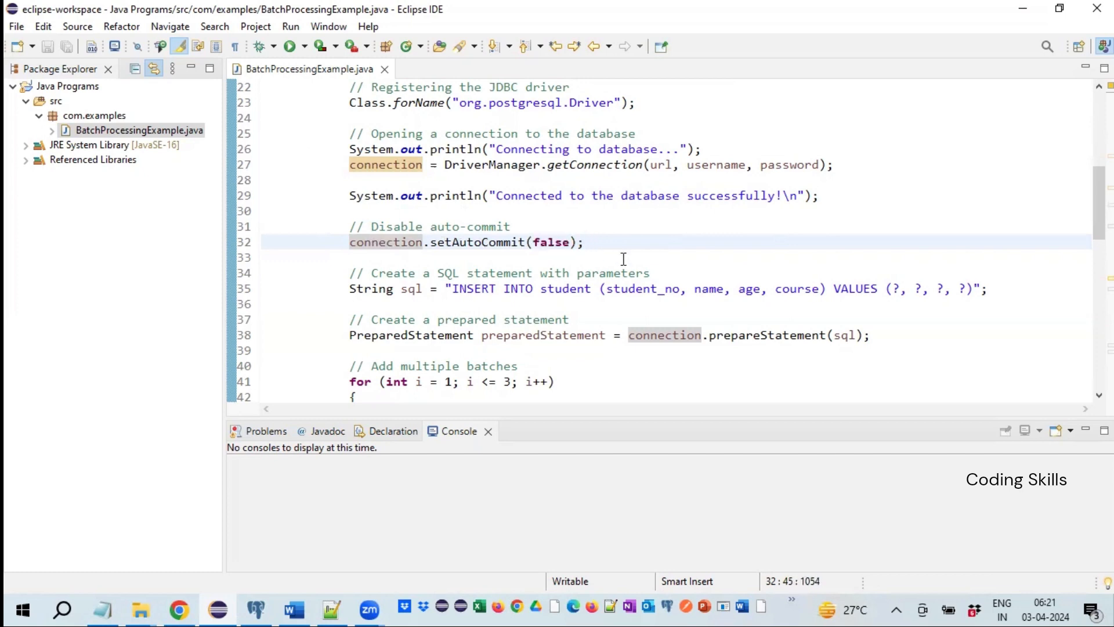
scroll("down", 3)
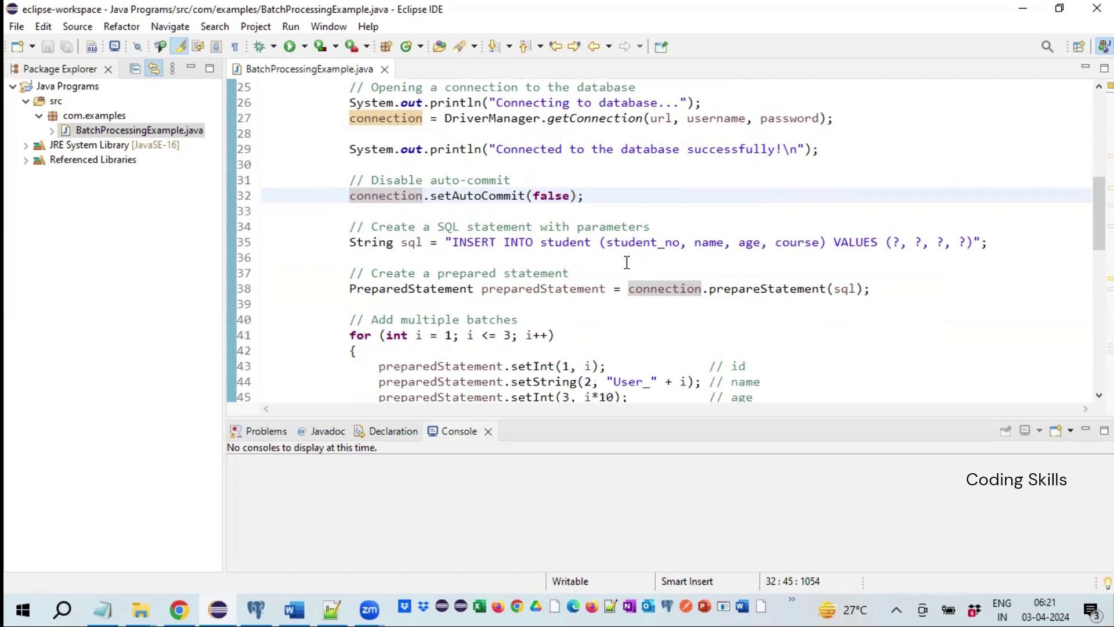
scroll("down", 3)
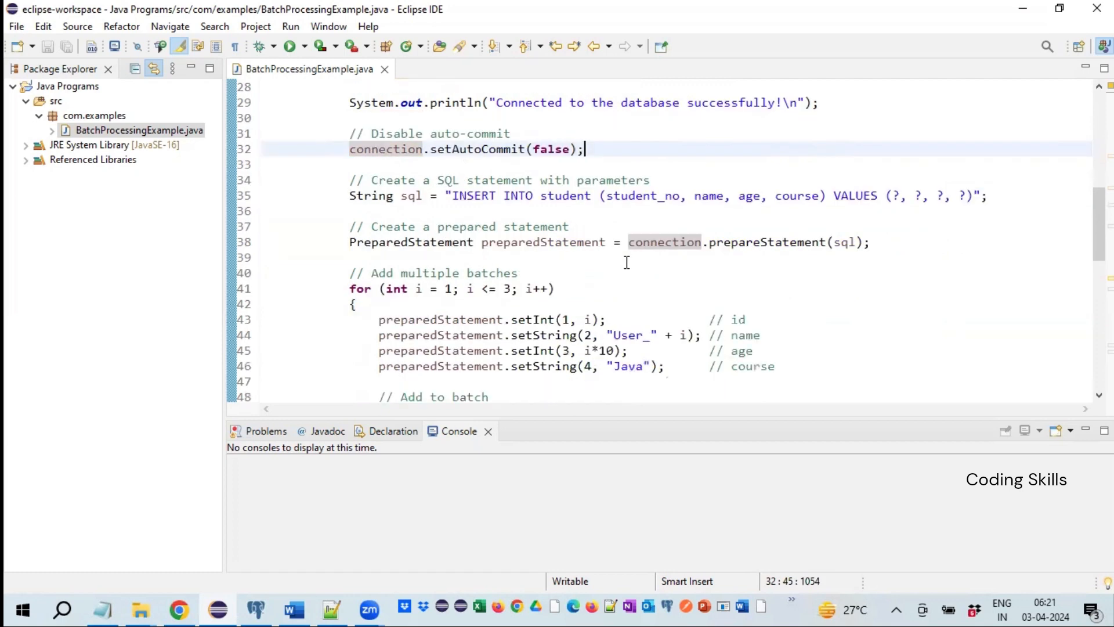
mouse_move(346, 195)
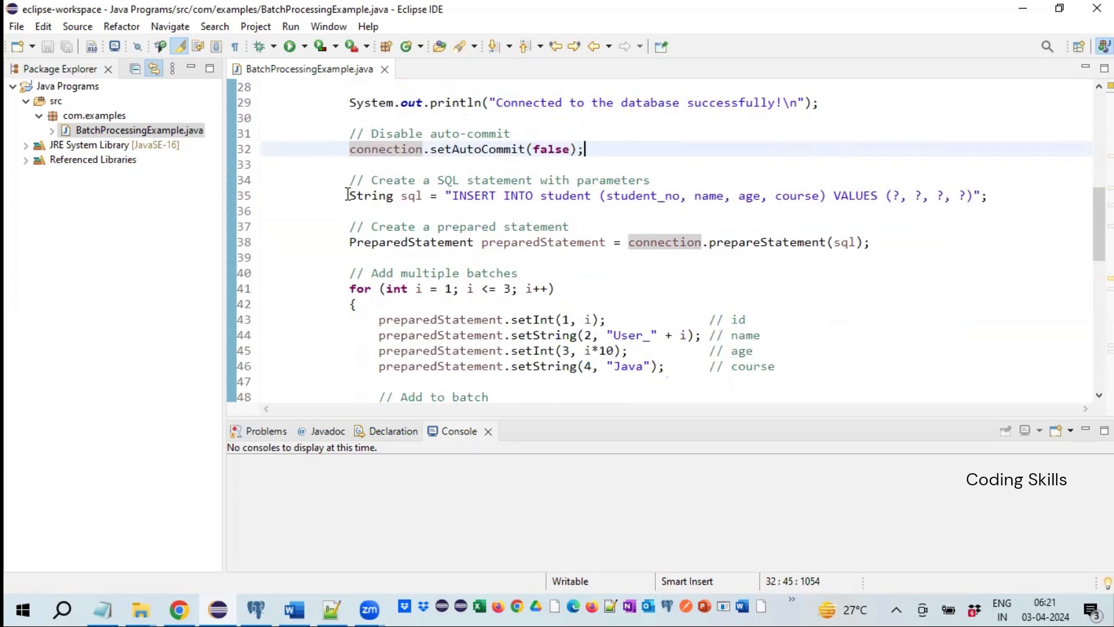
Review the INSERT SQL with its four value placeholders and the PreparedStatement declaration
left_click(532, 226)
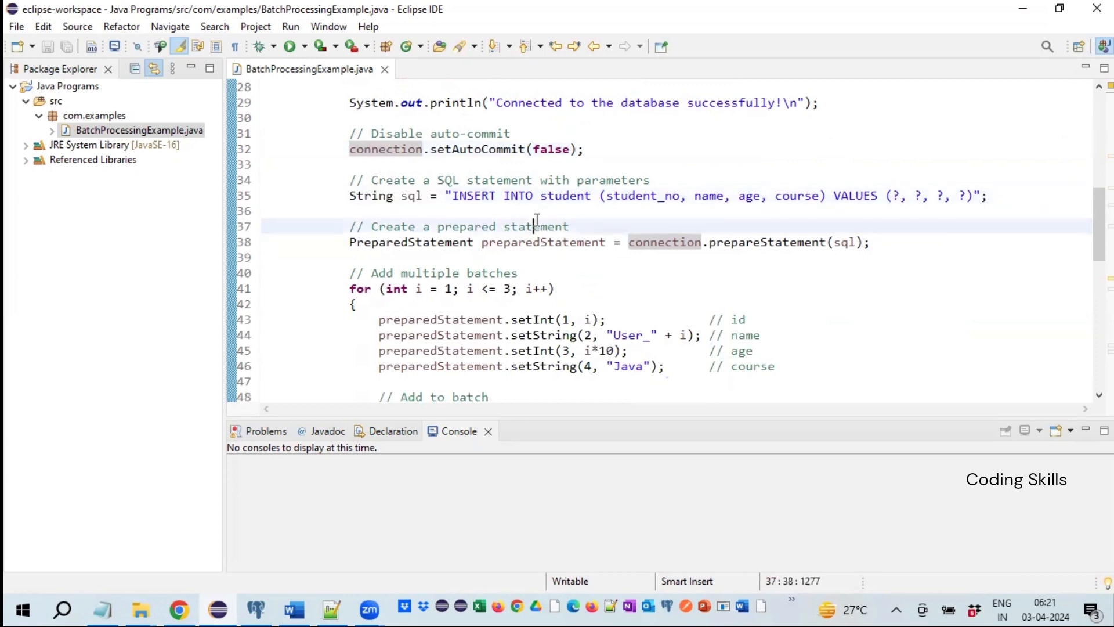
left_click(609, 210)
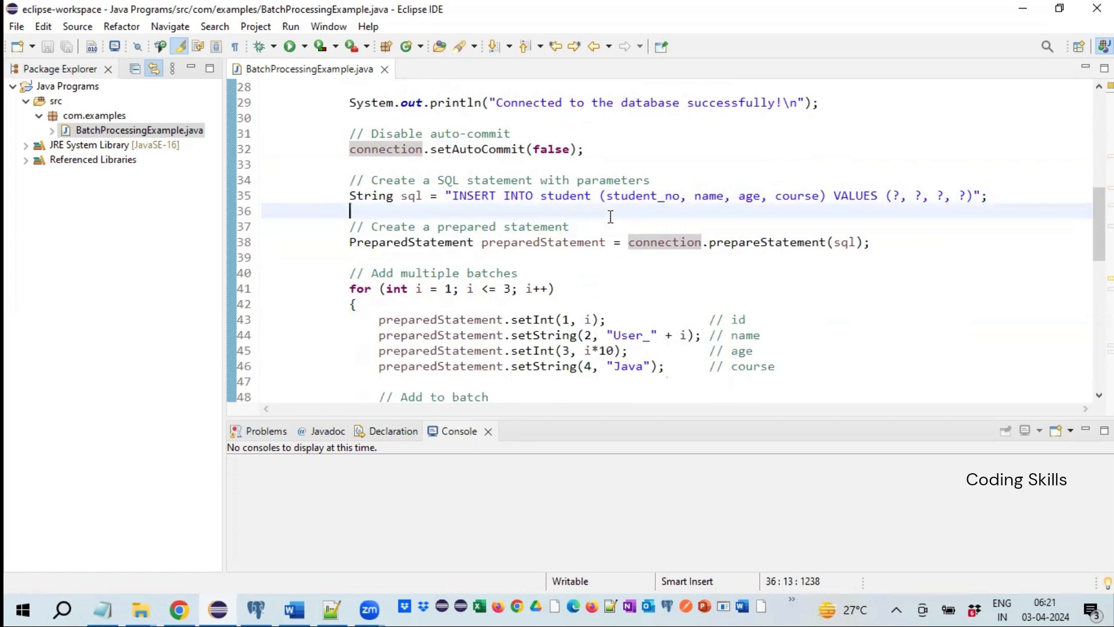
mouse_move(495, 210)
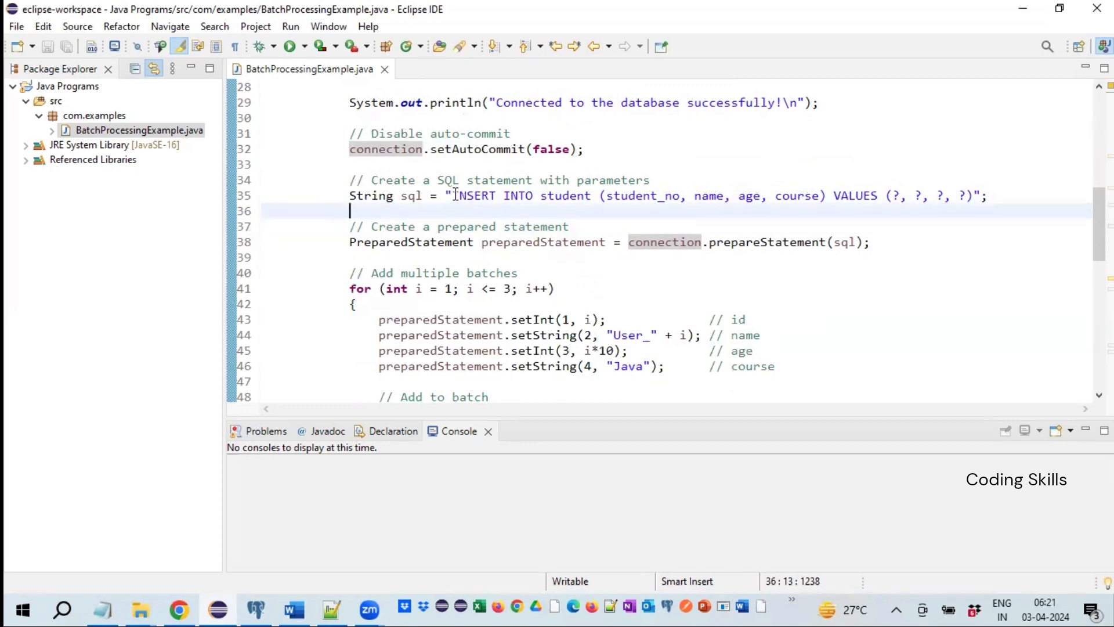
left_click(590, 195)
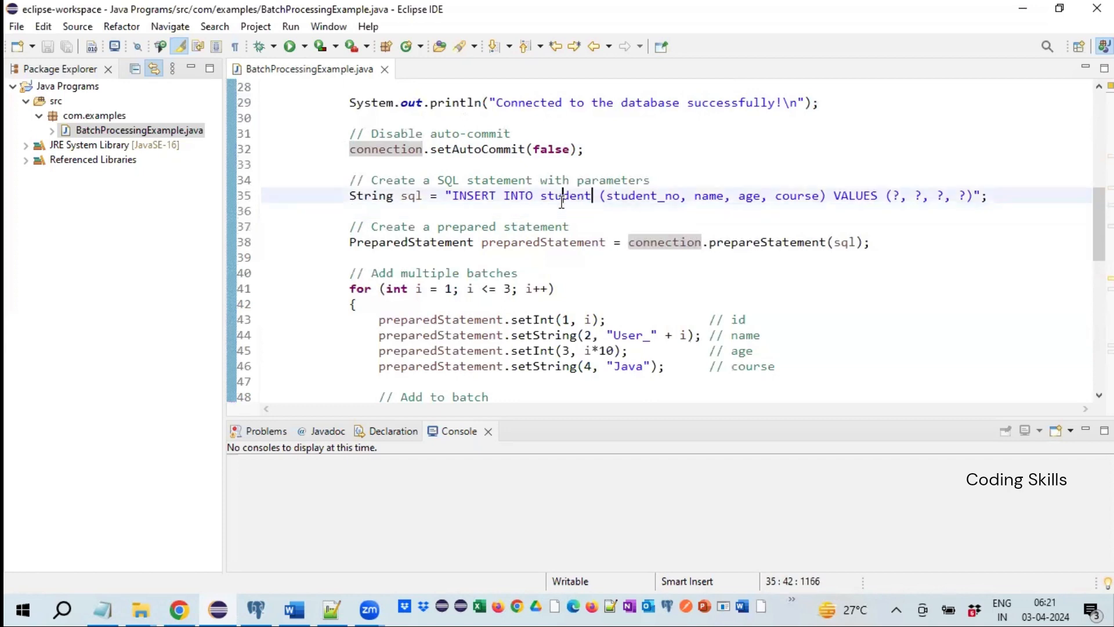
left_click(351, 210)
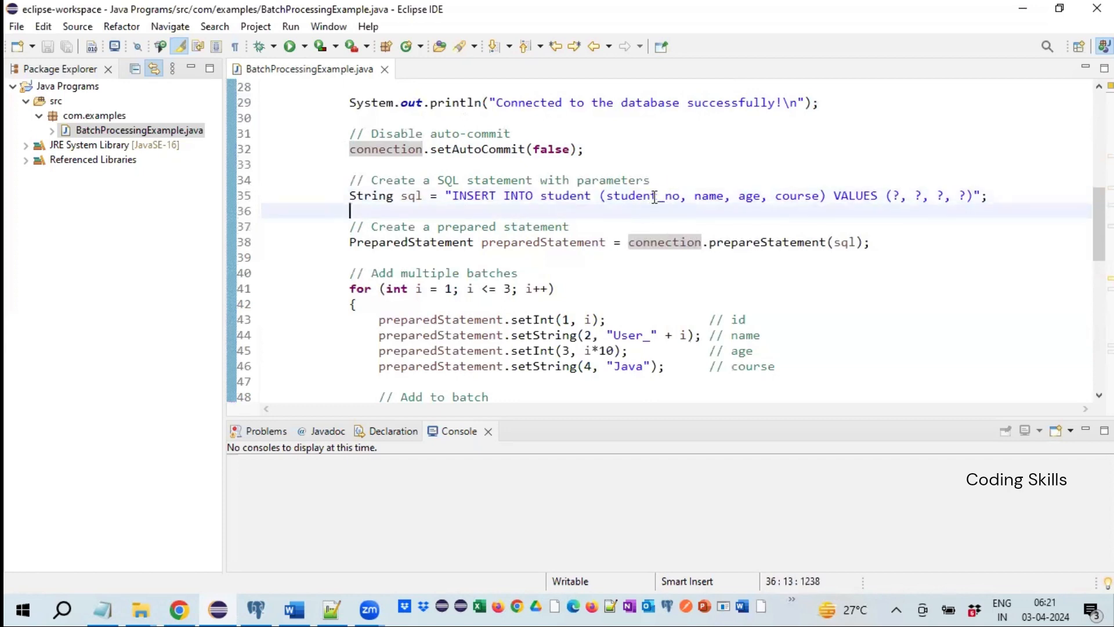
left_click(810, 207)
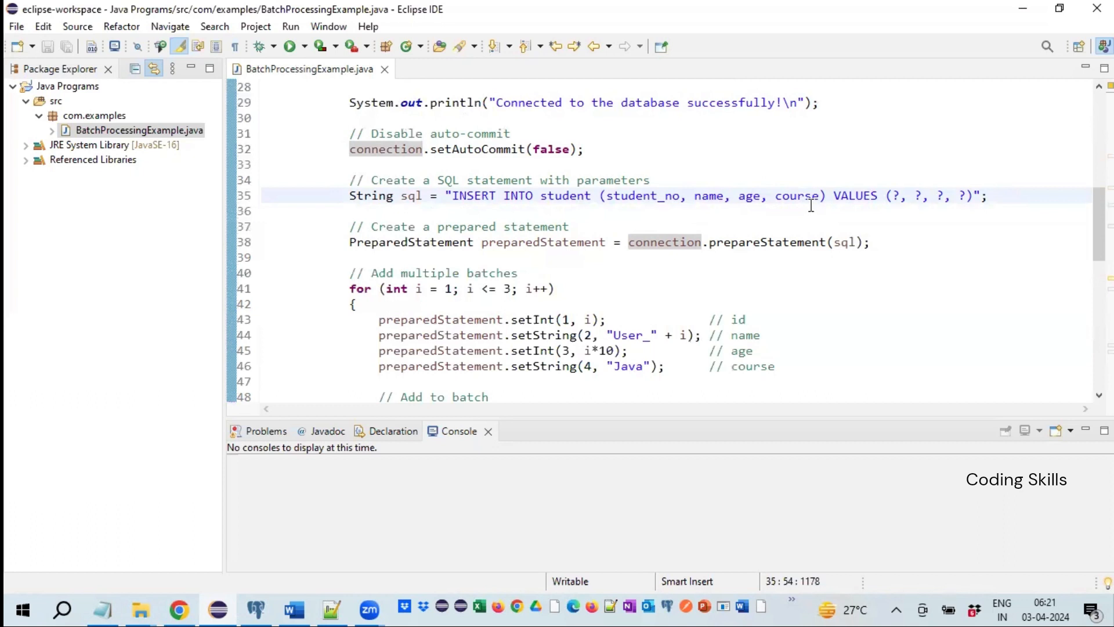
double_click(855, 195)
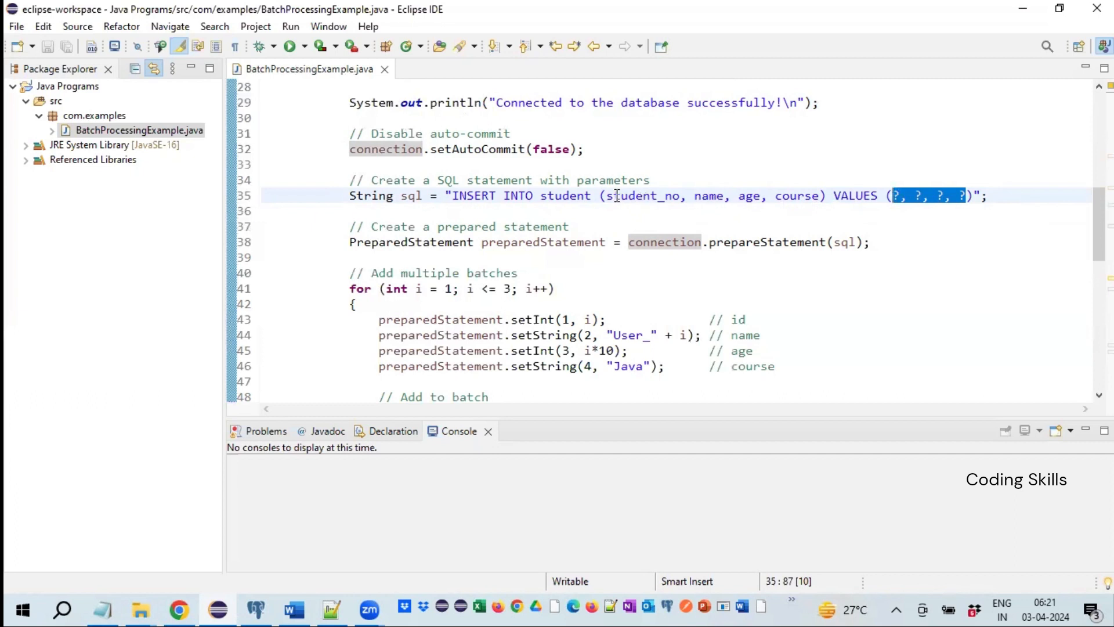
mouse_move(934, 206)
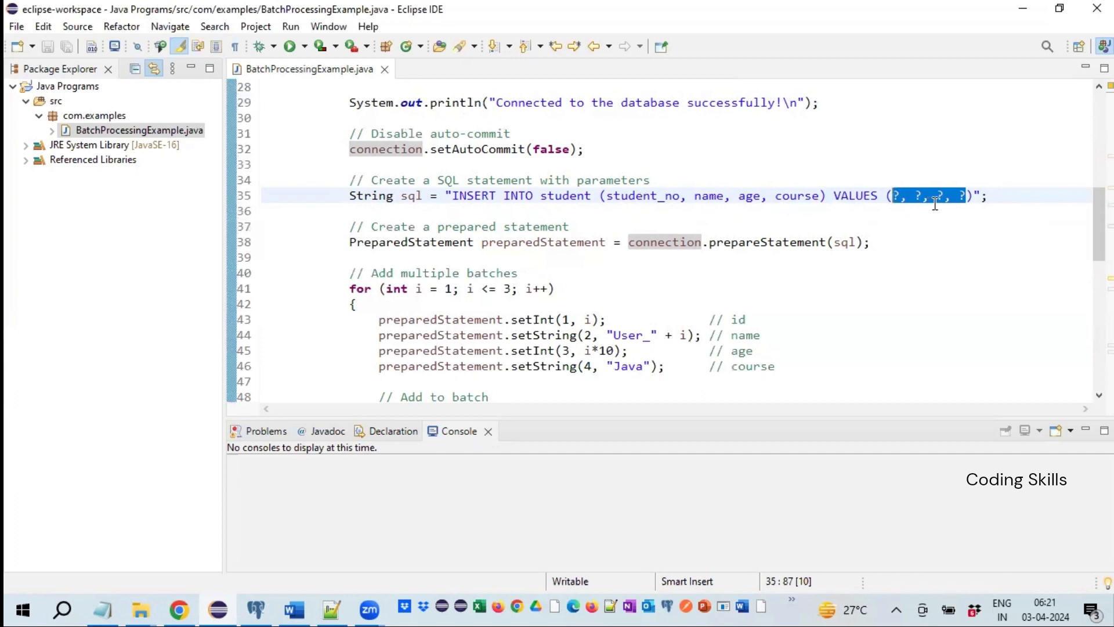
left_click(989, 196)
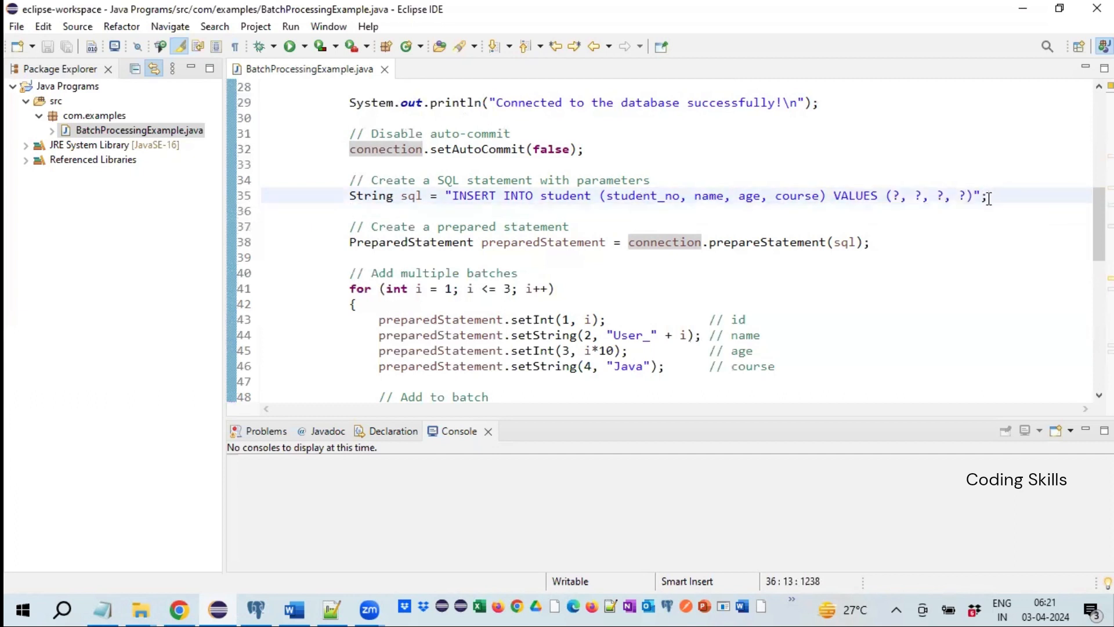
left_click(936, 239)
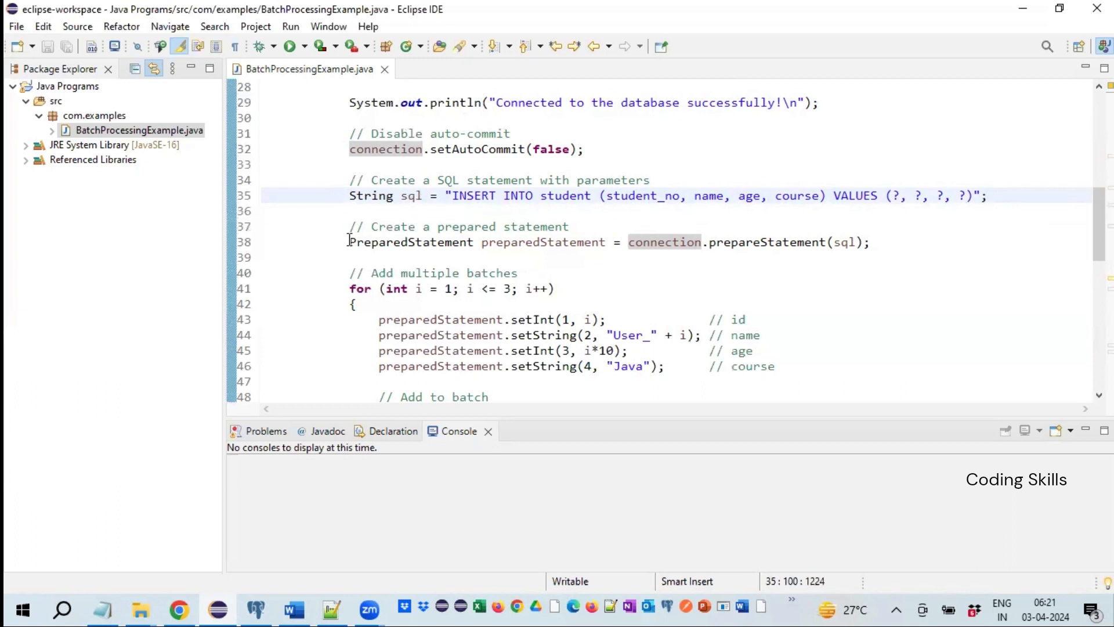
left_click(986, 195)
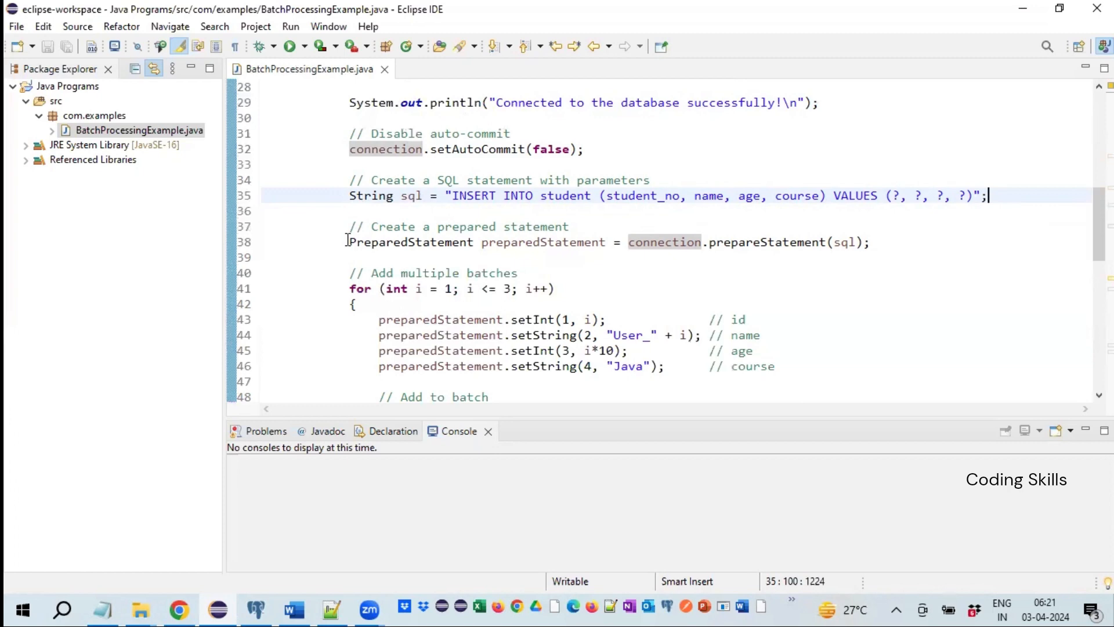
mouse_move(742, 241)
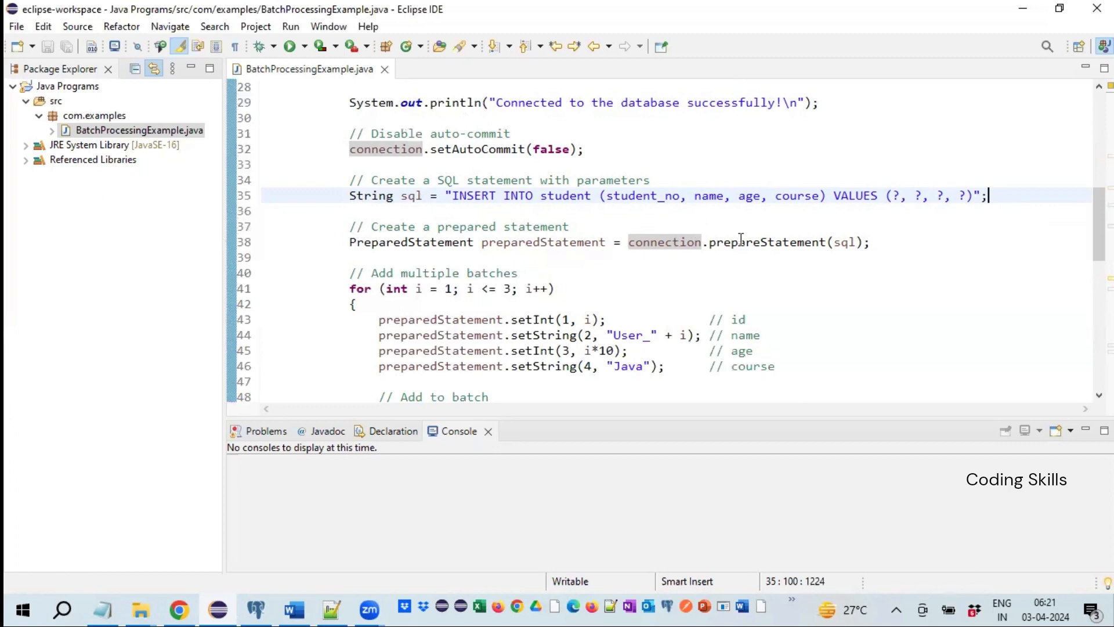
left_click(742, 242)
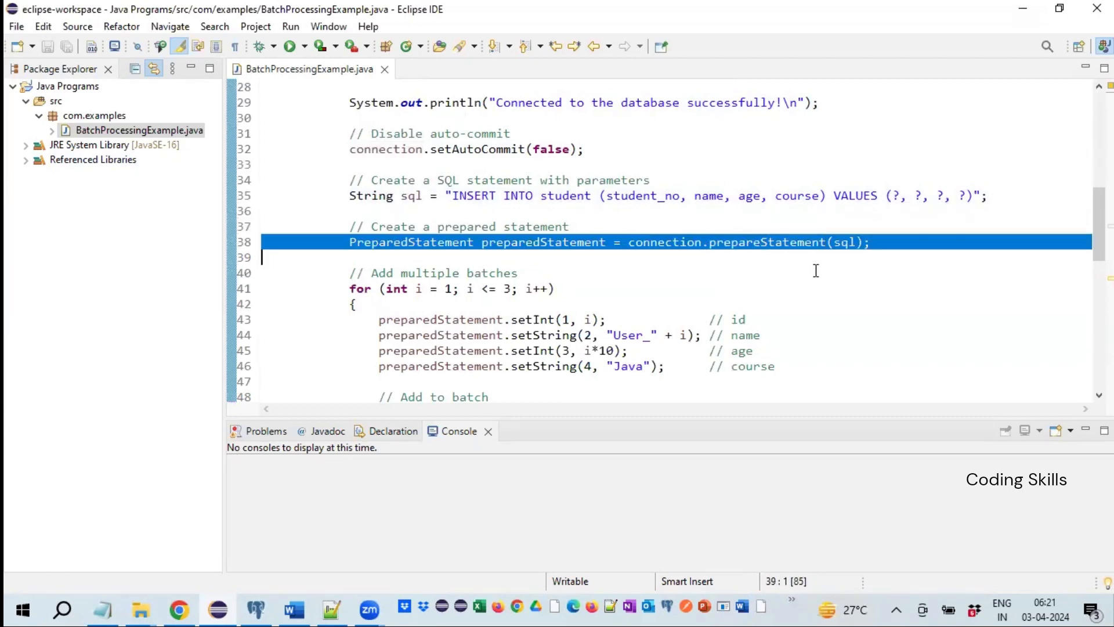
left_click(519, 273)
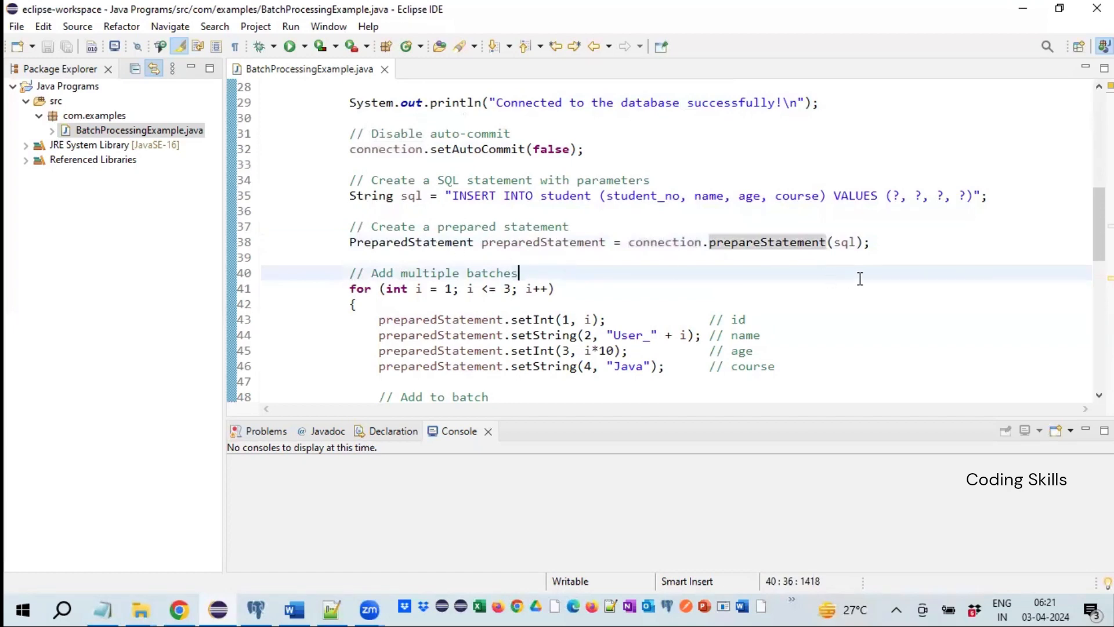
double_click(411, 241)
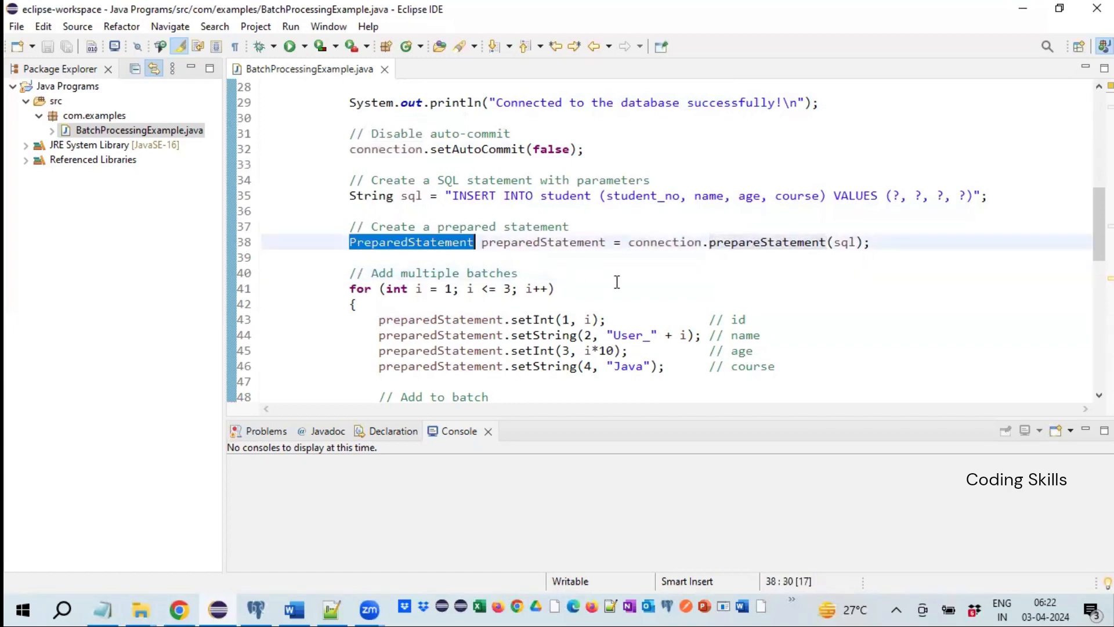
mouse_move(502, 291)
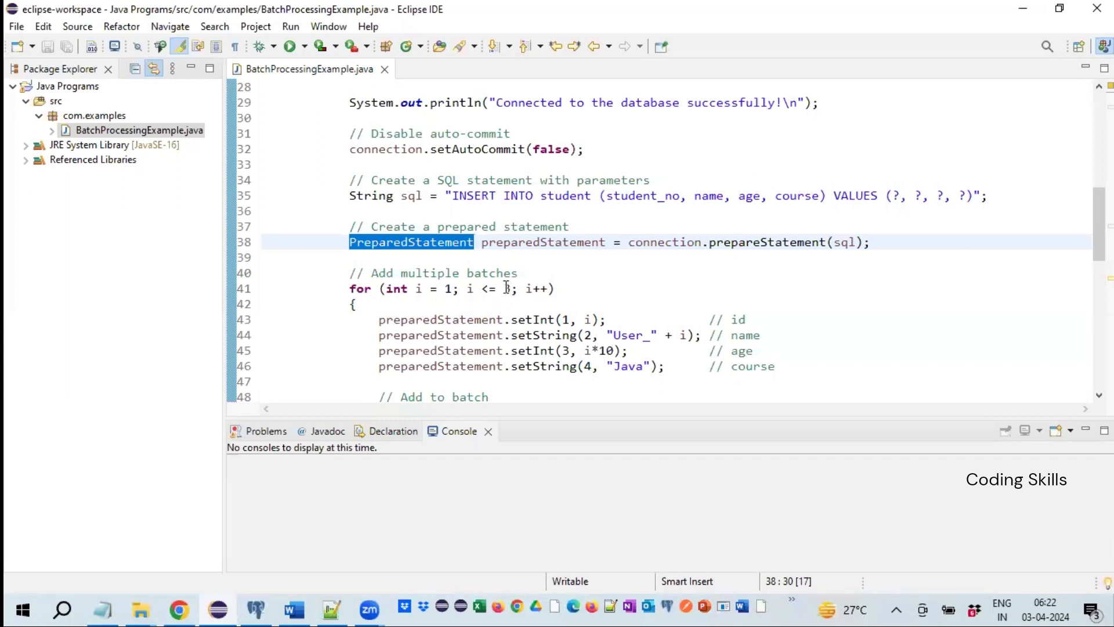
mouse_move(508, 289)
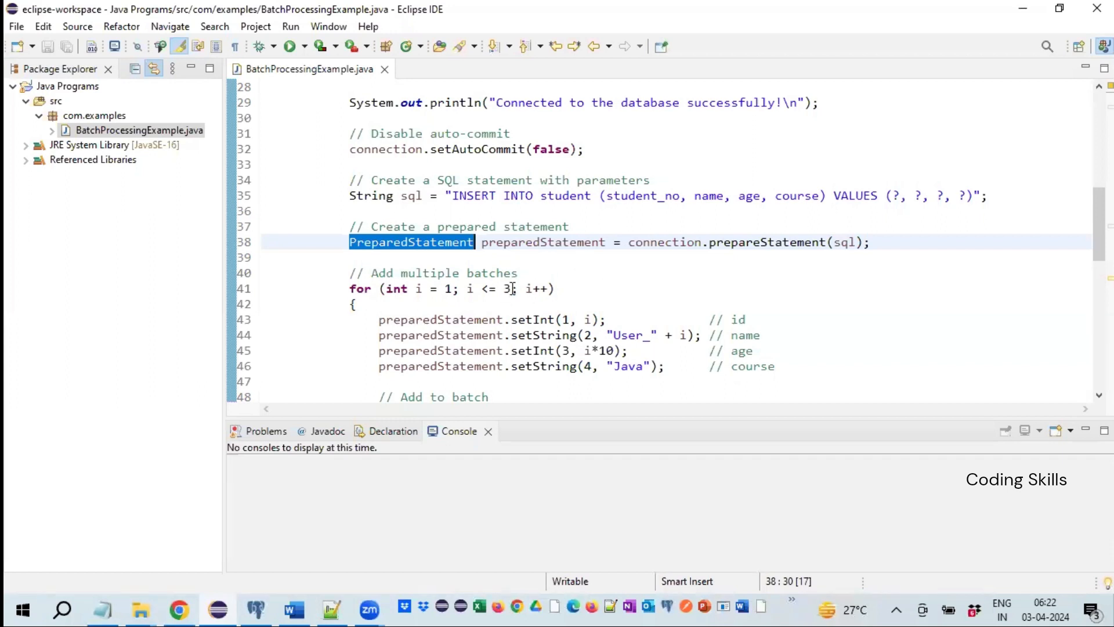
mouse_move(529, 289)
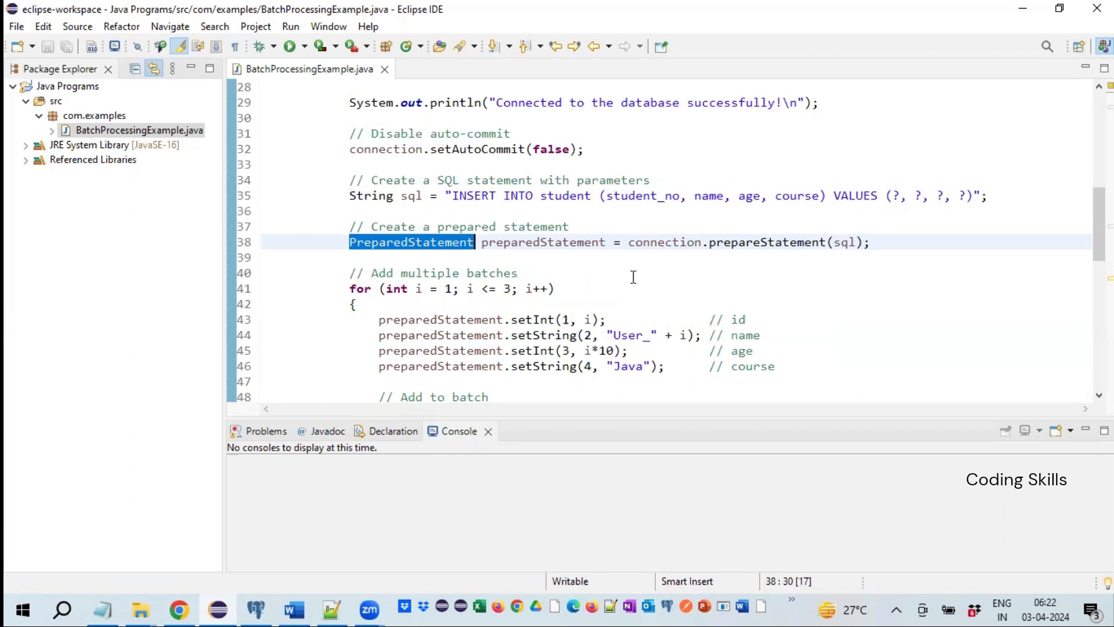
Review the for loop up to 3 and the setInt/name setters mapping the counter to student_no
scroll("down", 3)
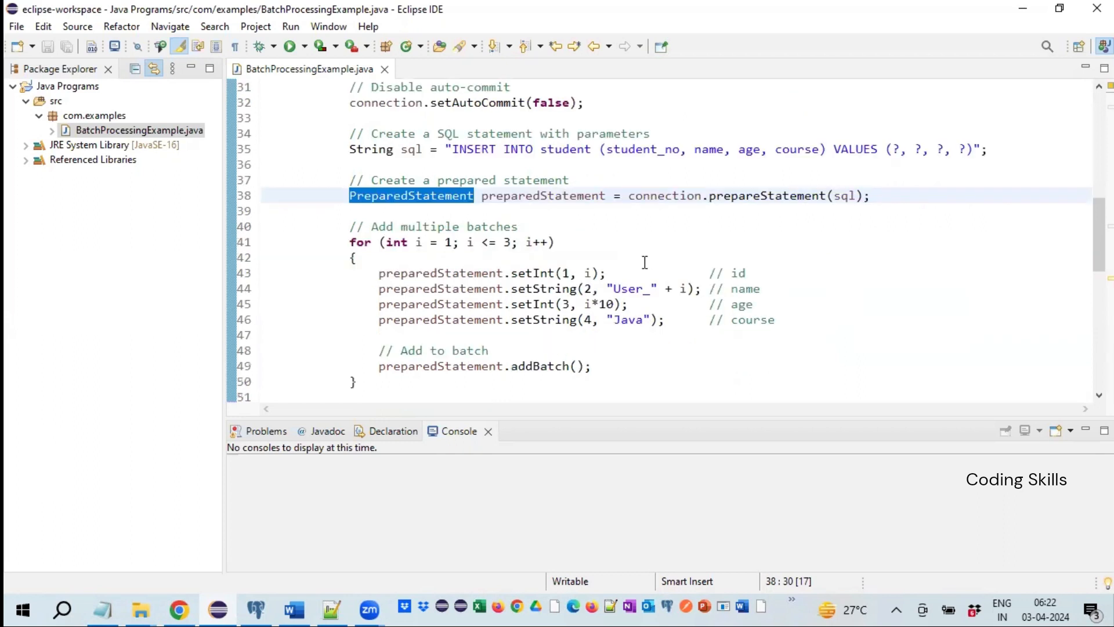
mouse_move(408, 189)
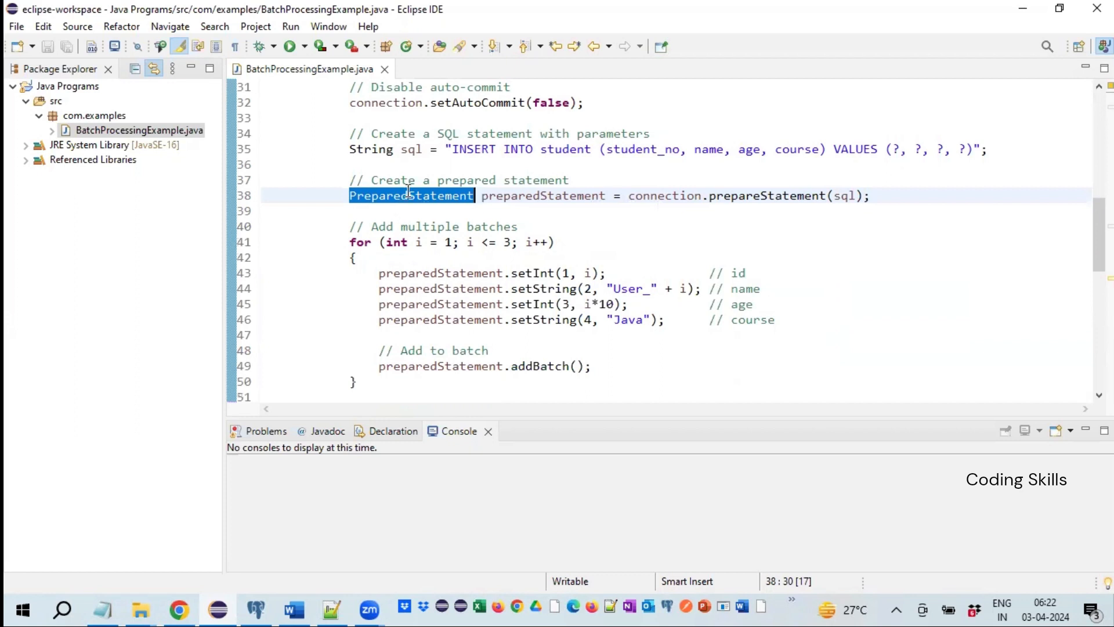
mouse_move(698, 235)
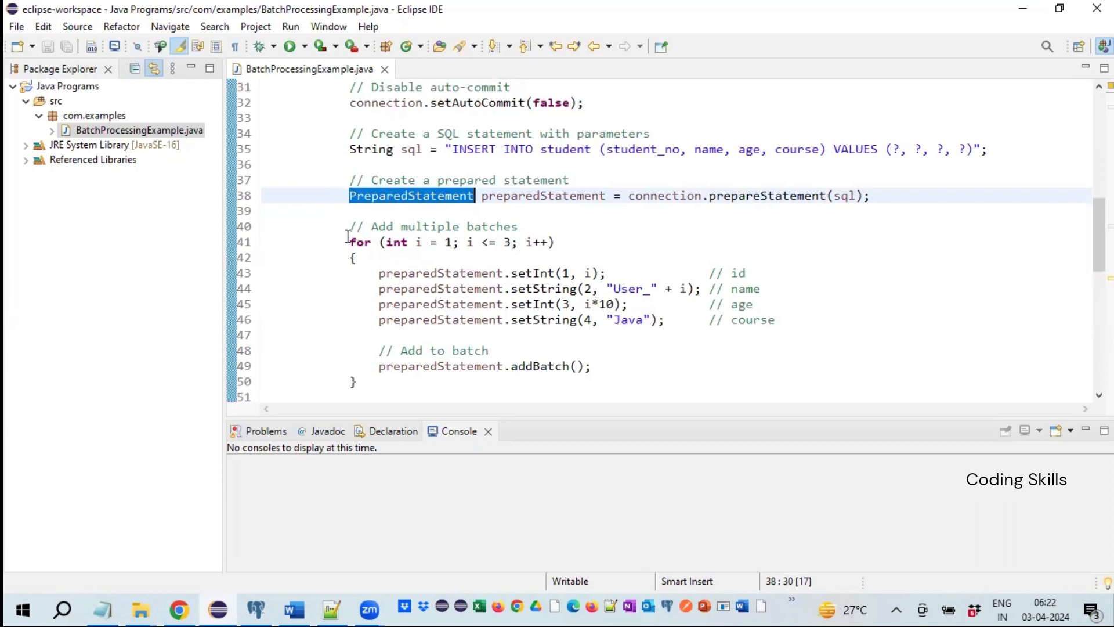
left_click(438, 243)
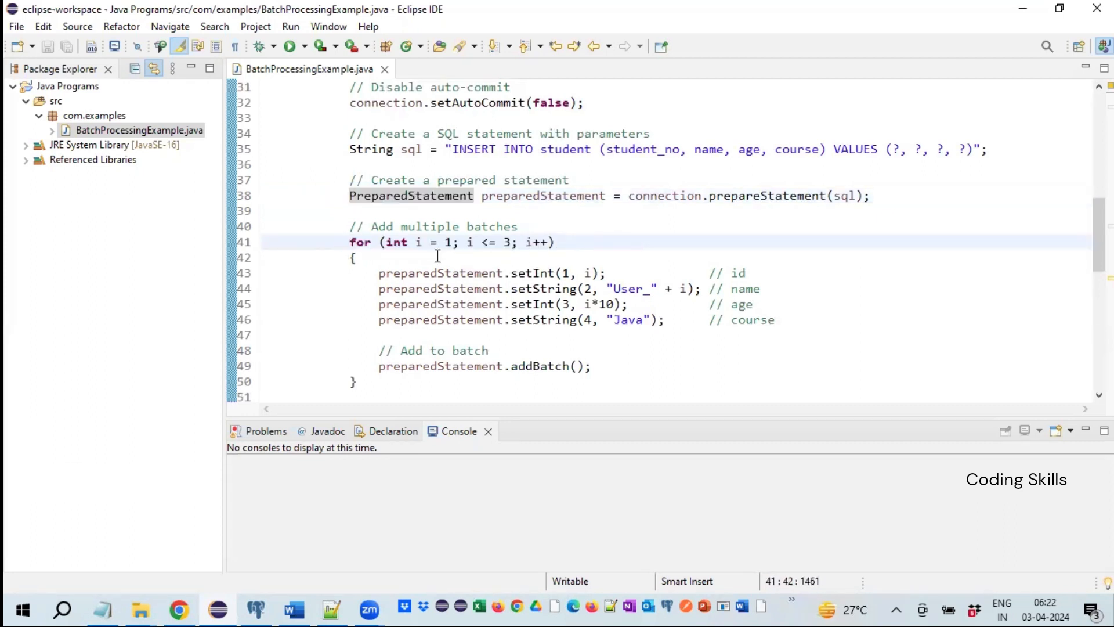
mouse_move(470, 245)
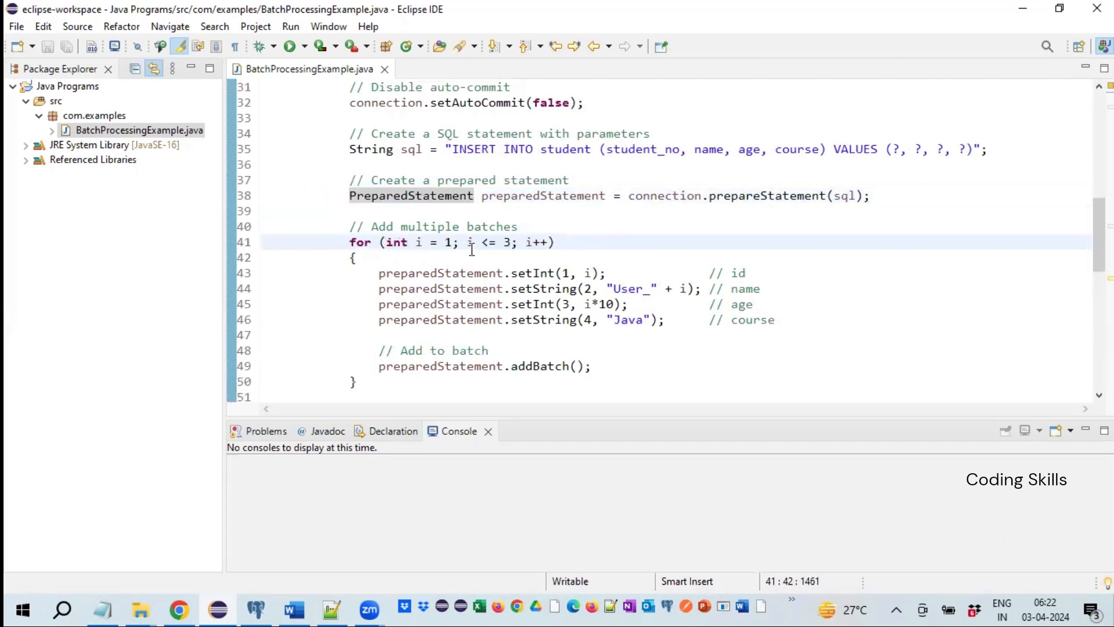
mouse_move(512, 243)
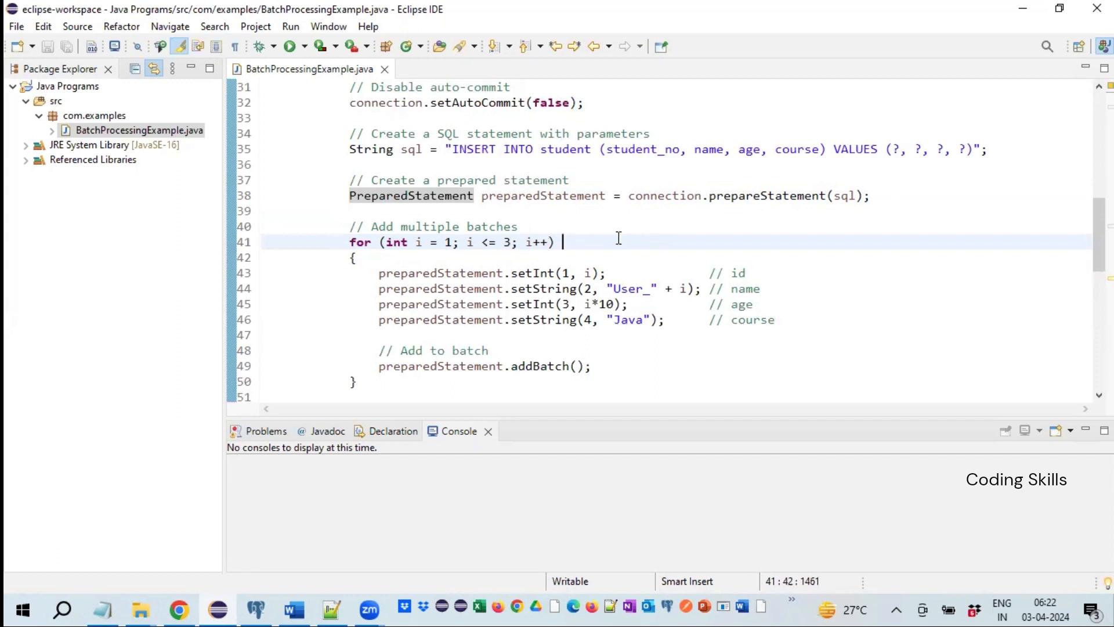
double_click(505, 242)
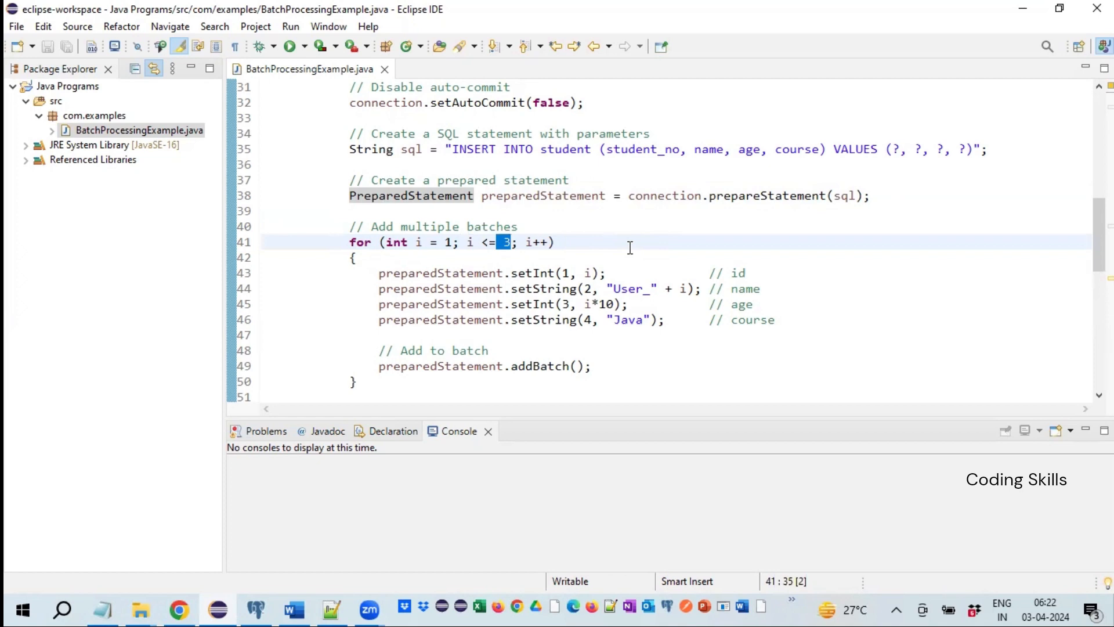
scroll("down", 3)
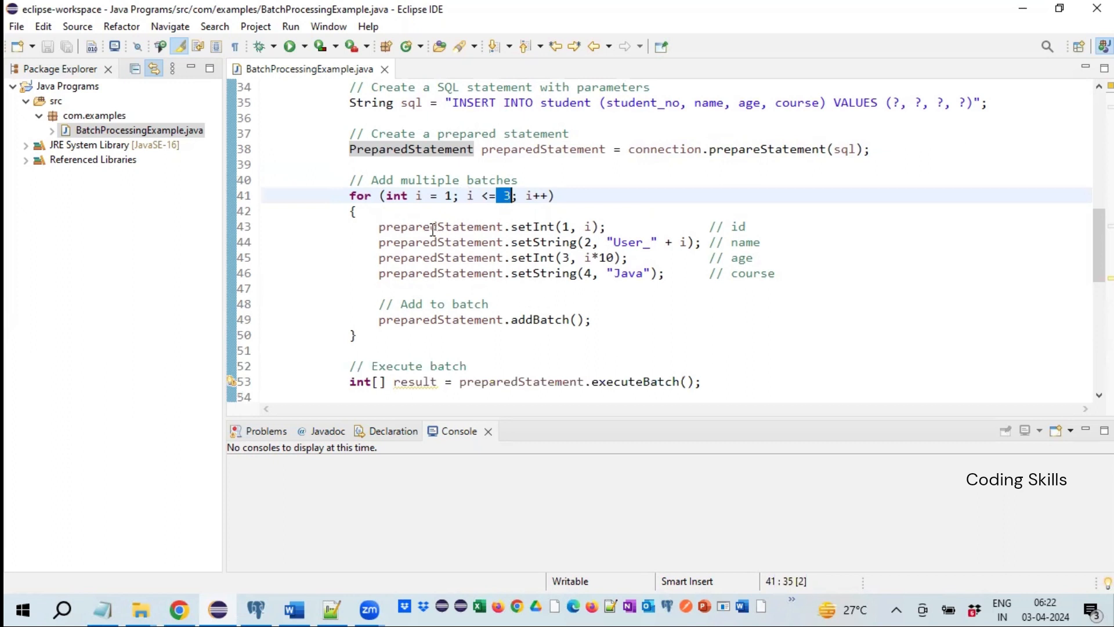
double_click(530, 226)
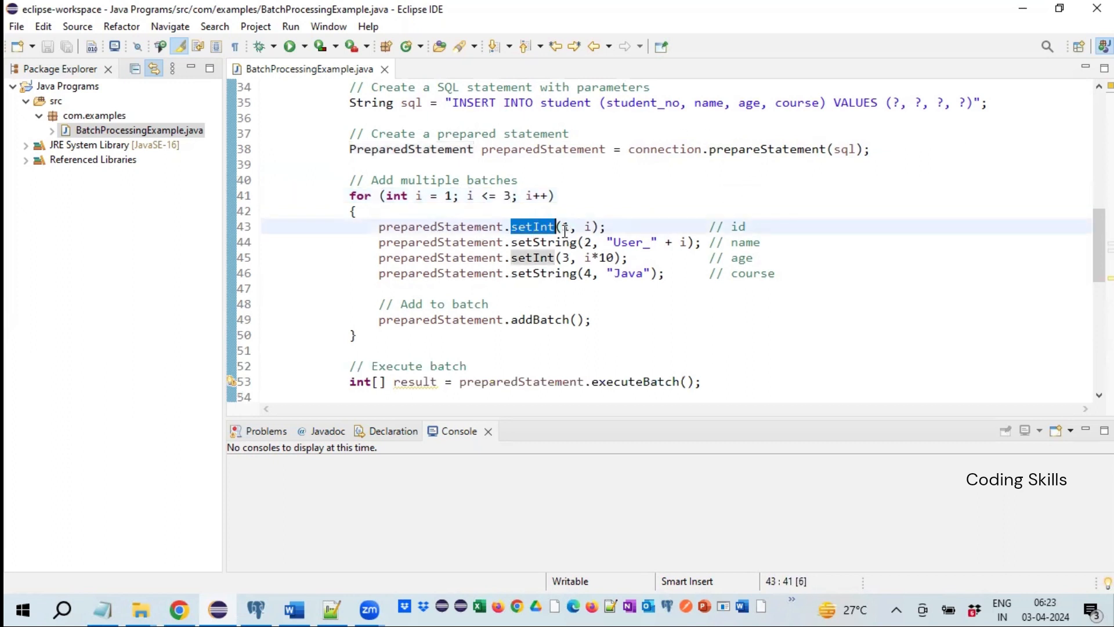
left_click(566, 226)
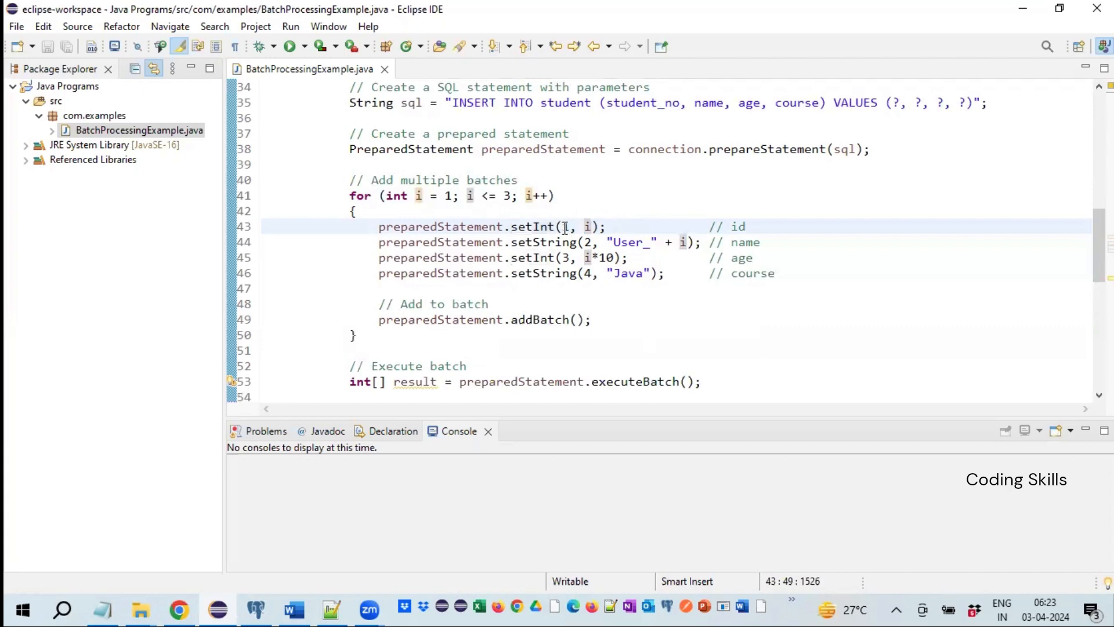
double_click(641, 103)
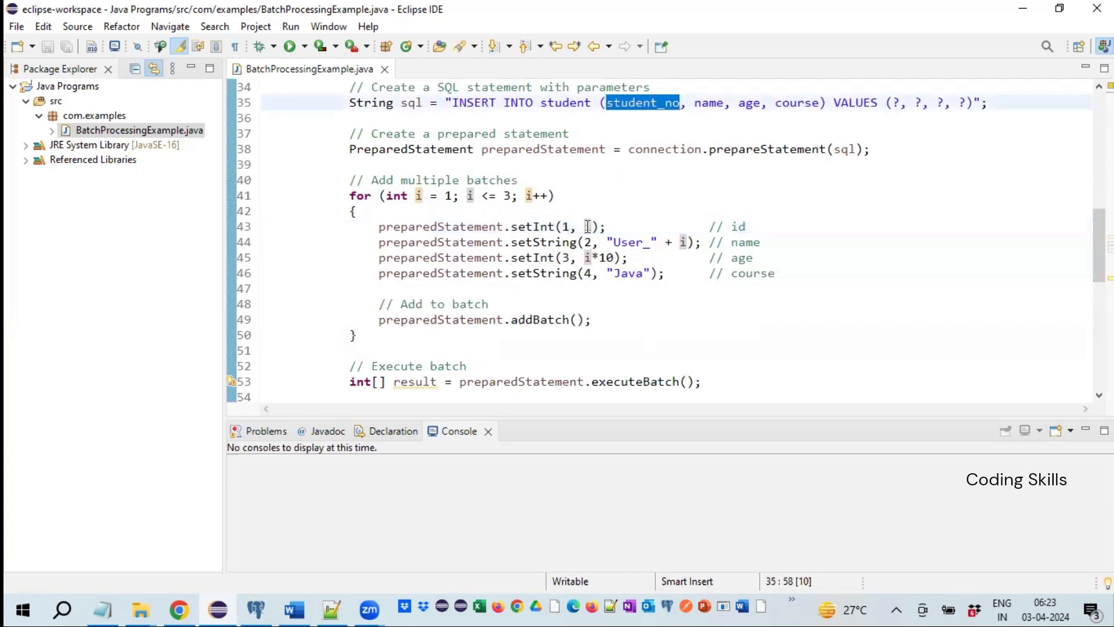
left_click(587, 226)
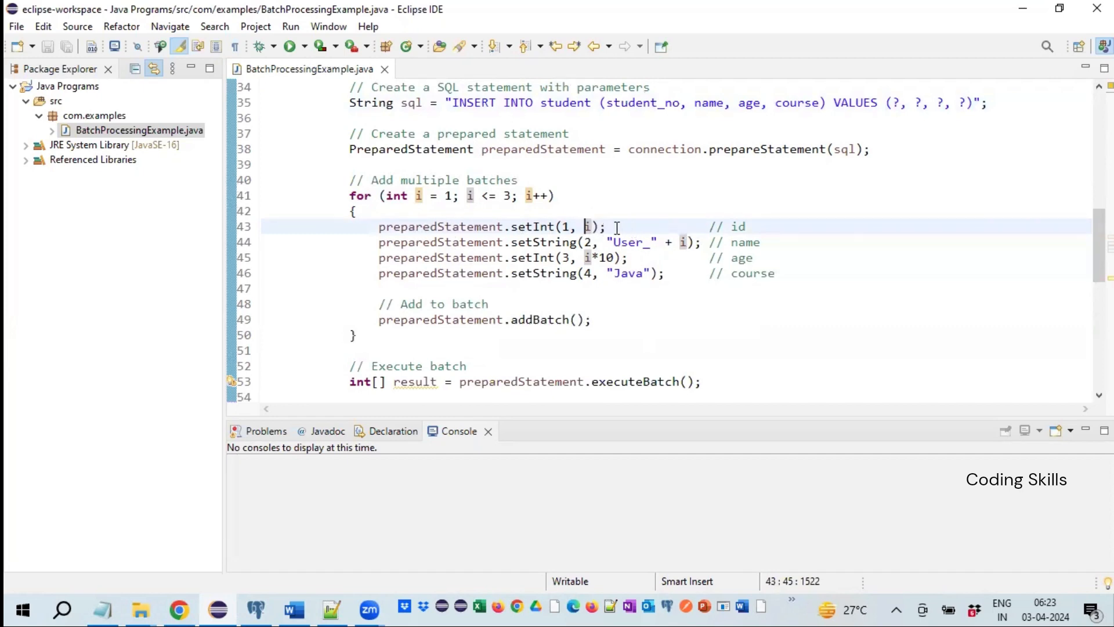
left_click(542, 243)
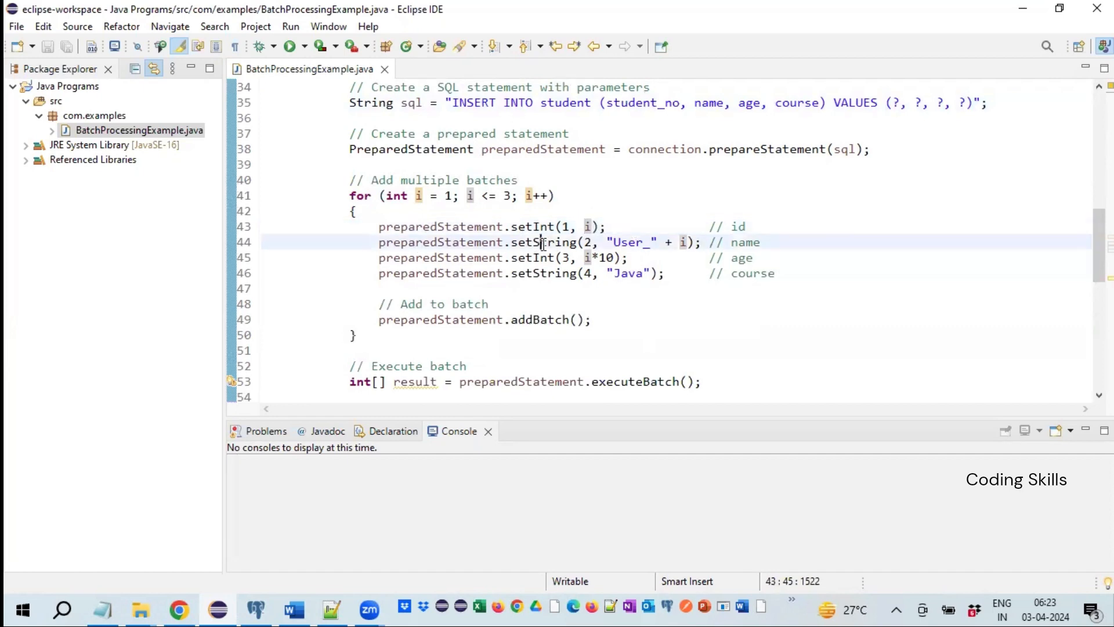
double_click(543, 243)
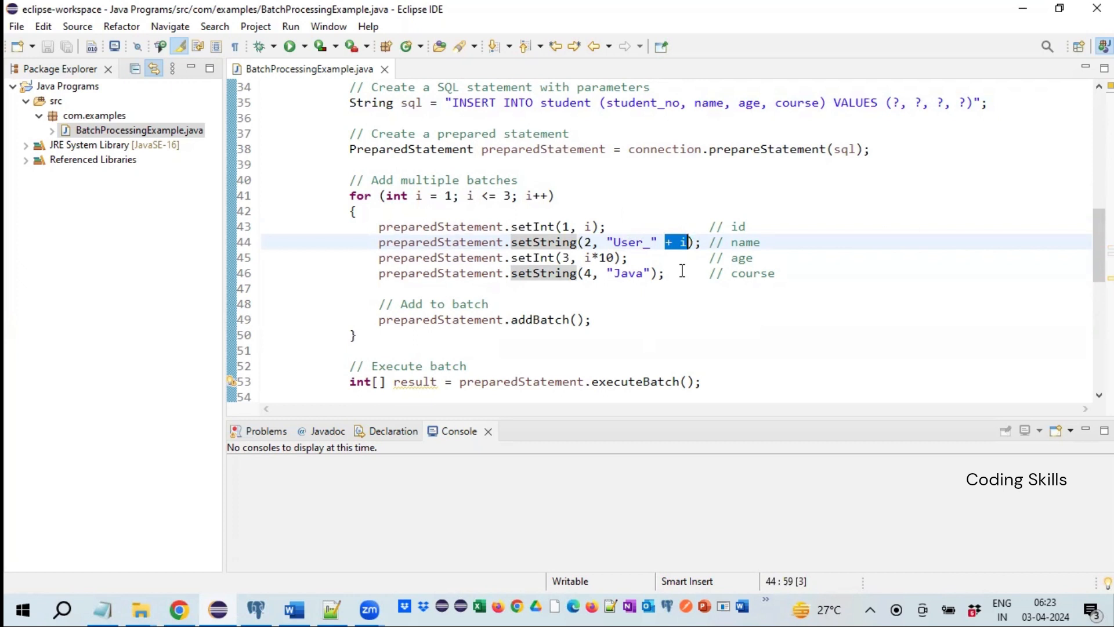
mouse_move(400, 261)
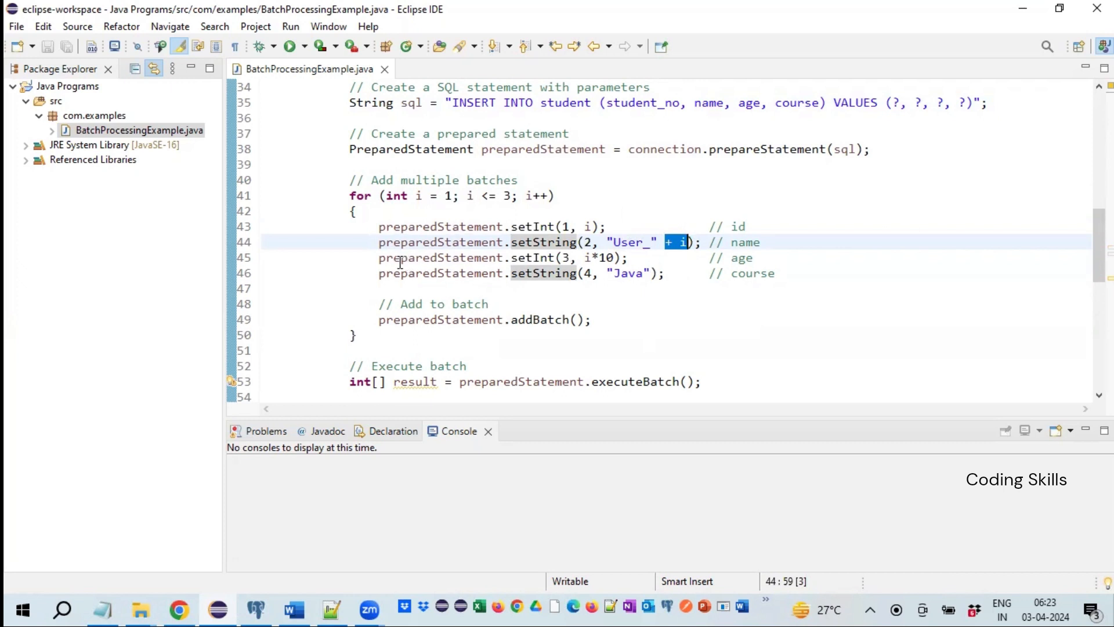
Review the age calculation setter, the addBatch call and the end of the loop body
double_click(532, 258)
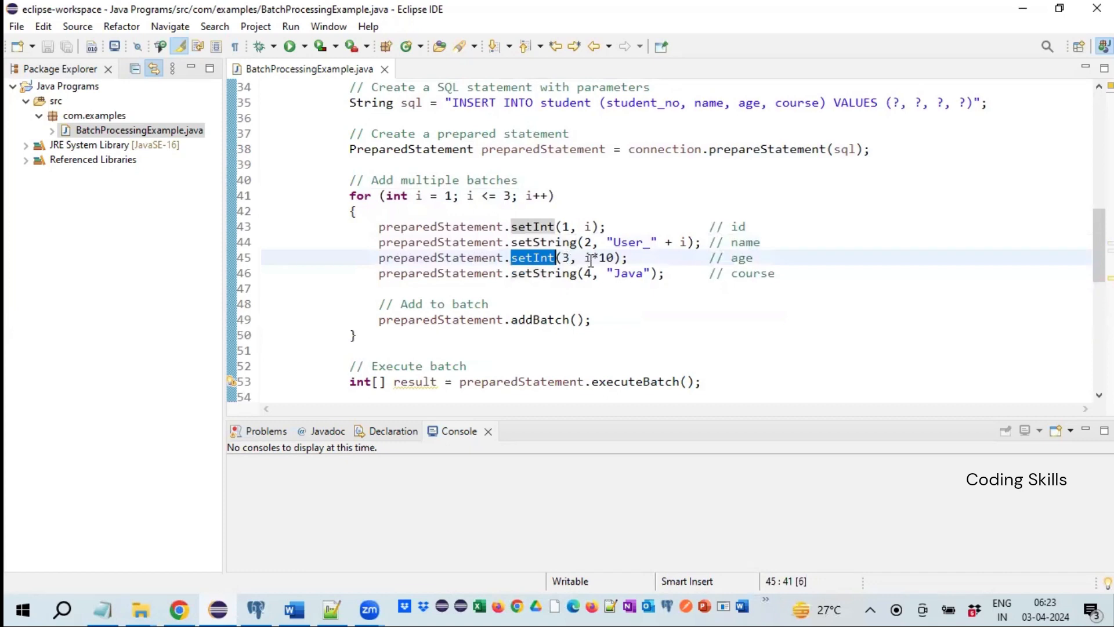
double_click(597, 258)
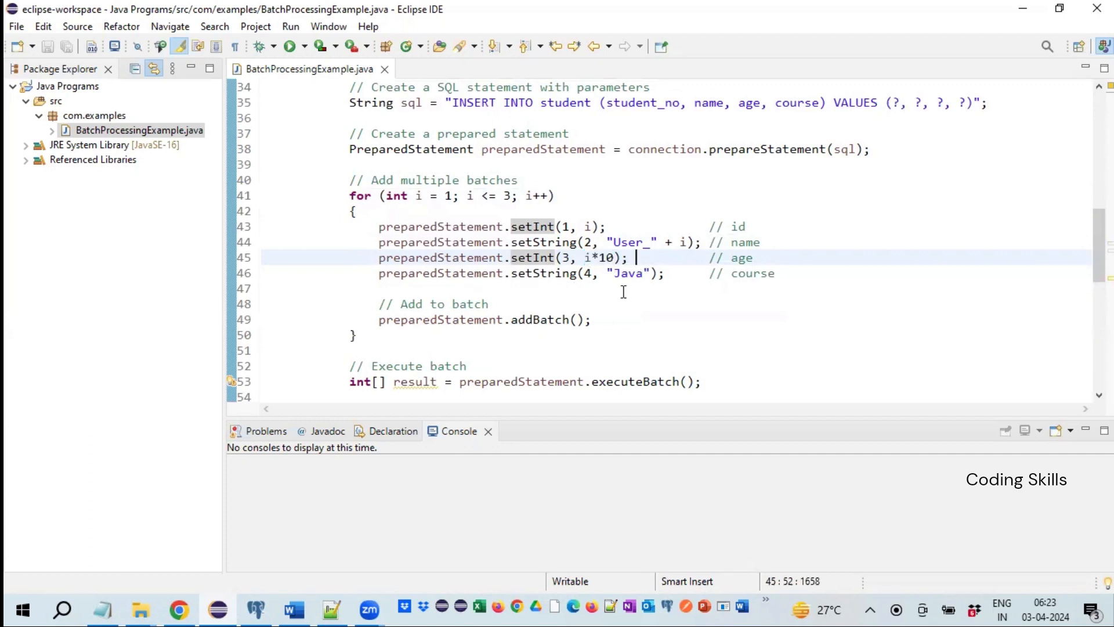
mouse_move(586, 273)
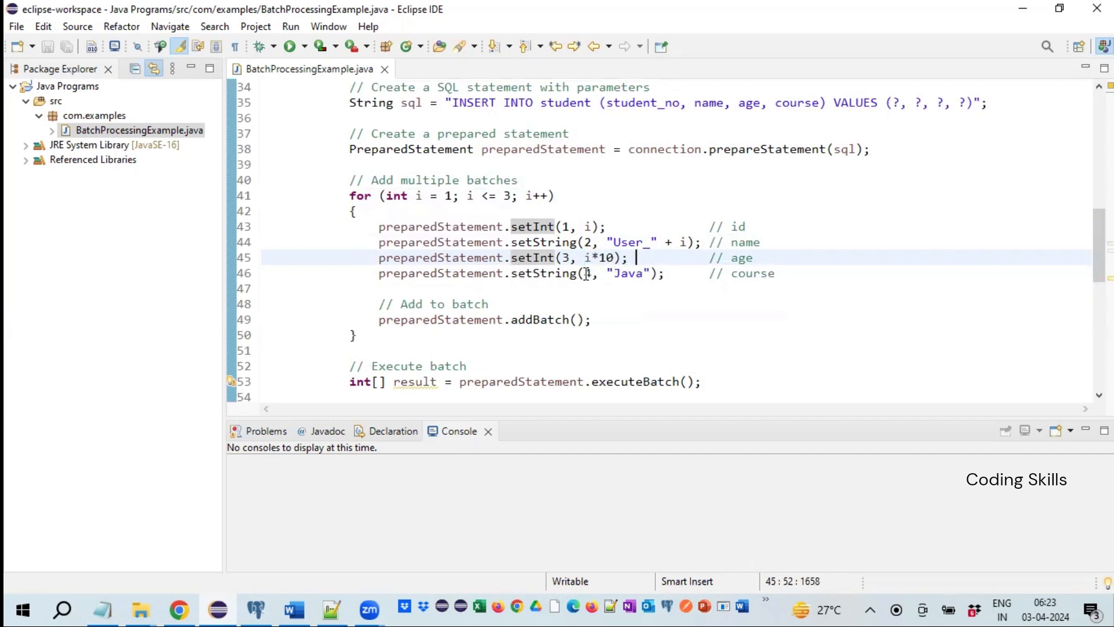
double_click(627, 273)
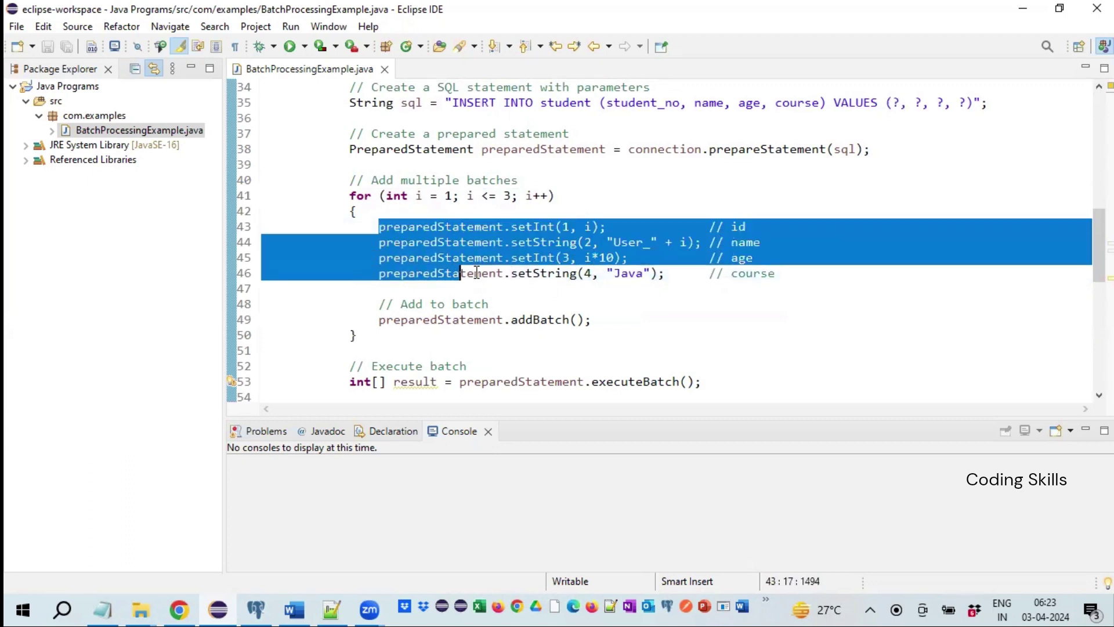
left_click(489, 303)
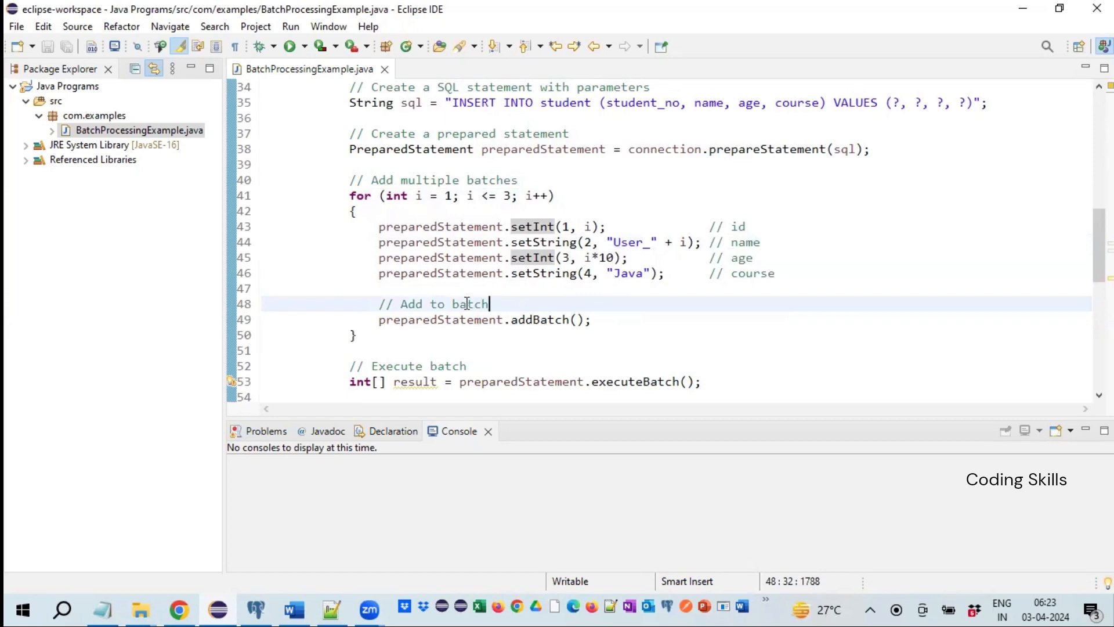
double_click(441, 319)
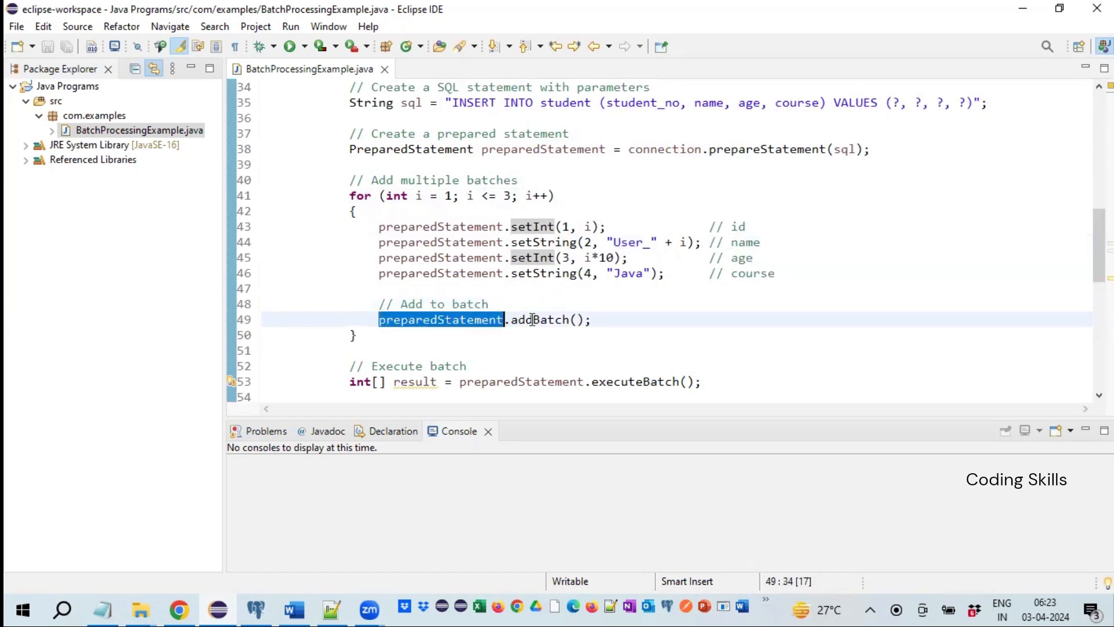
double_click(540, 320)
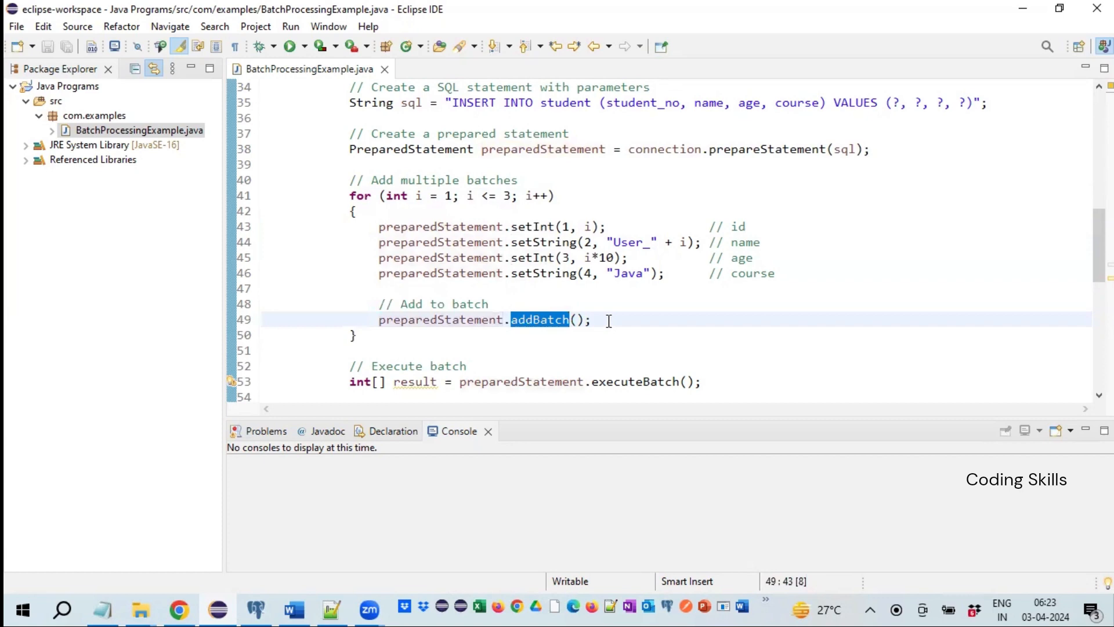
mouse_move(608, 297)
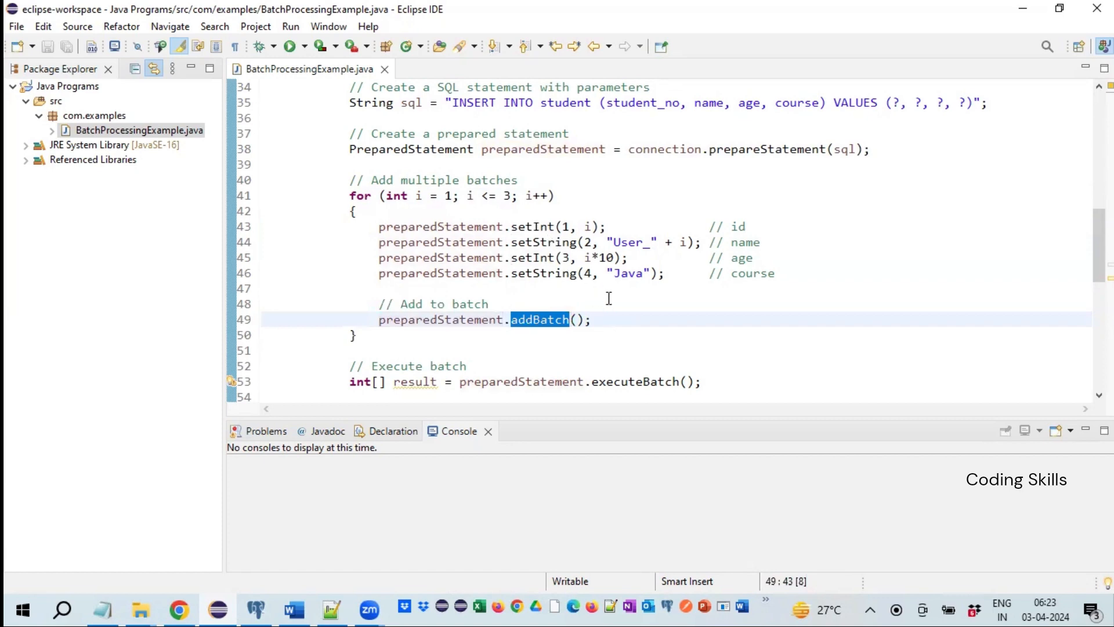
mouse_move(621, 334)
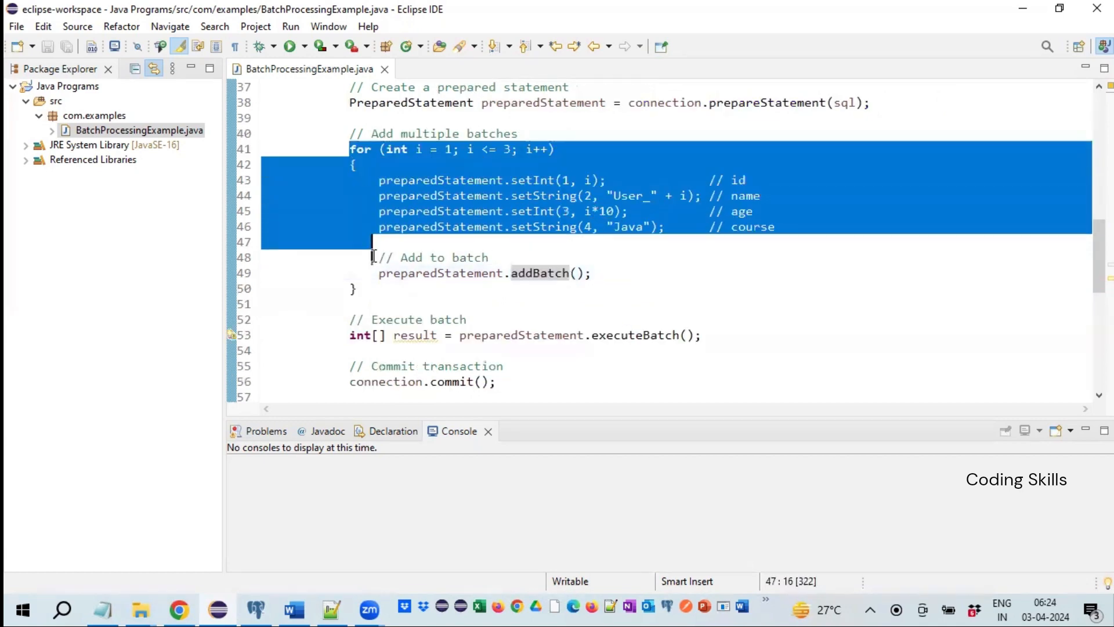
left_click(362, 289)
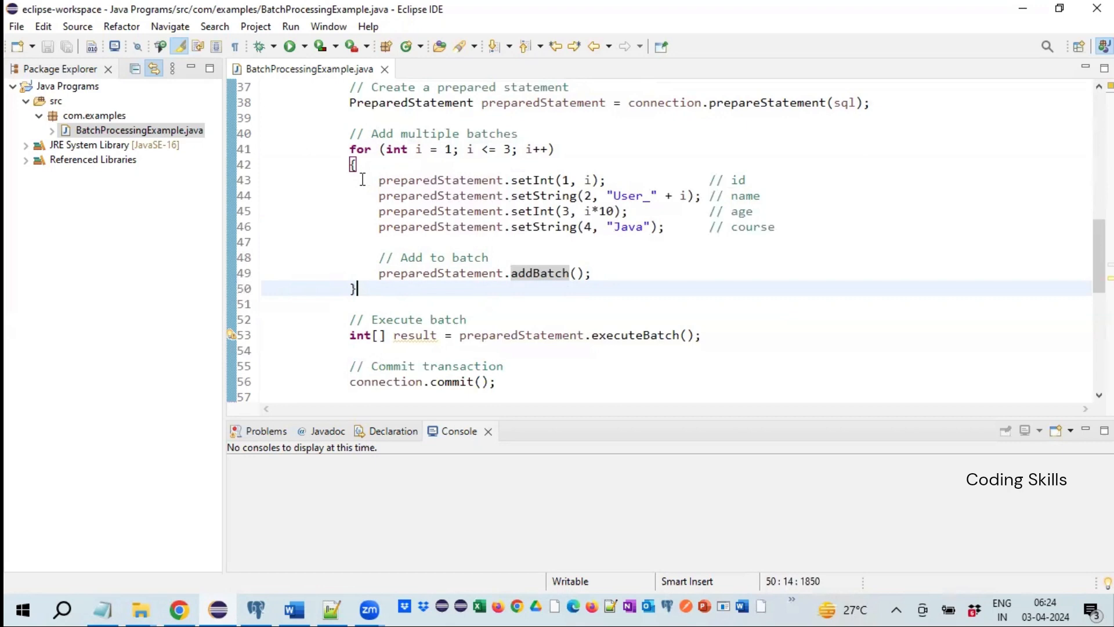
scroll("down", 3)
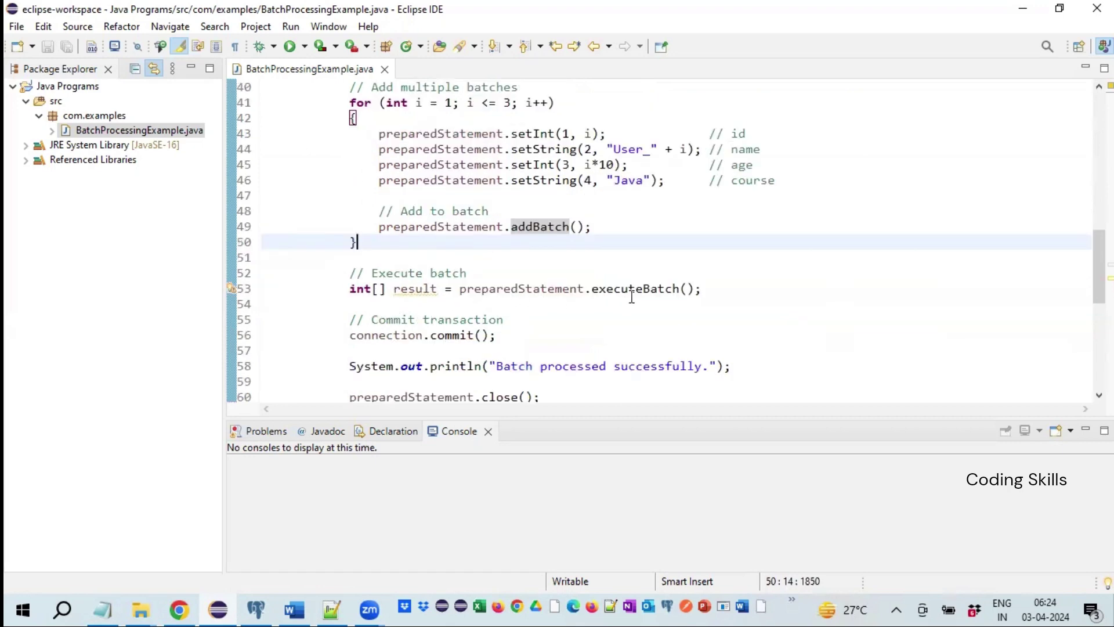
double_click(635, 289)
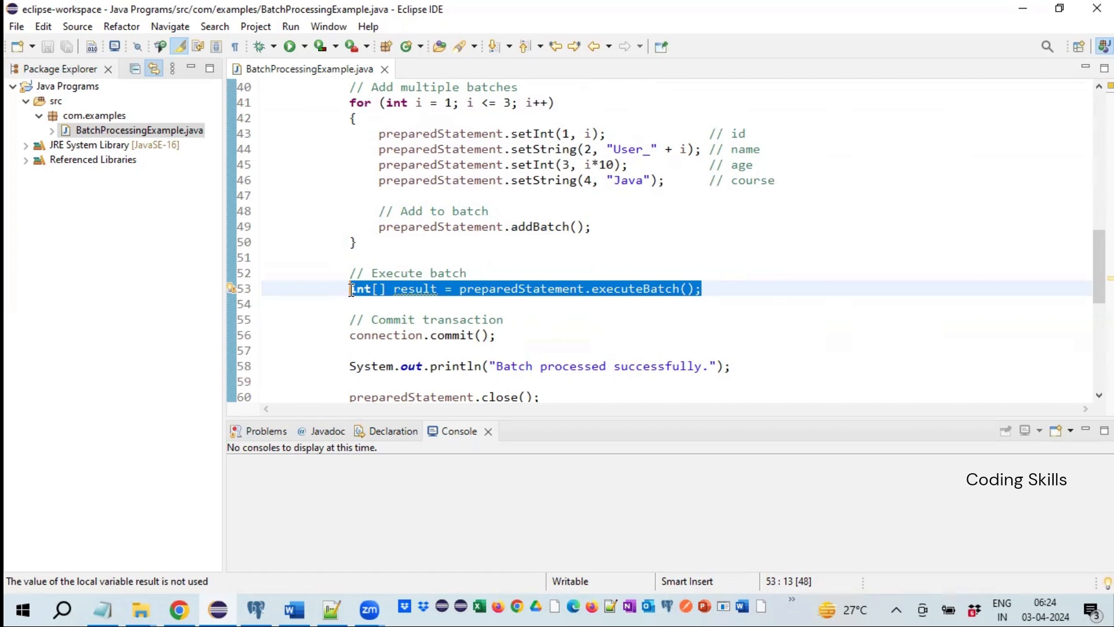
mouse_move(948, 360)
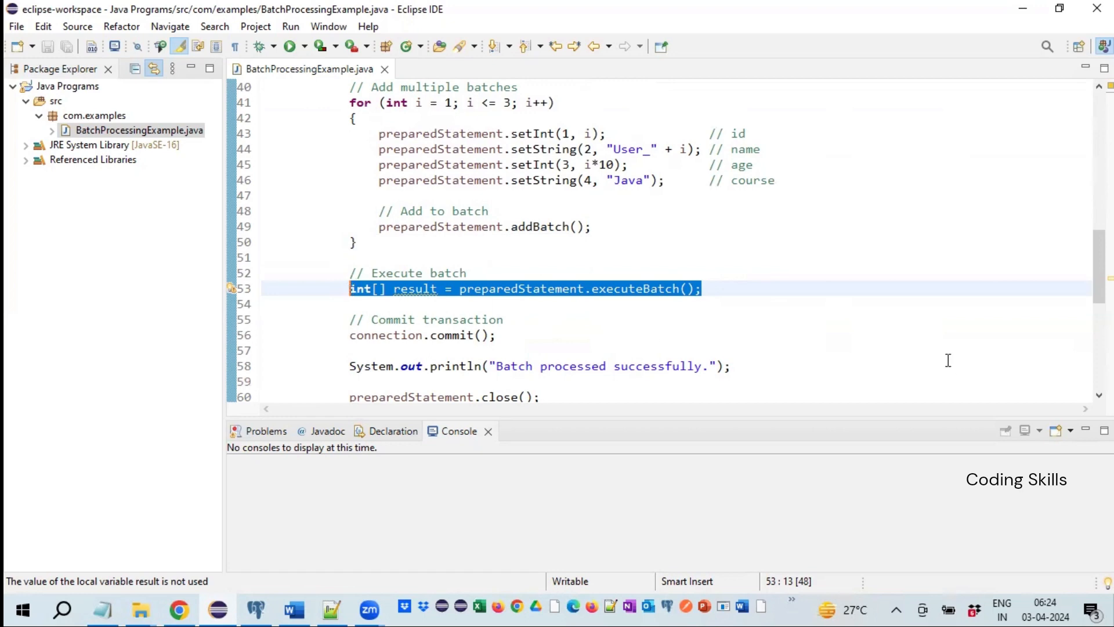
mouse_move(613, 306)
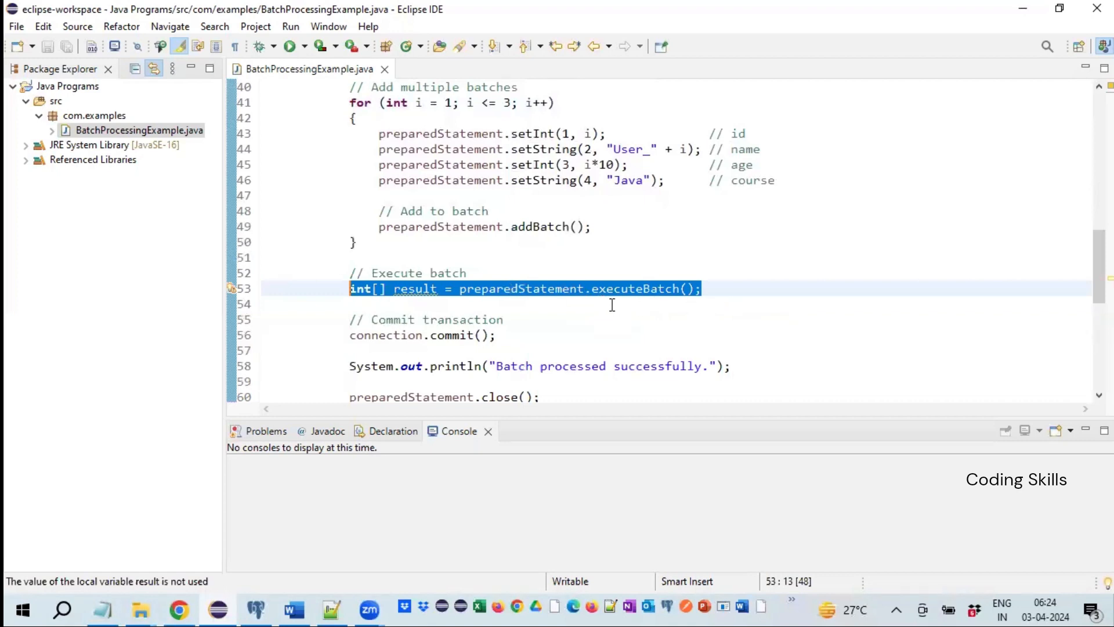
Walk through the batch execution lines after the loop in the editor
left_click(340, 304)
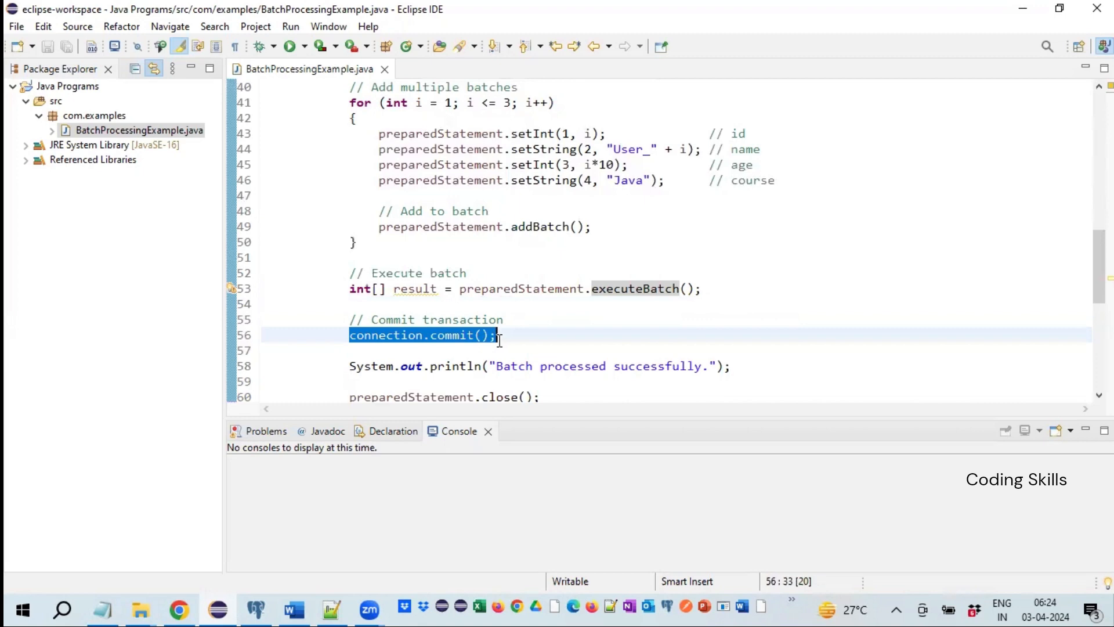
scroll("up", 3)
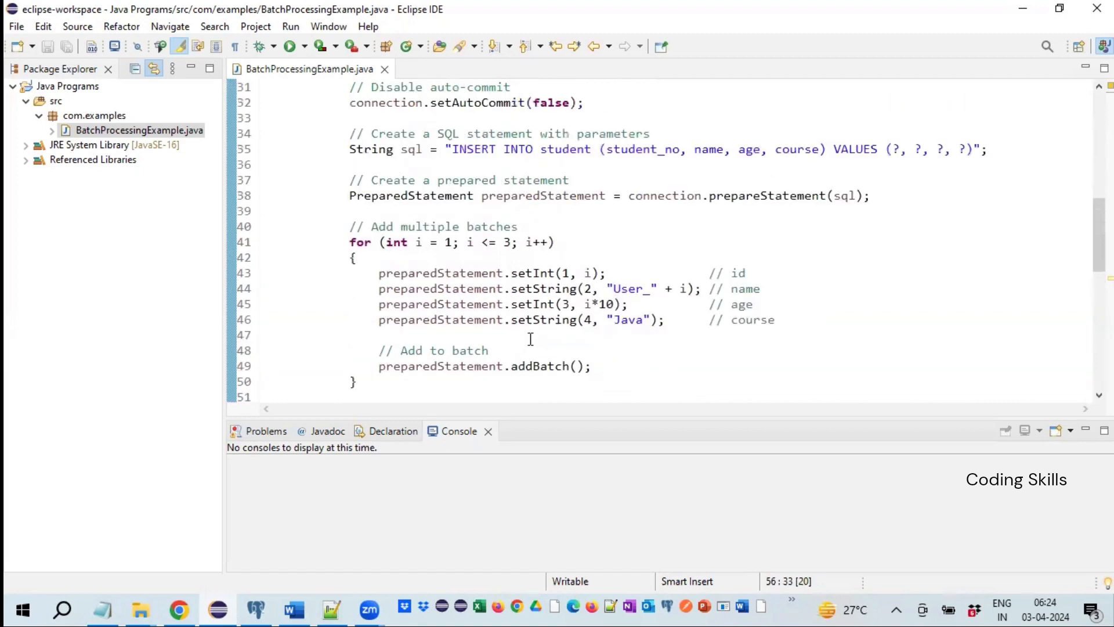
left_click(478, 195)
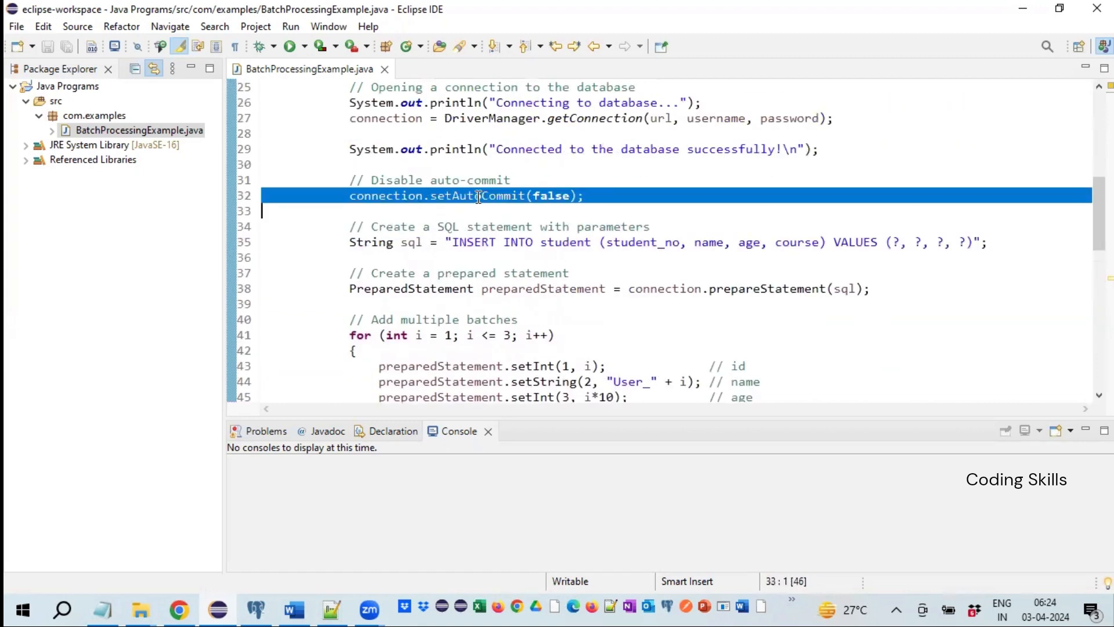
scroll("down", 3)
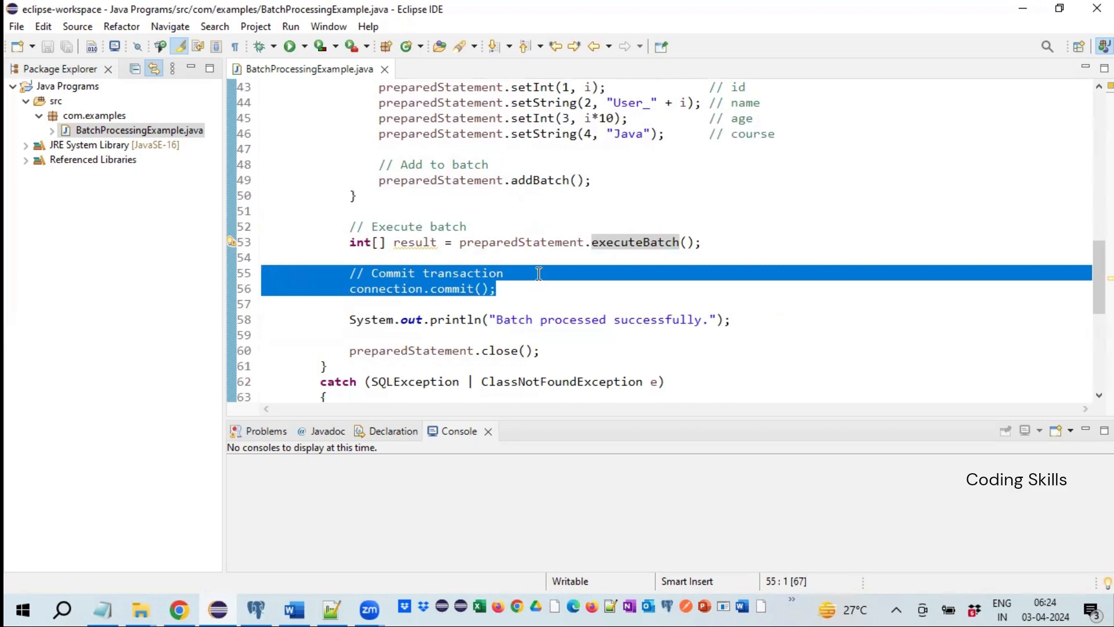
mouse_move(591, 126)
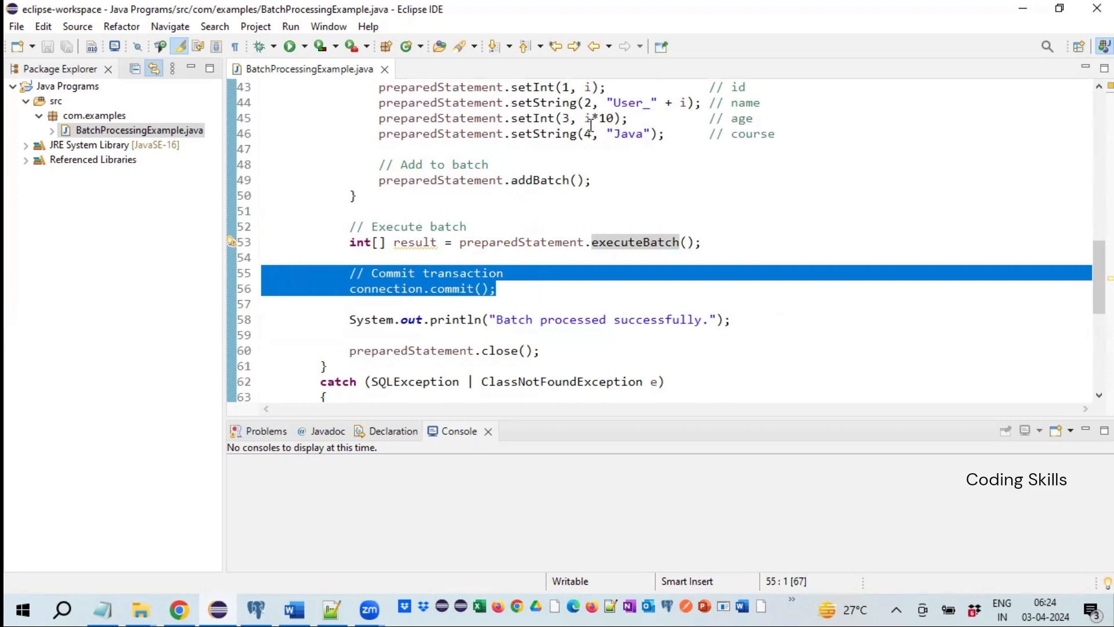
mouse_move(511, 297)
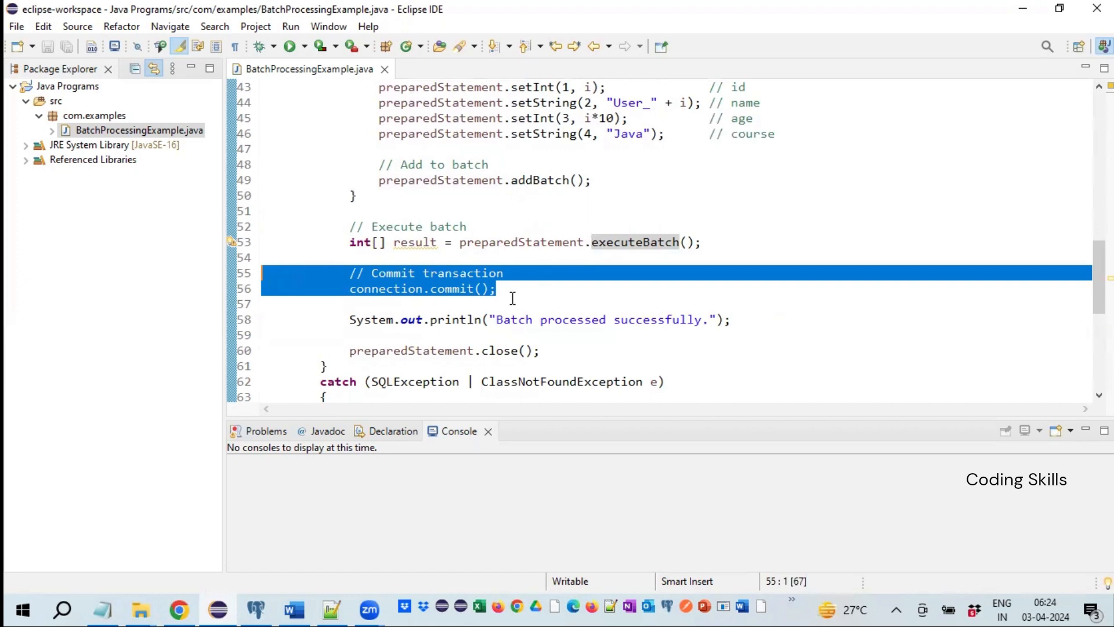
left_click(494, 289)
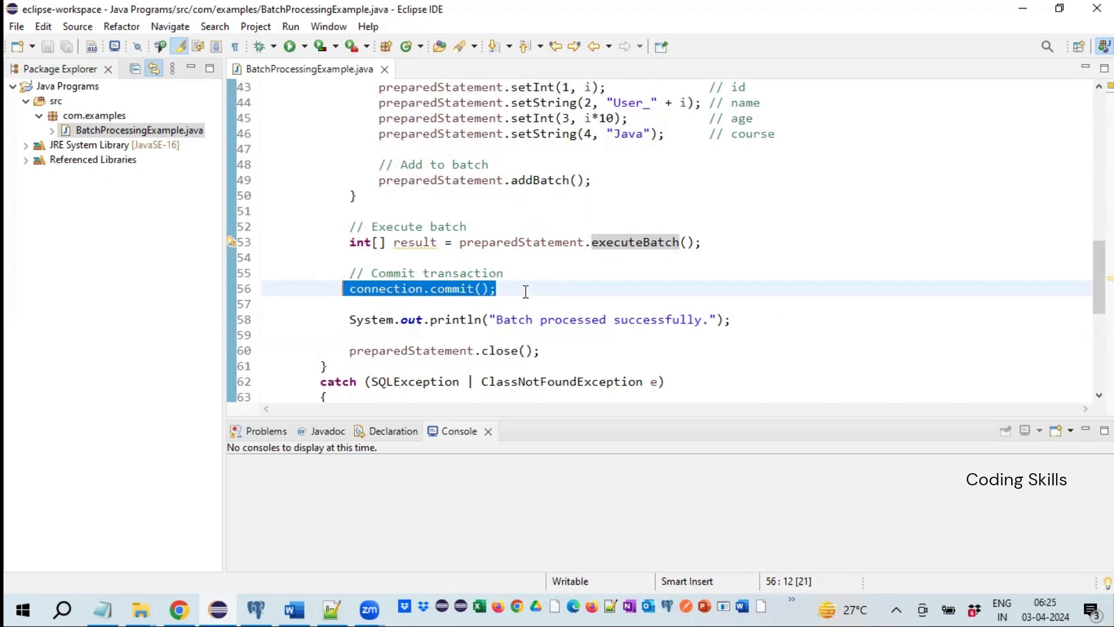
left_click(498, 288)
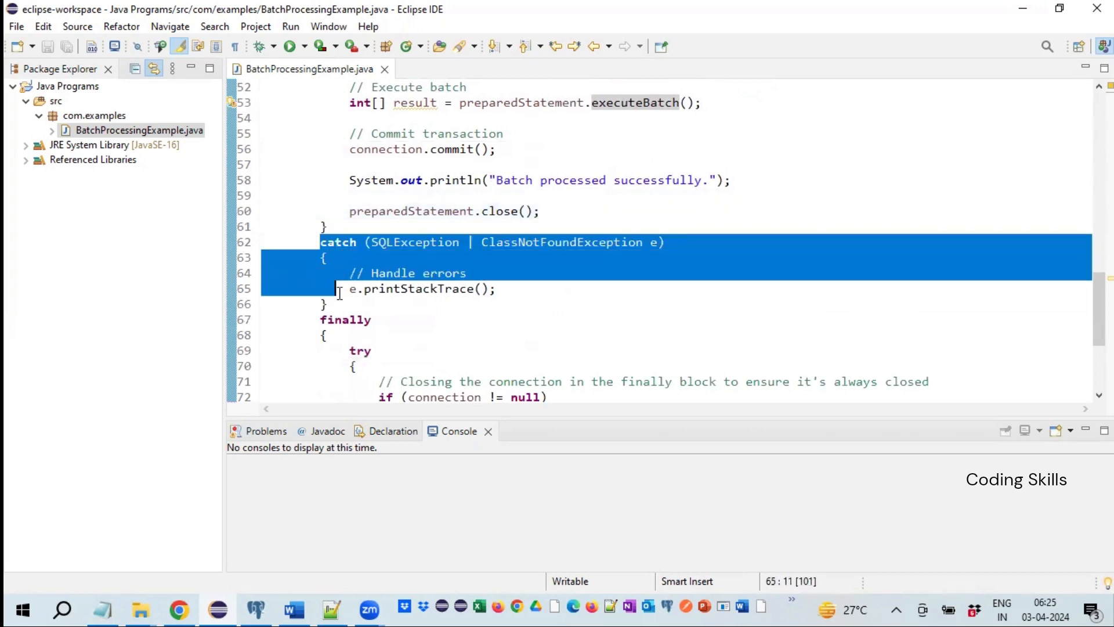
left_click(563, 259)
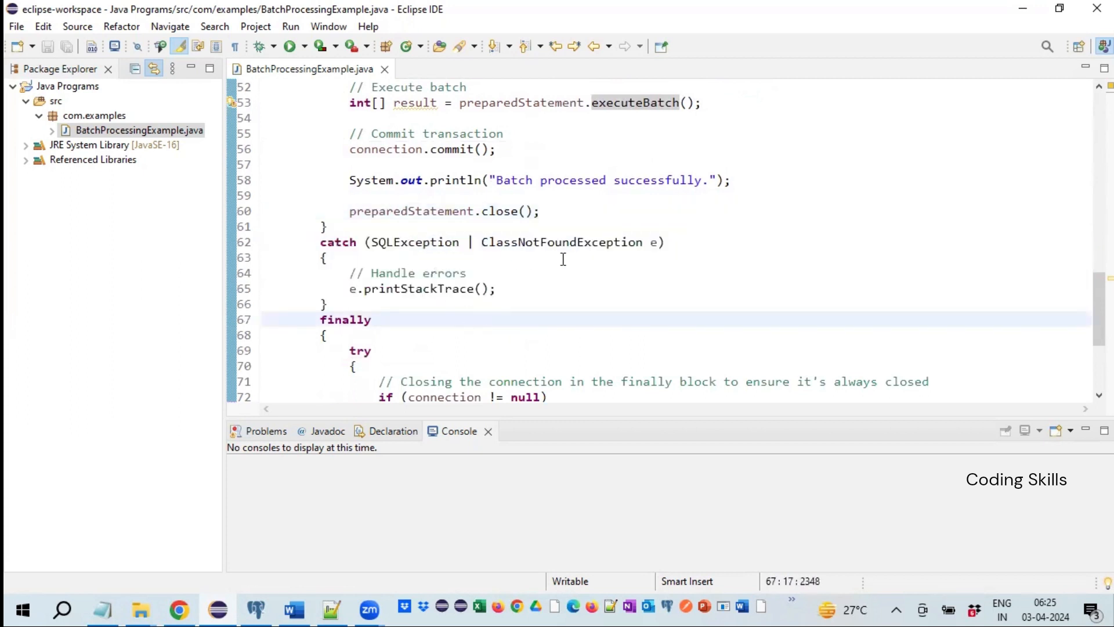
left_click(417, 241)
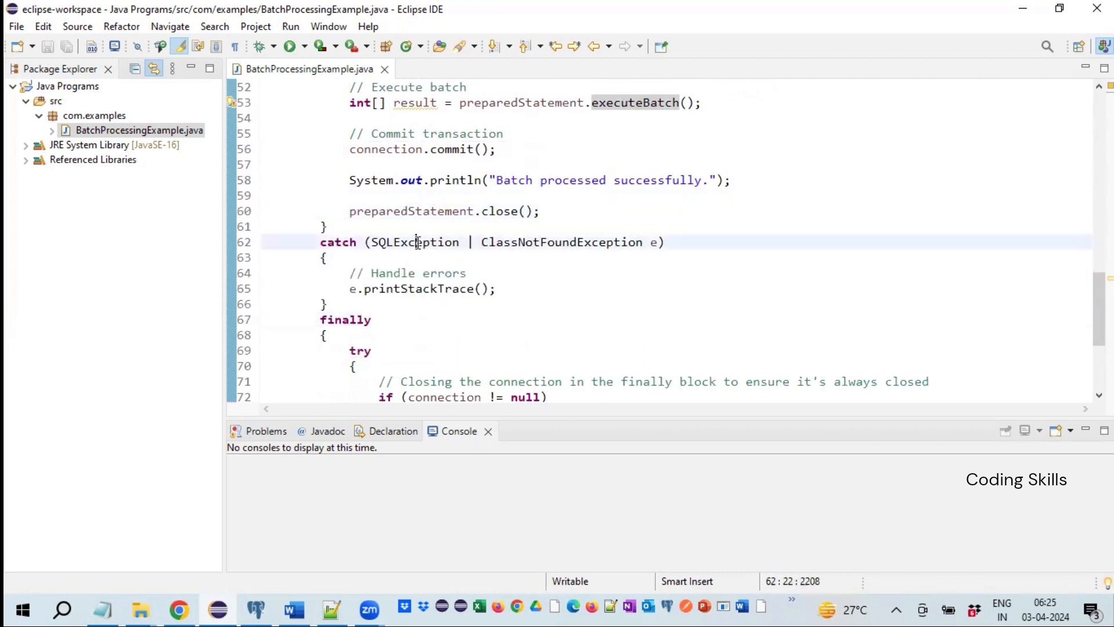
left_click(465, 272)
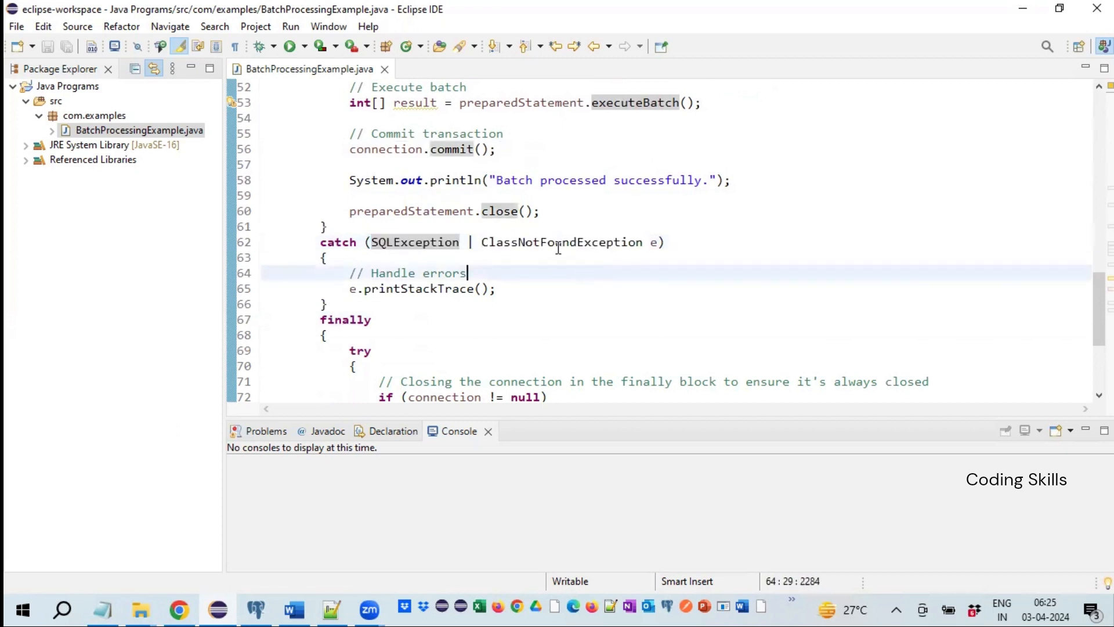
double_click(560, 241)
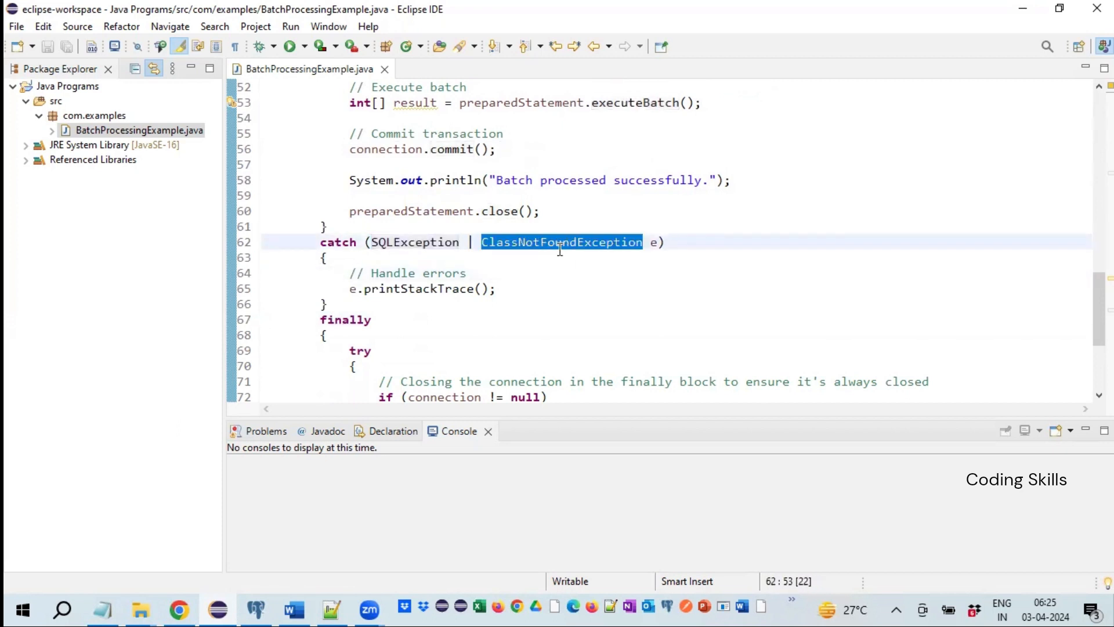
mouse_move(561, 241)
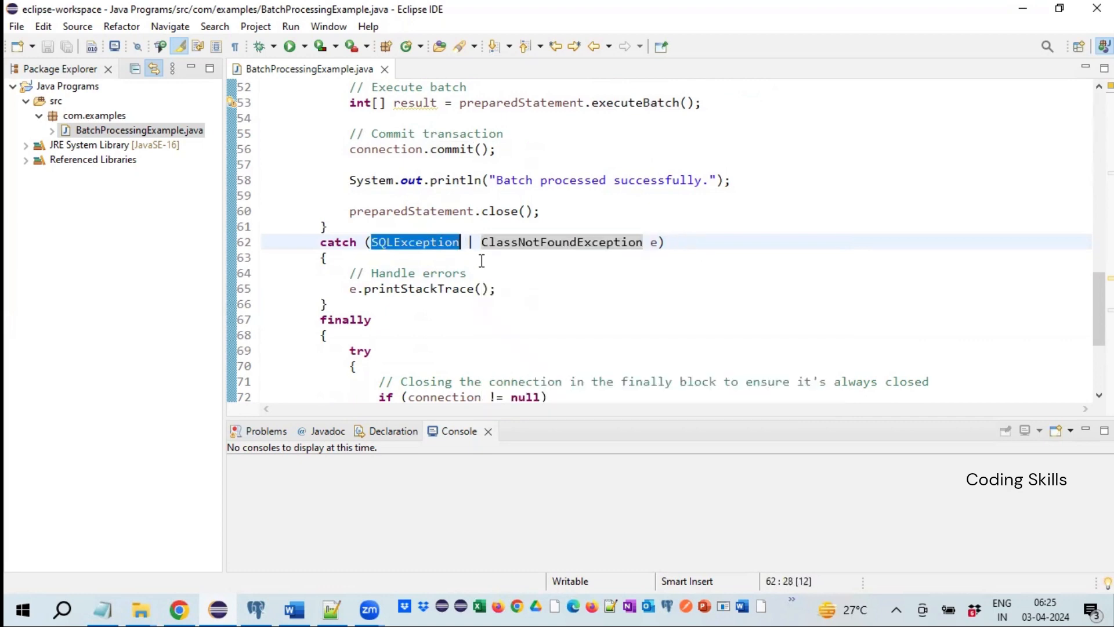
left_click(426, 272)
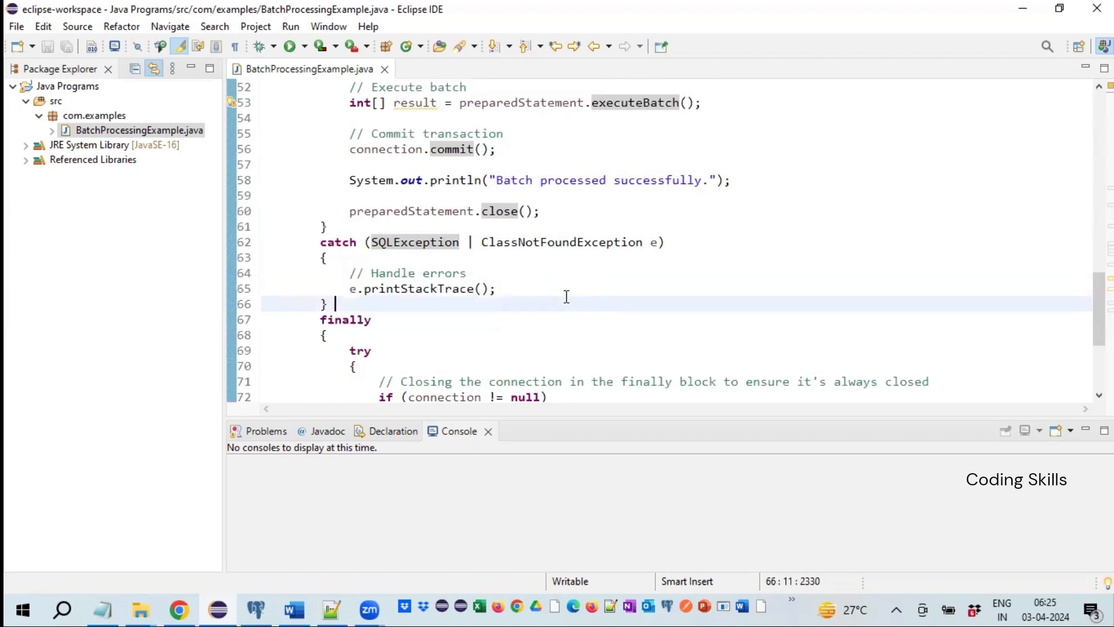
Review the remaining cleanup and connection-closing lines at the bottom of the class
scroll("down", 3)
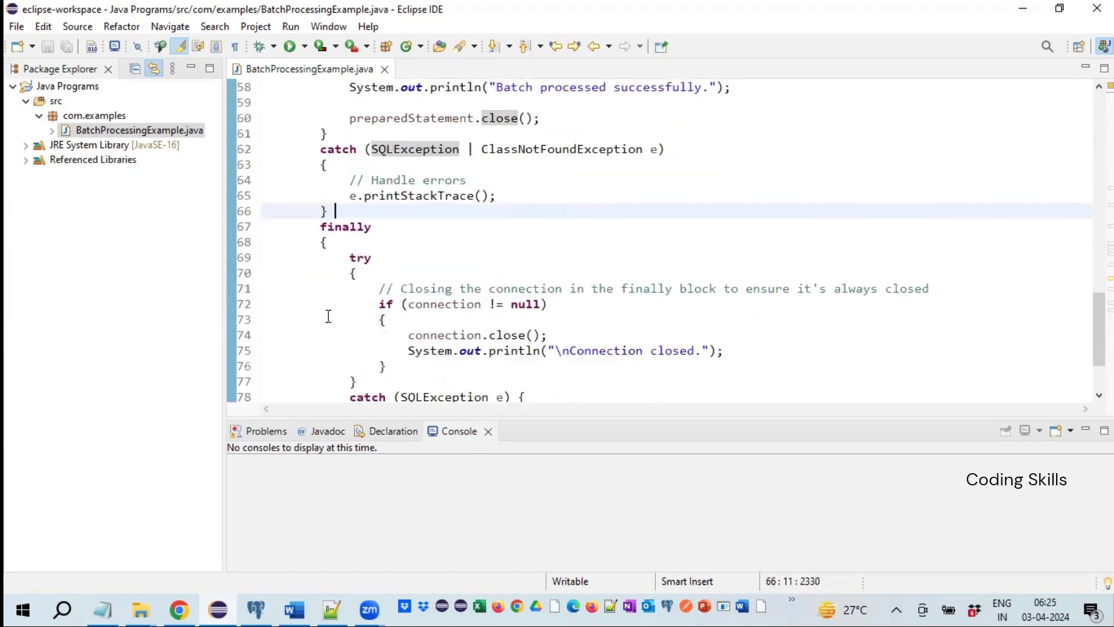
double_click(344, 227)
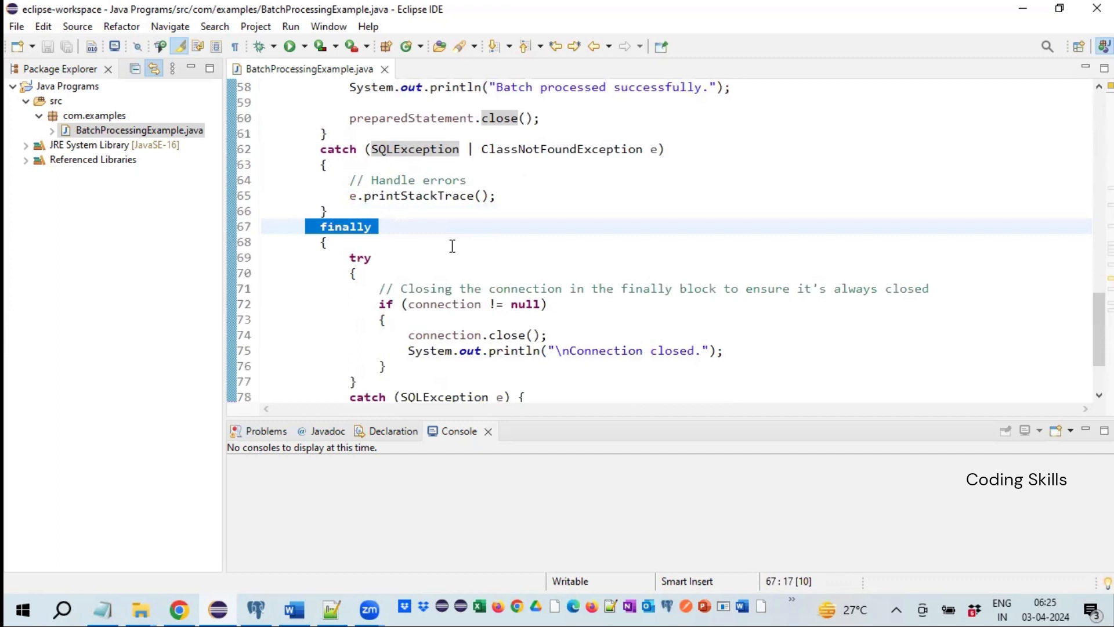
left_click(458, 241)
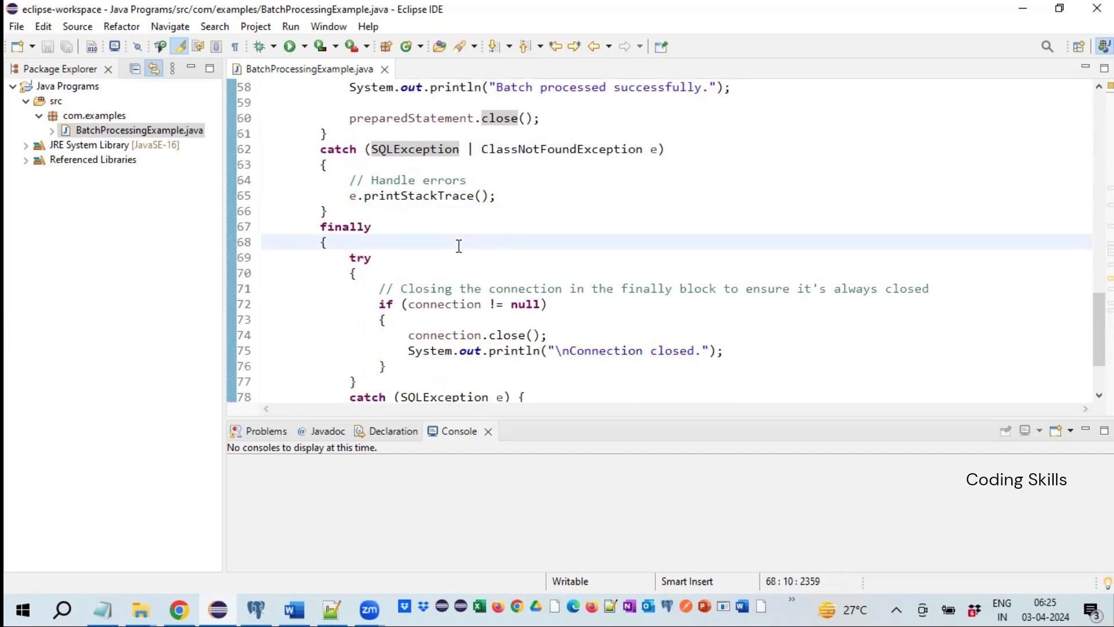
scroll("down", 3)
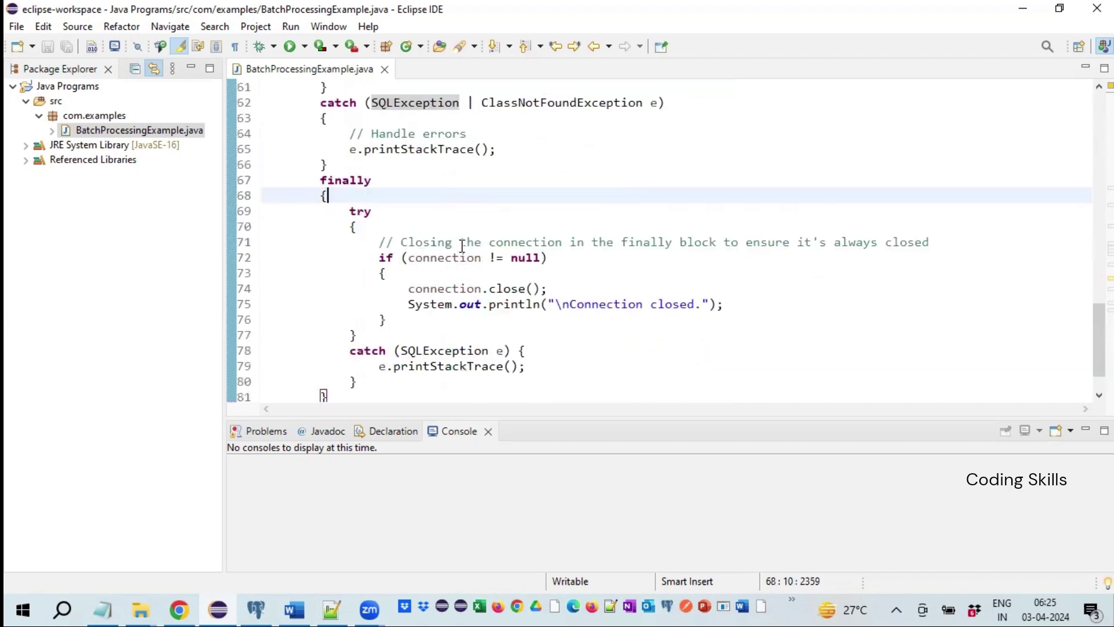
mouse_move(382, 240)
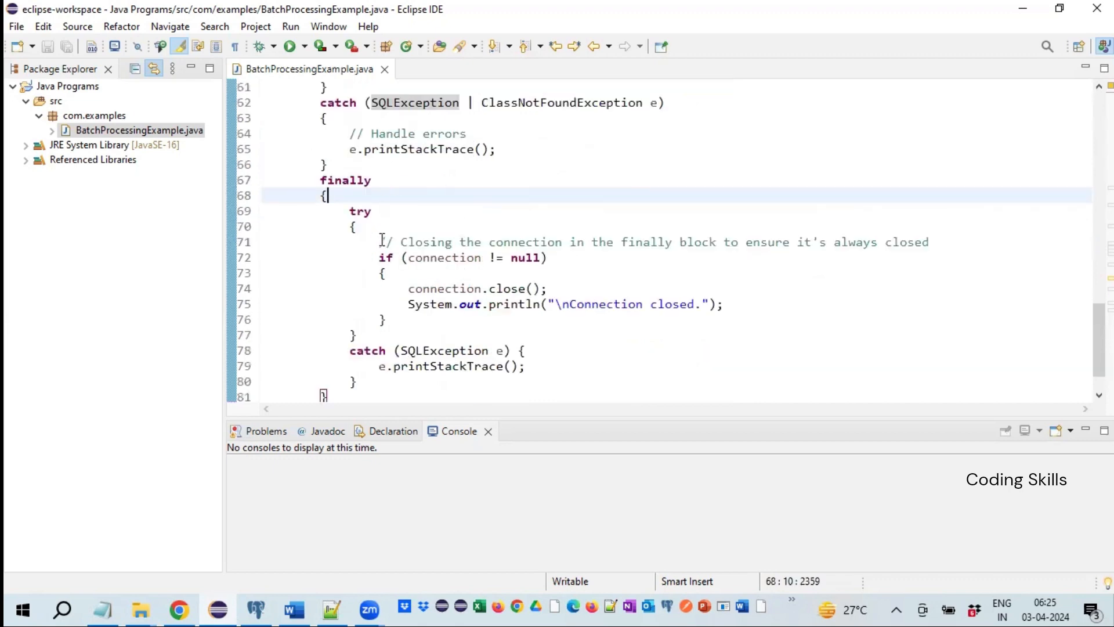
mouse_move(384, 239)
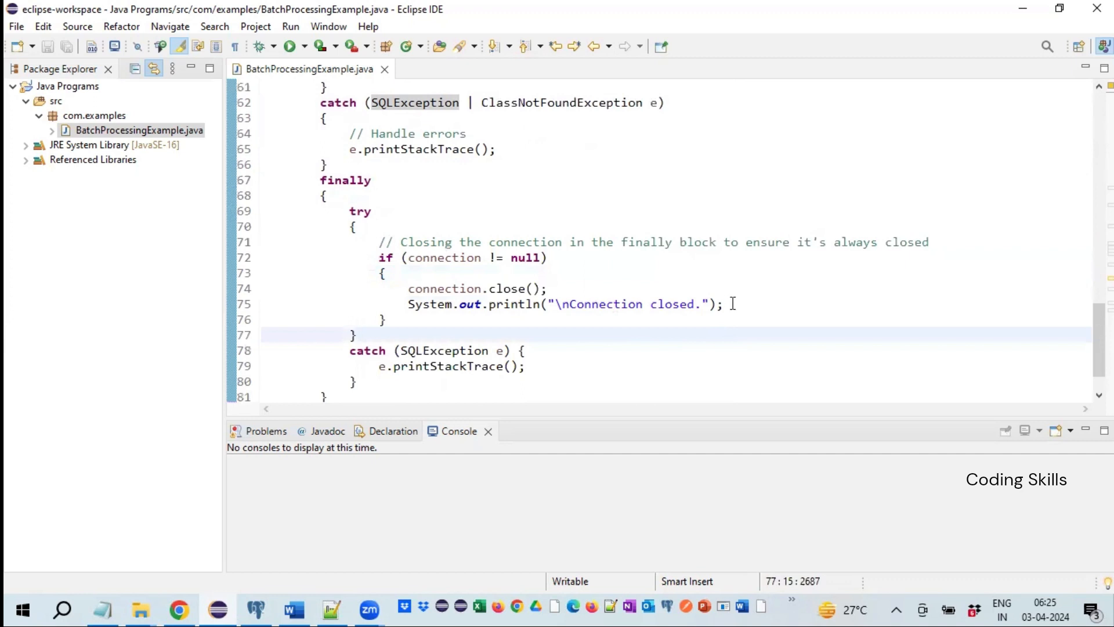
left_click(401, 289)
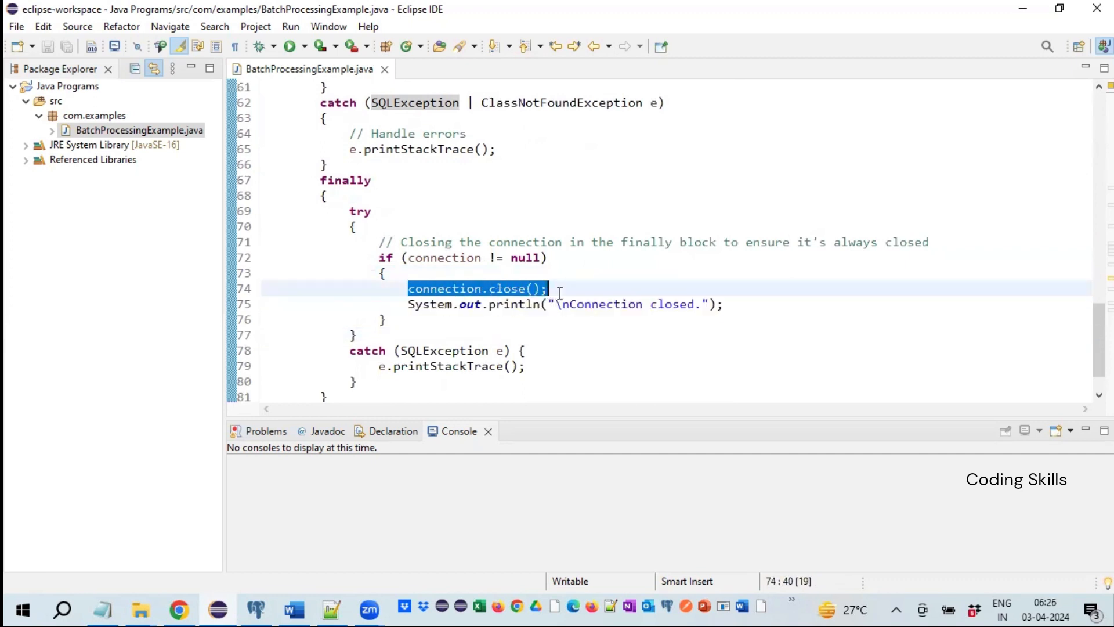
left_click(348, 211)
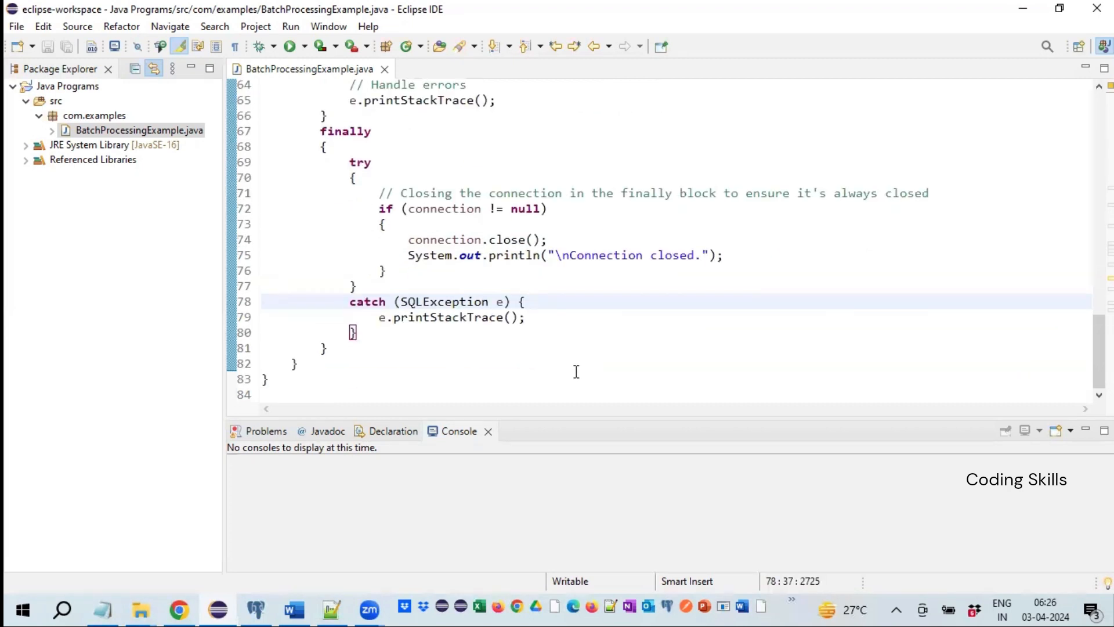
Run BatchProcessingExample as a Java application from the editor context menu
scroll("up", 3)
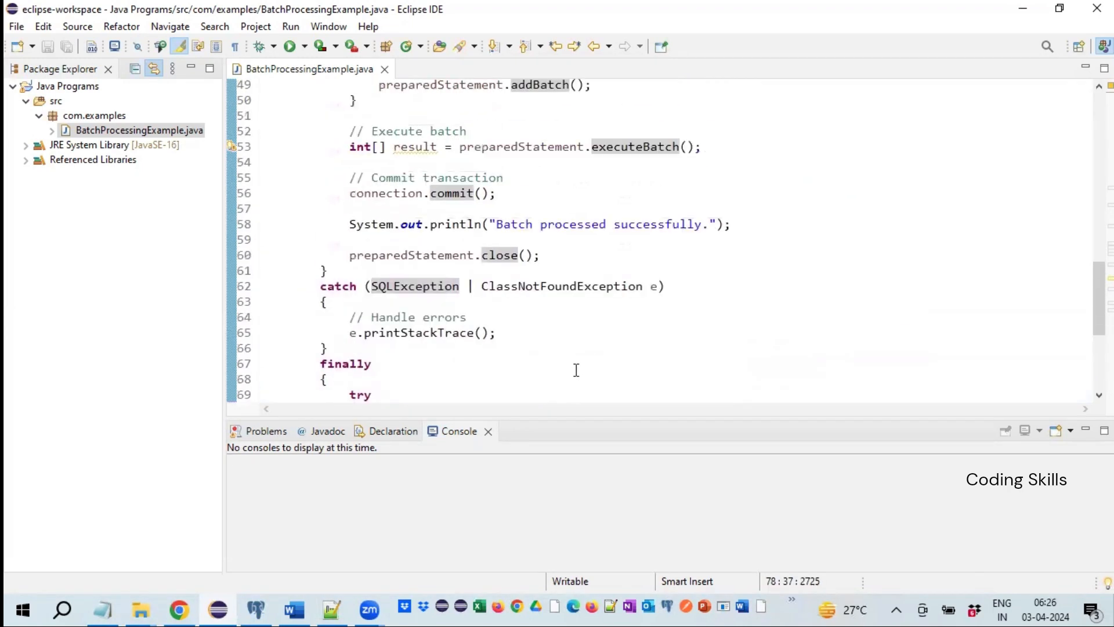
scroll("up", 3)
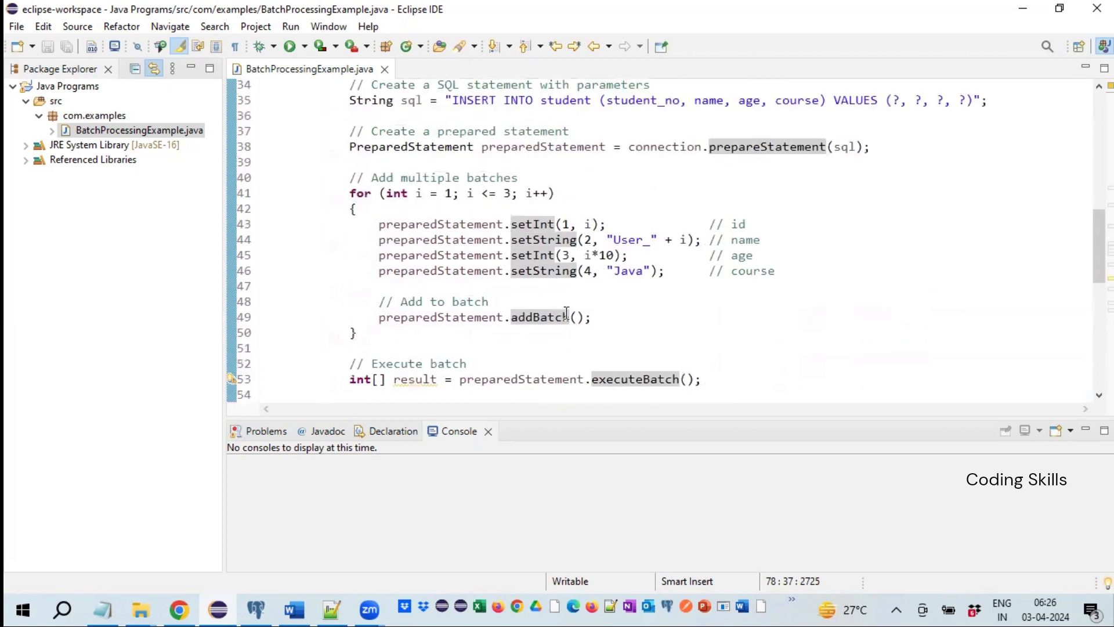
right_click(565, 312)
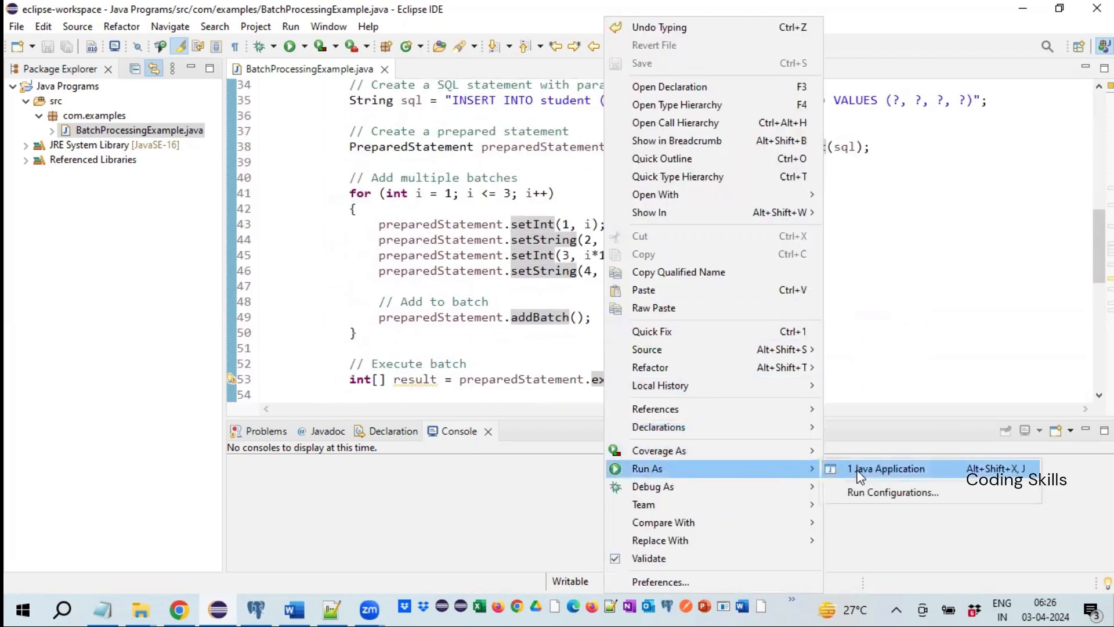
left_click(885, 467)
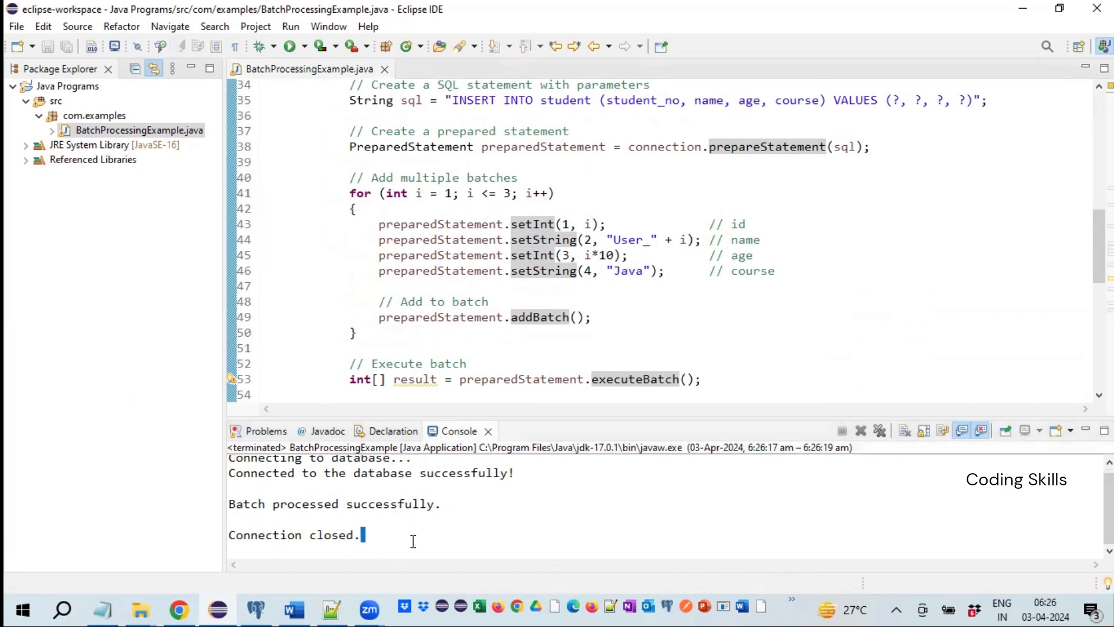
mouse_move(418, 575)
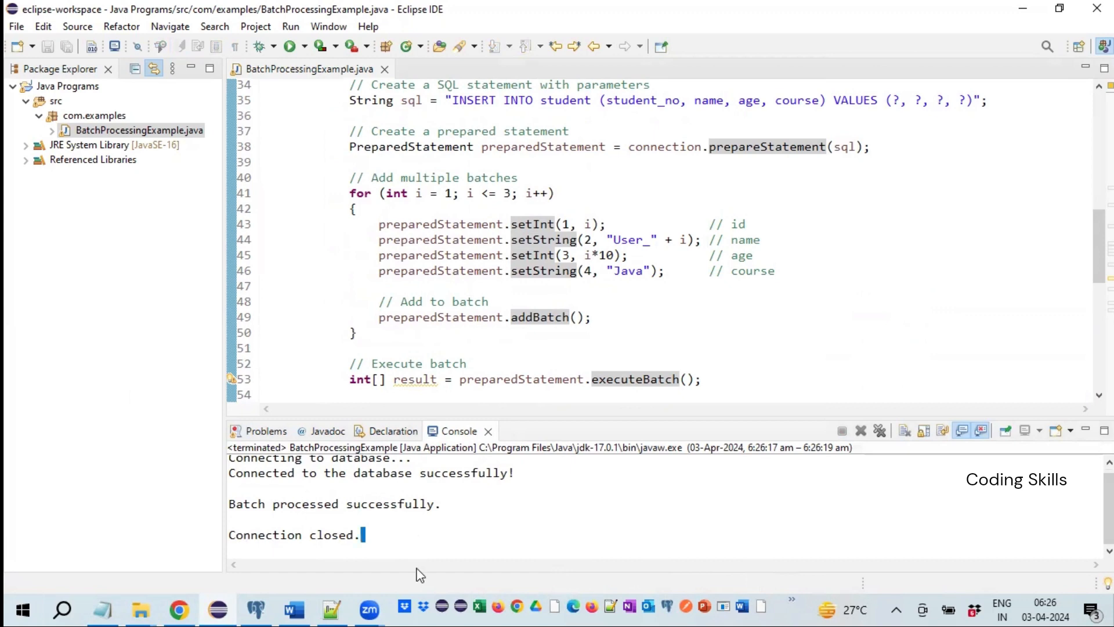
In pgAdmin, view all rows of the student table showing User_1 to User_3 with course Java
left_click(256, 609)
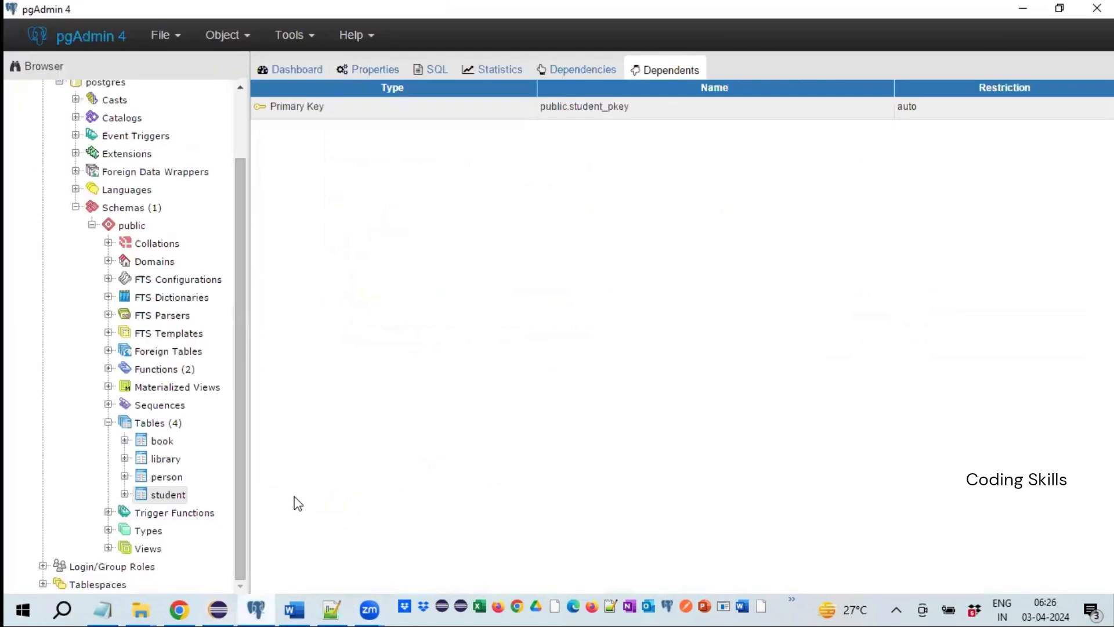
right_click(170, 494)
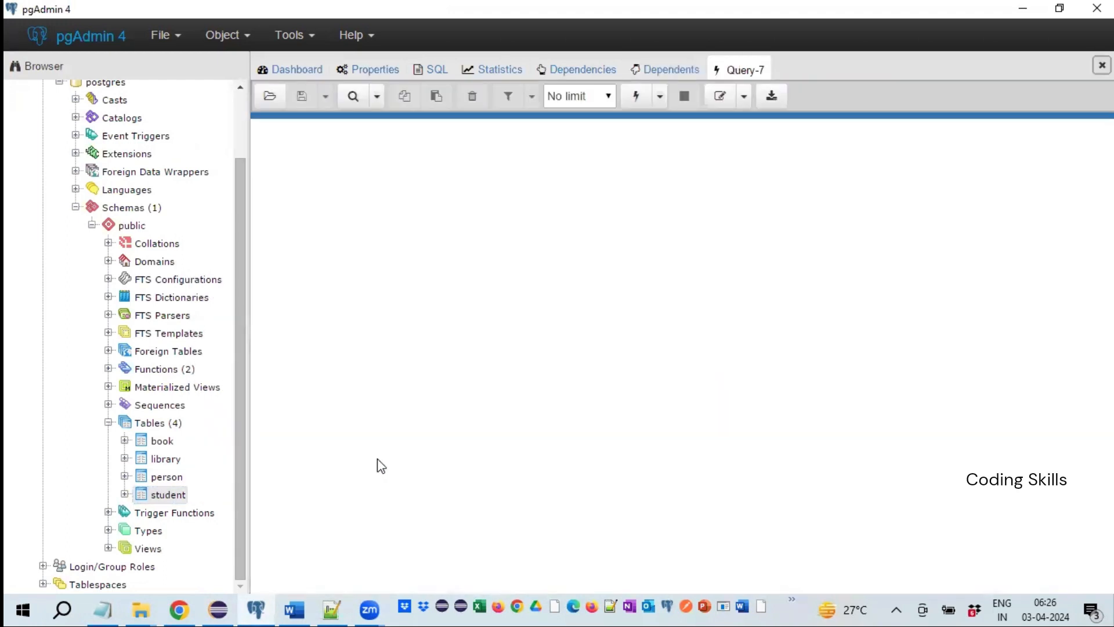
left_click(634, 95)
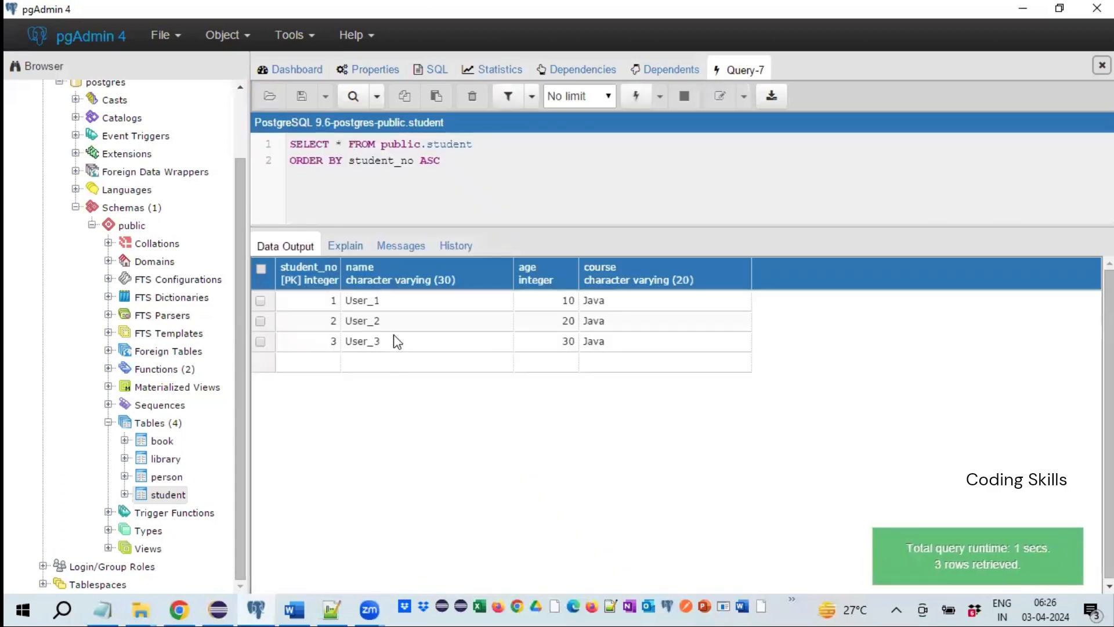
mouse_move(595, 321)
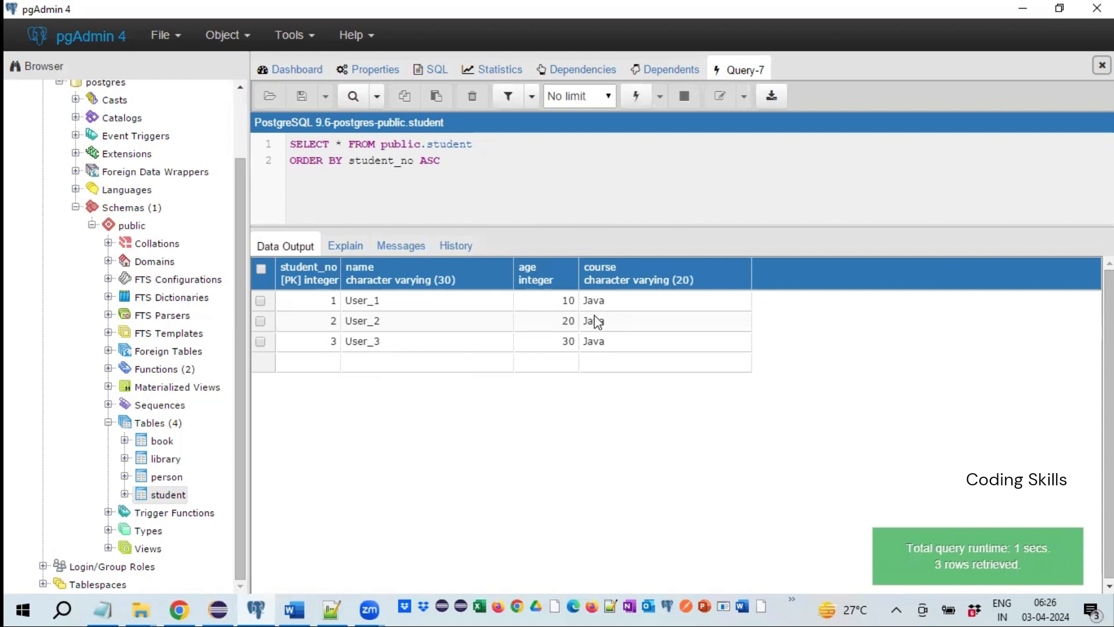
mouse_move(149, 534)
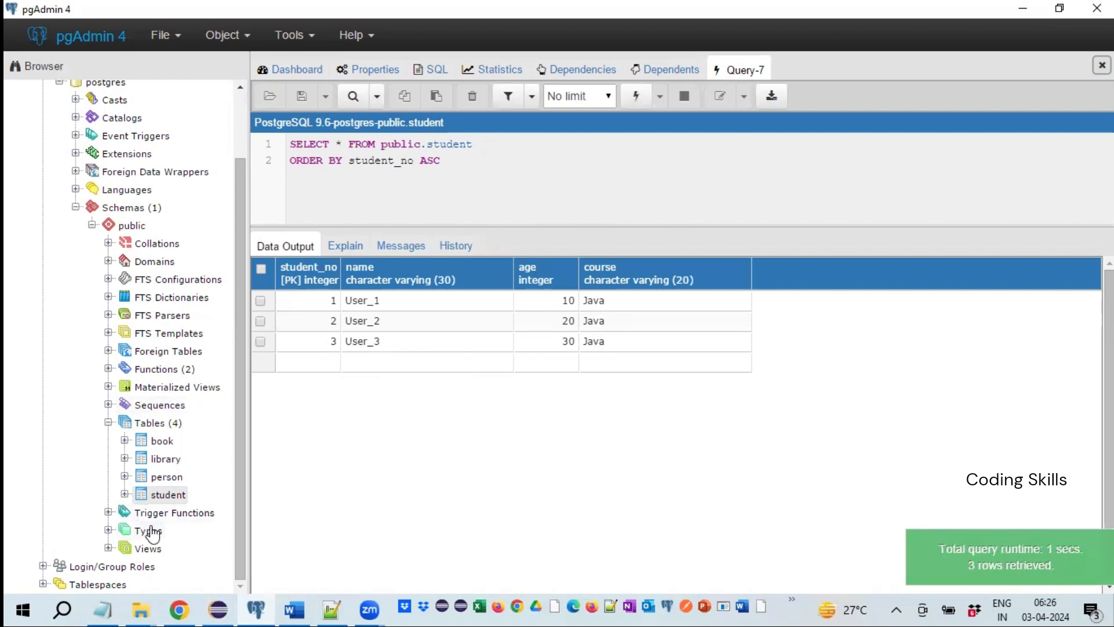
left_click(331, 609)
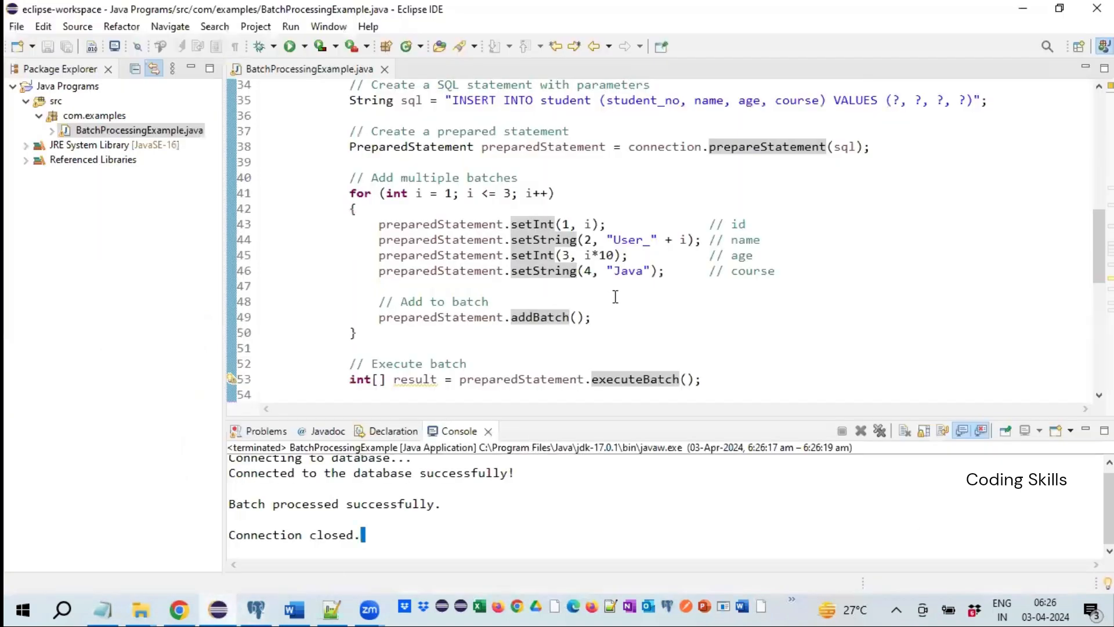
double_click(628, 271)
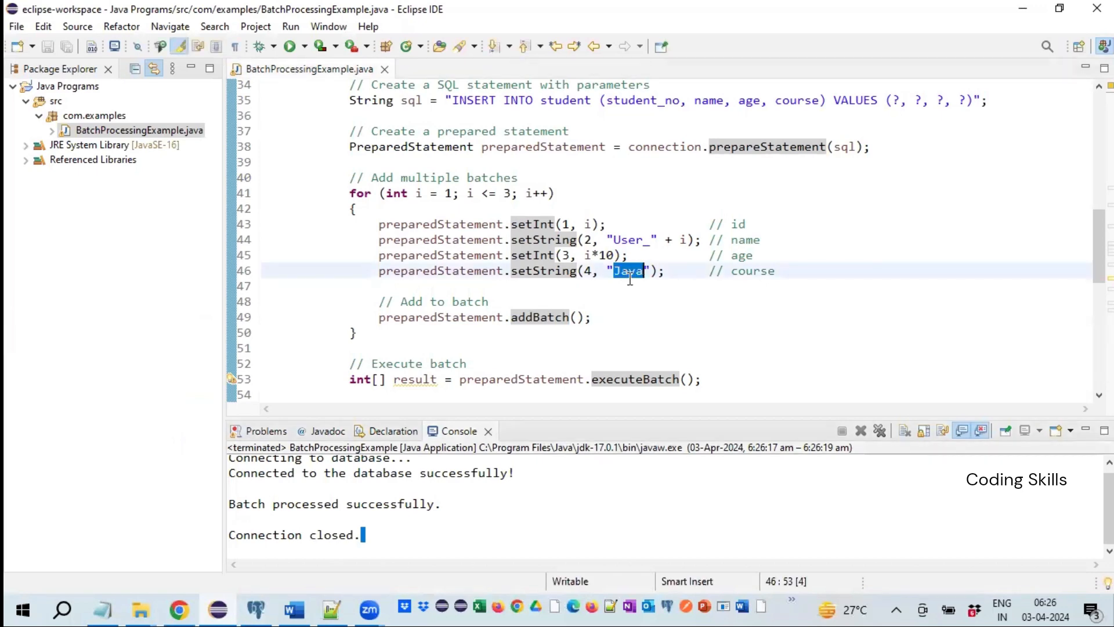
type("Spring")
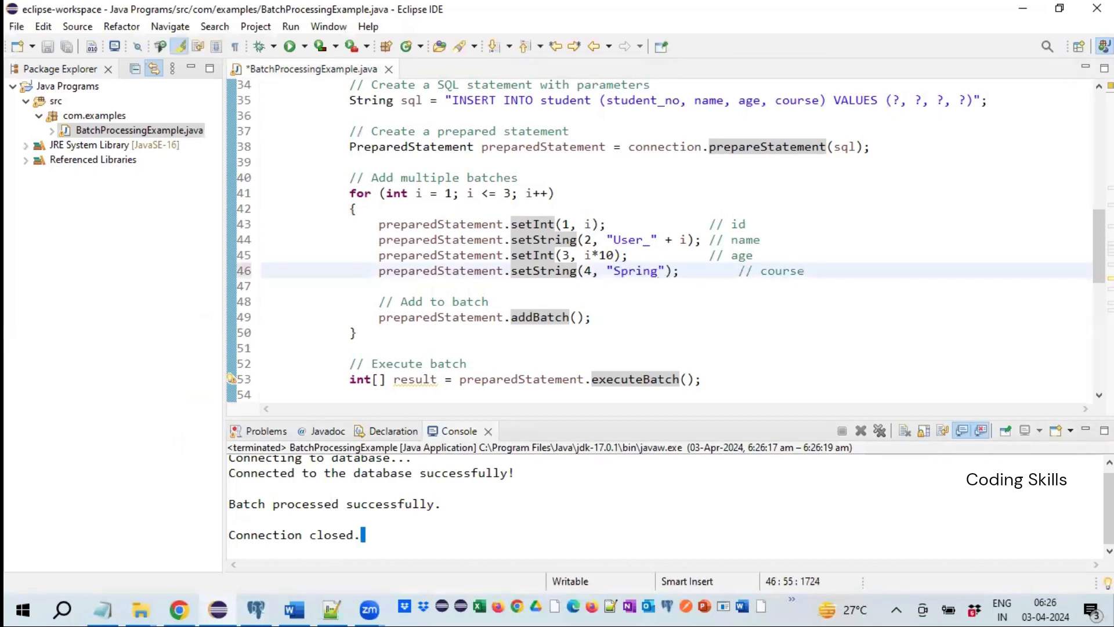
type("Bo")
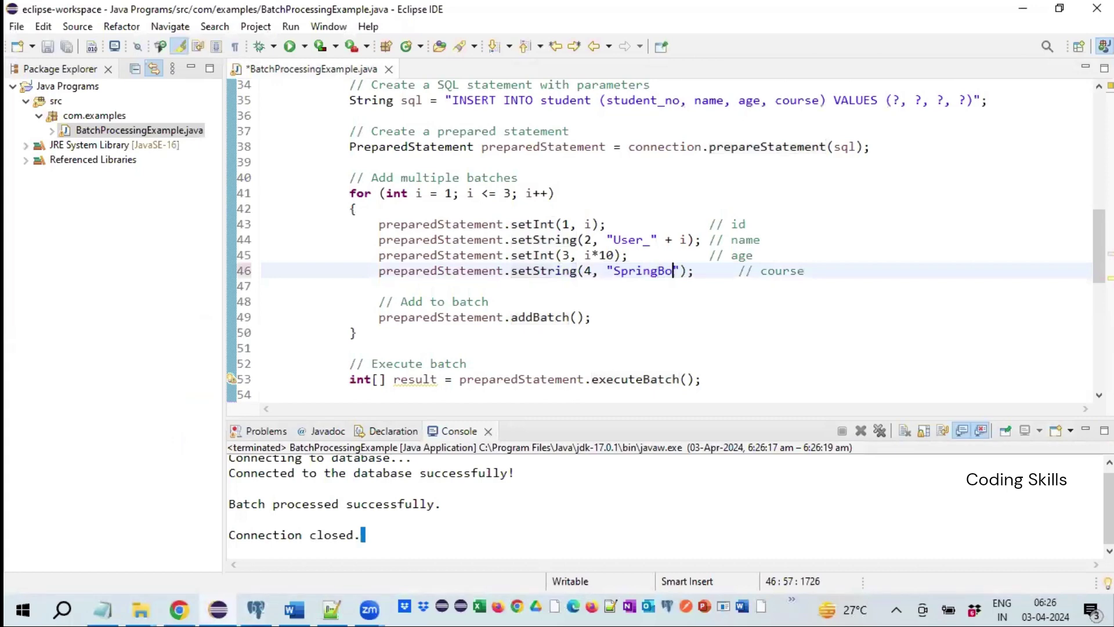
type("ot")
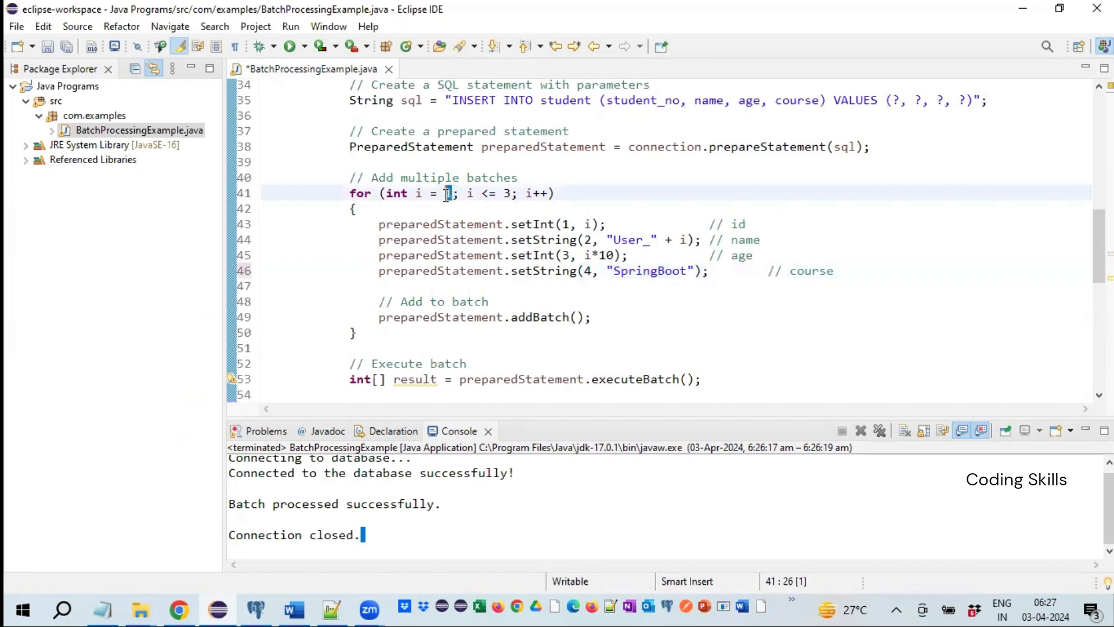
type("4")
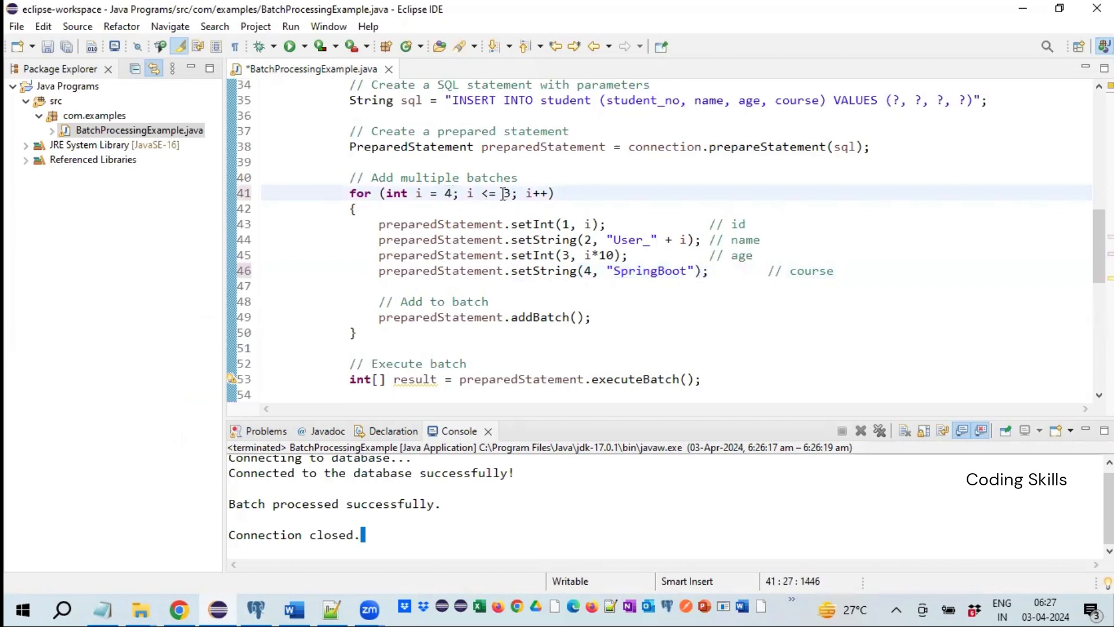
type("6")
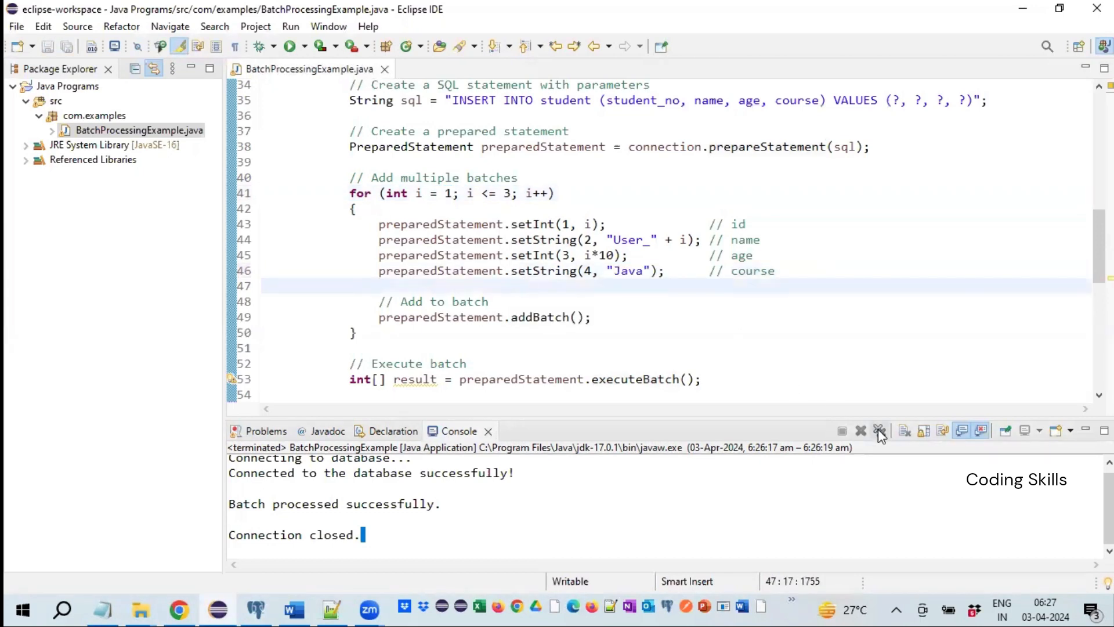
Clear terminated launches and rerun the program, which fails on duplicate student_no 1
left_click(879, 431)
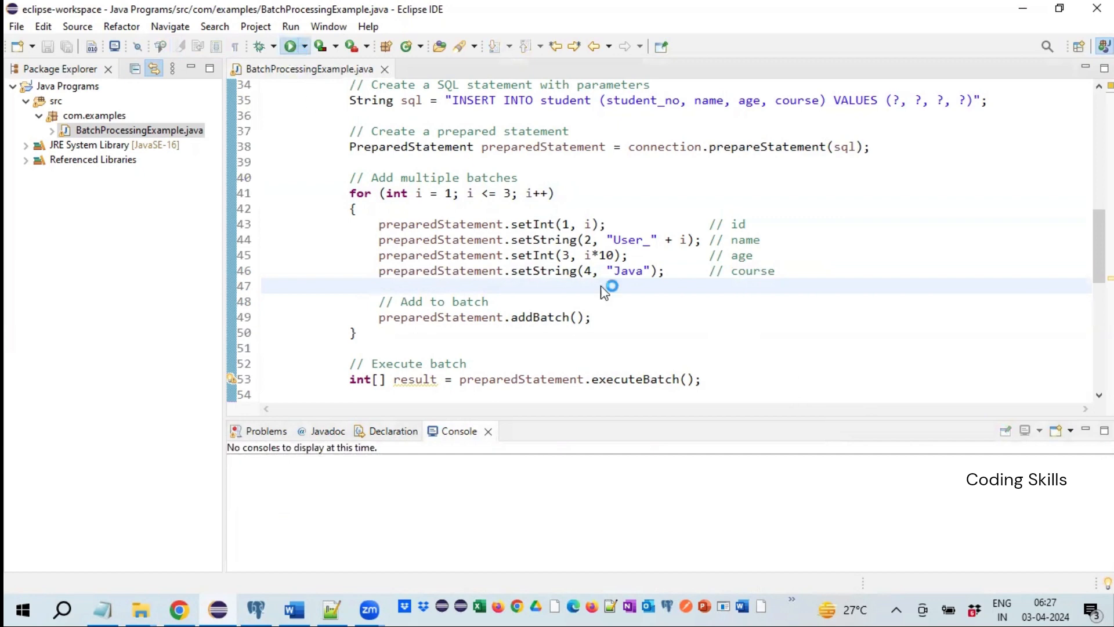
left_click(290, 46)
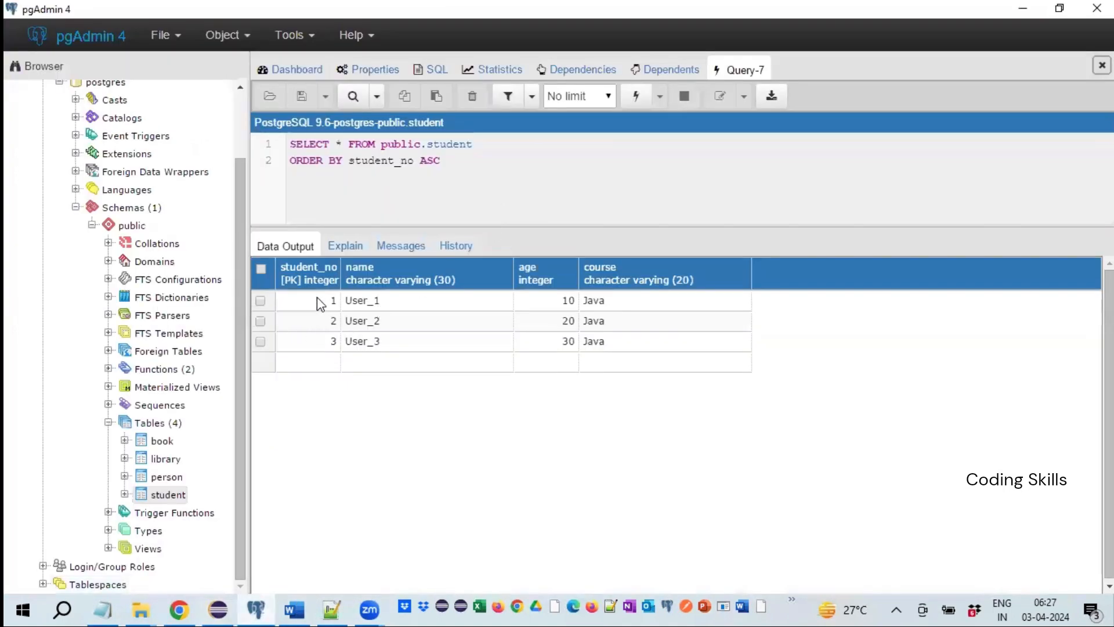
mouse_move(324, 405)
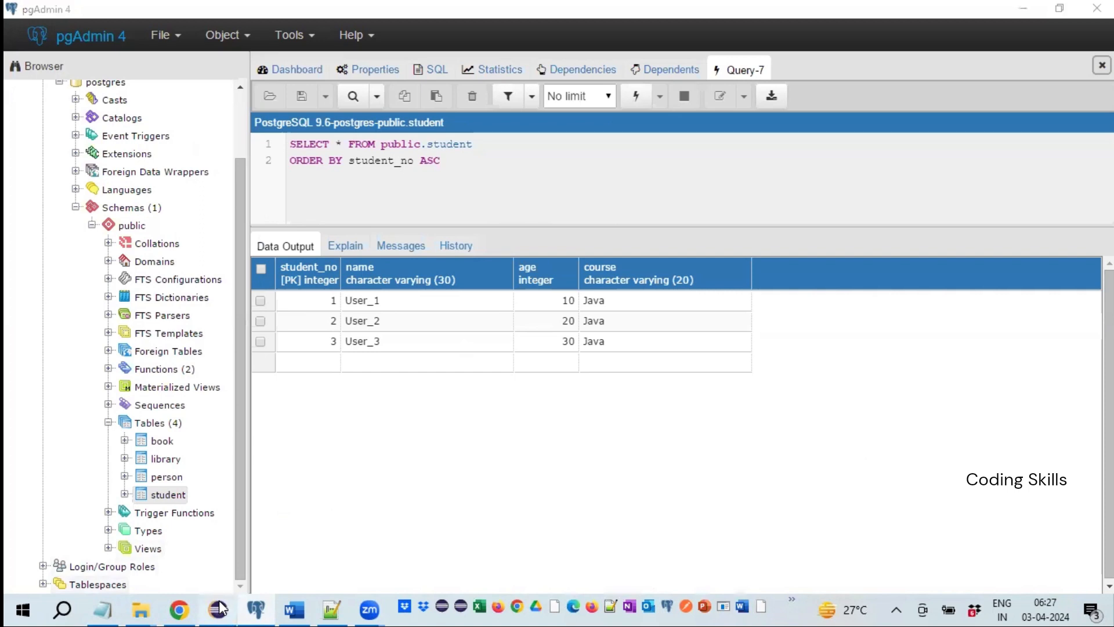
left_click(217, 609)
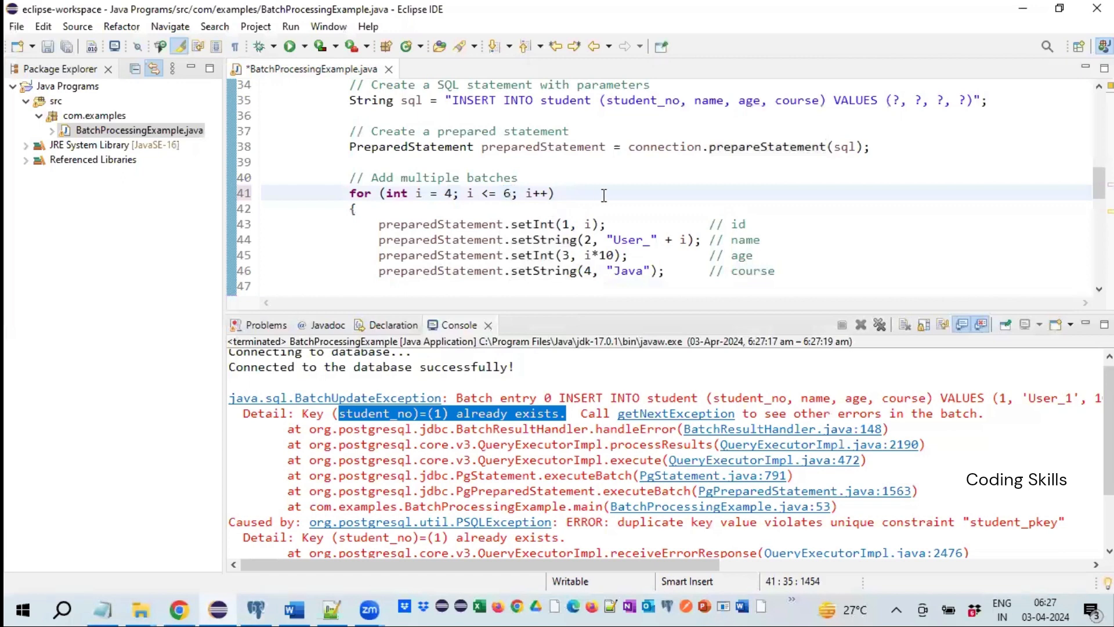
Replace the course value Java with SpringBoot and rerun so the batch processes successfully
double_click(627, 224)
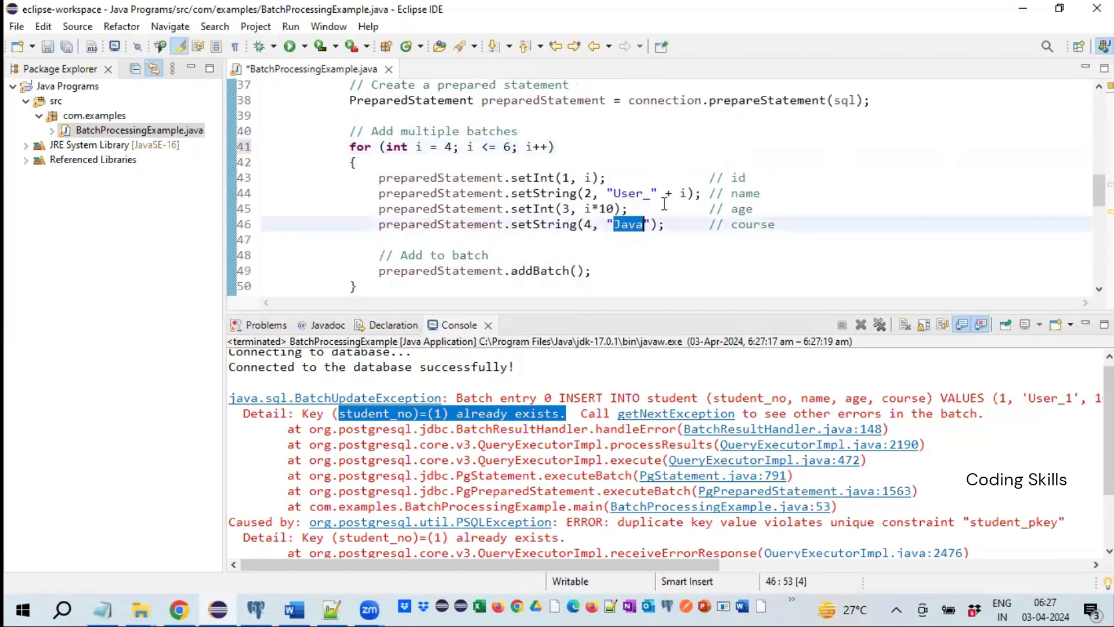
type("Spring")
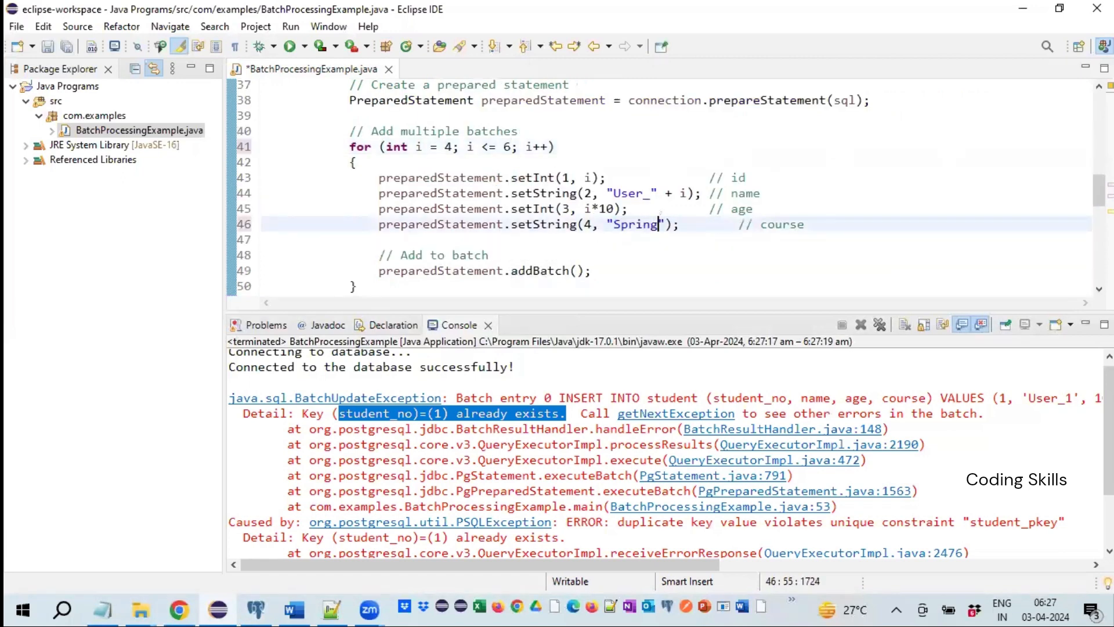
type("Boot")
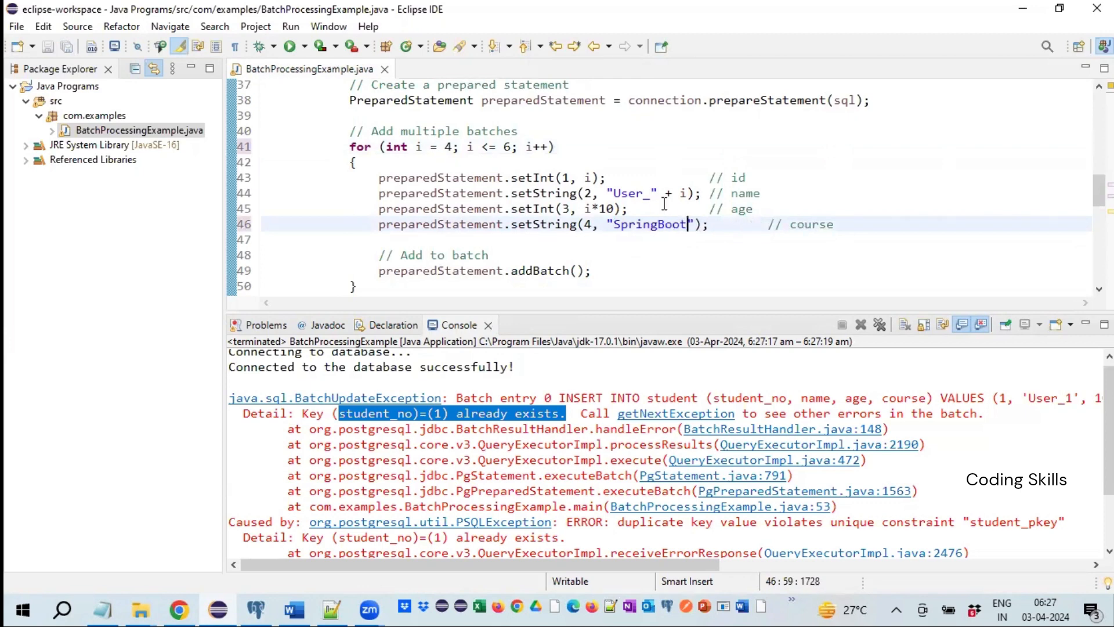
left_click(878, 325)
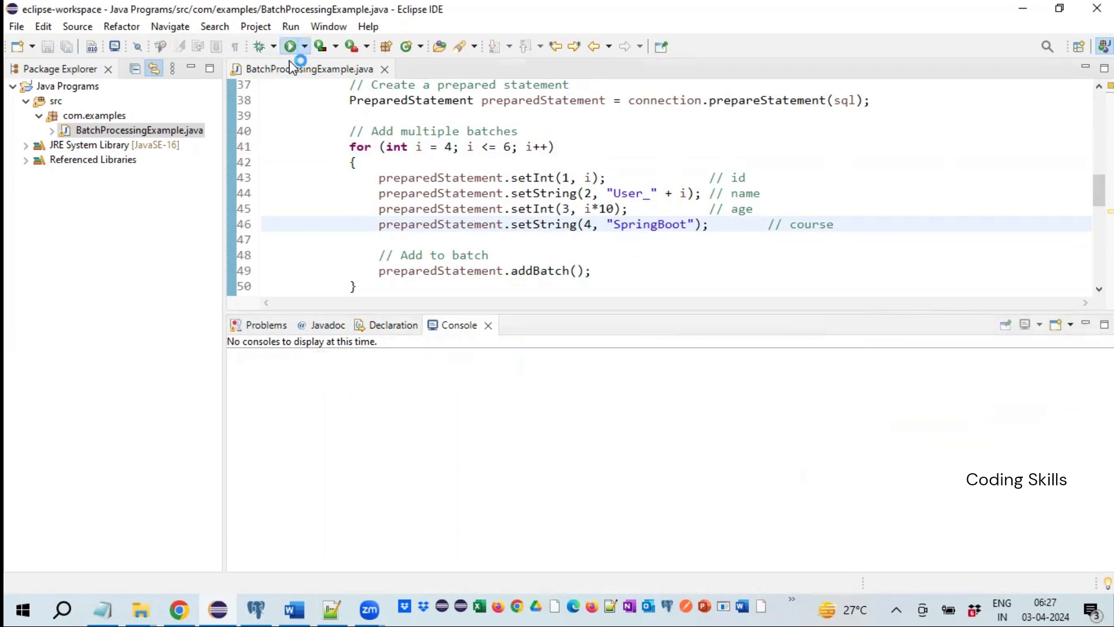
left_click(289, 45)
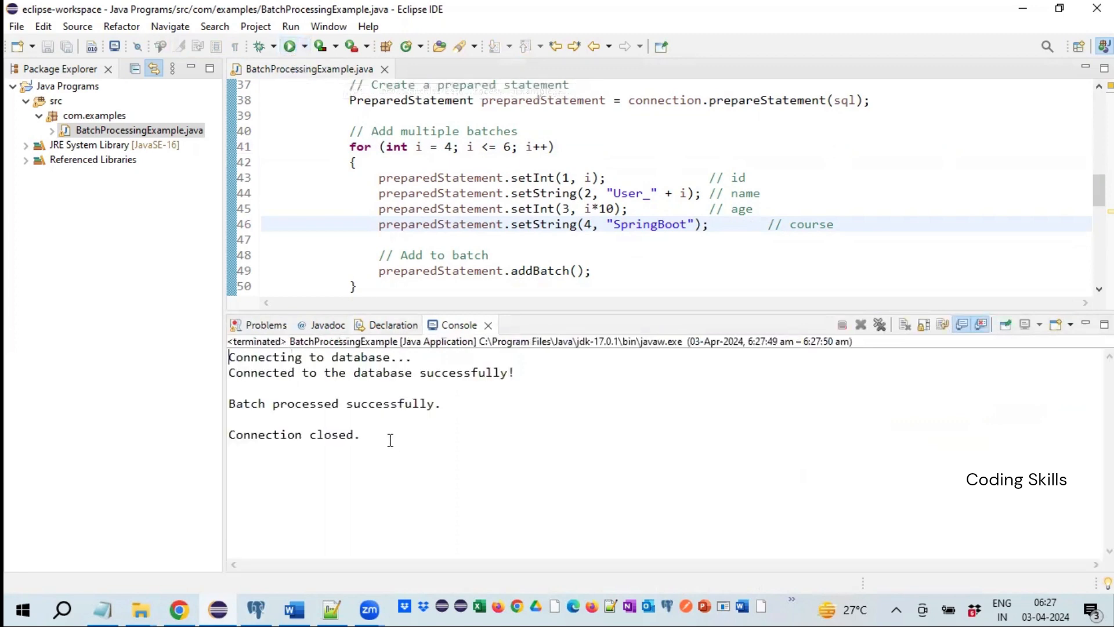
mouse_move(270, 607)
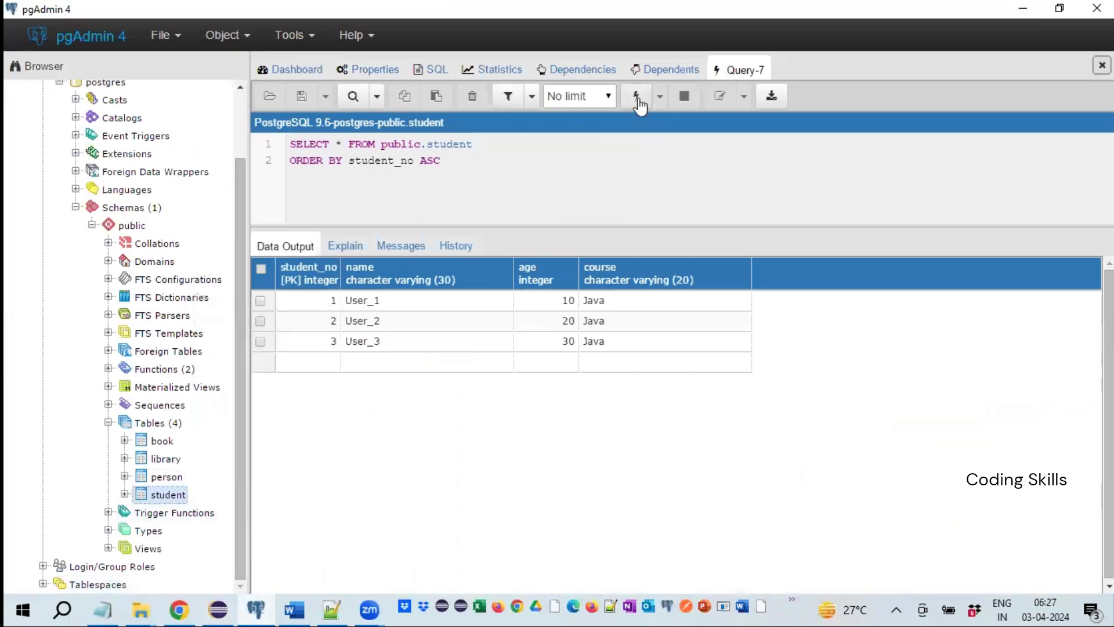
mouse_move(637, 107)
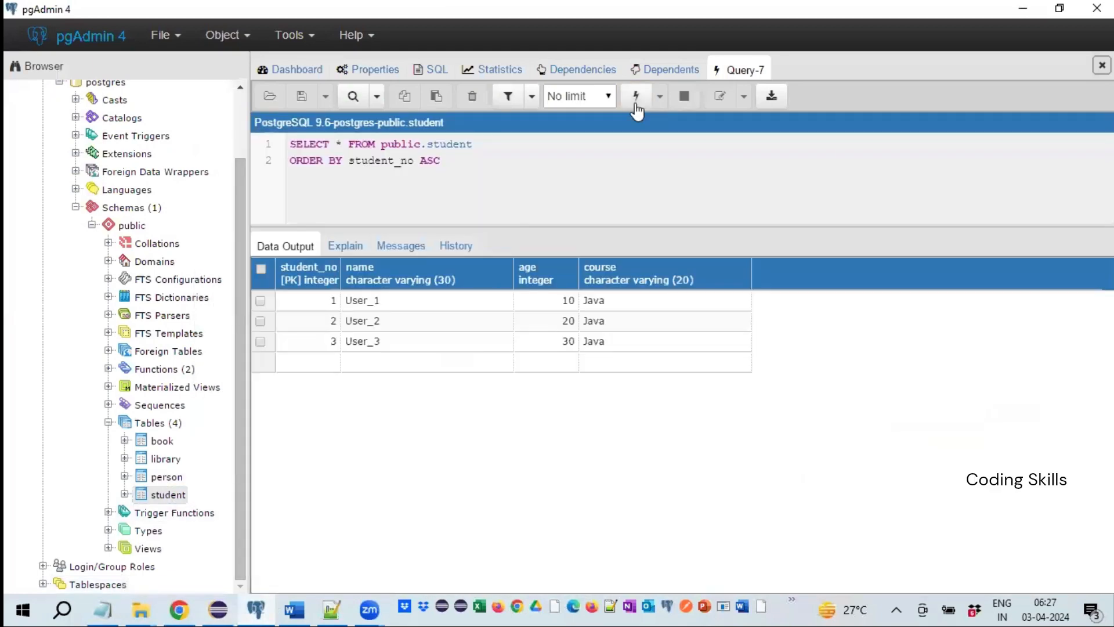
Rerun the student SELECT so rows User_4 to User_6 with course SpringBoot appear
left_click(635, 96)
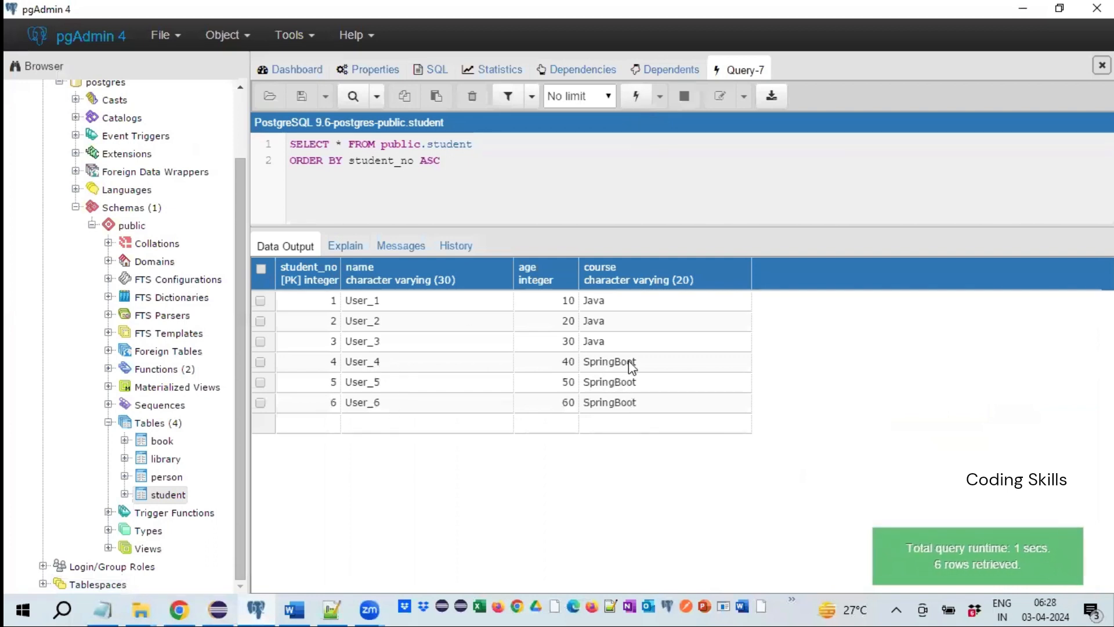
mouse_move(337, 535)
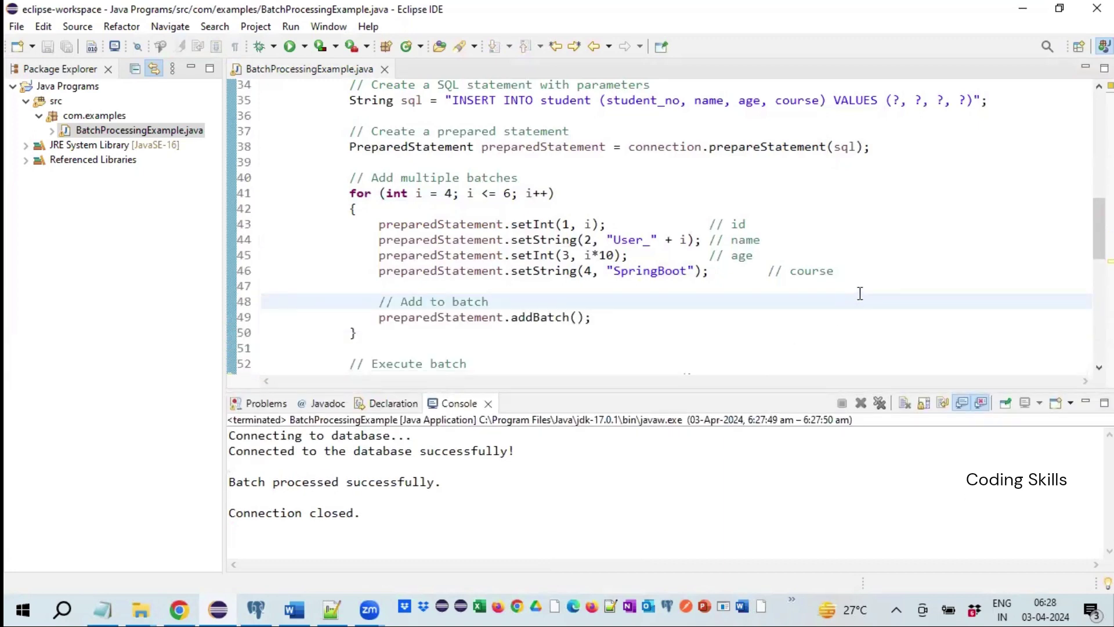
left_click(229, 465)
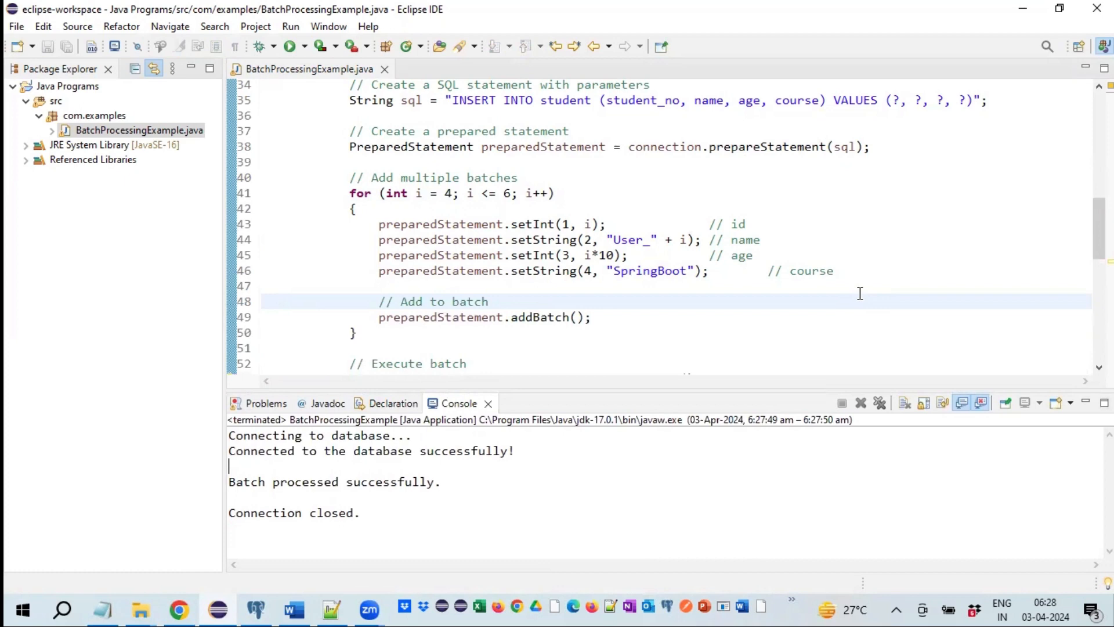
mouse_move(751, 29)
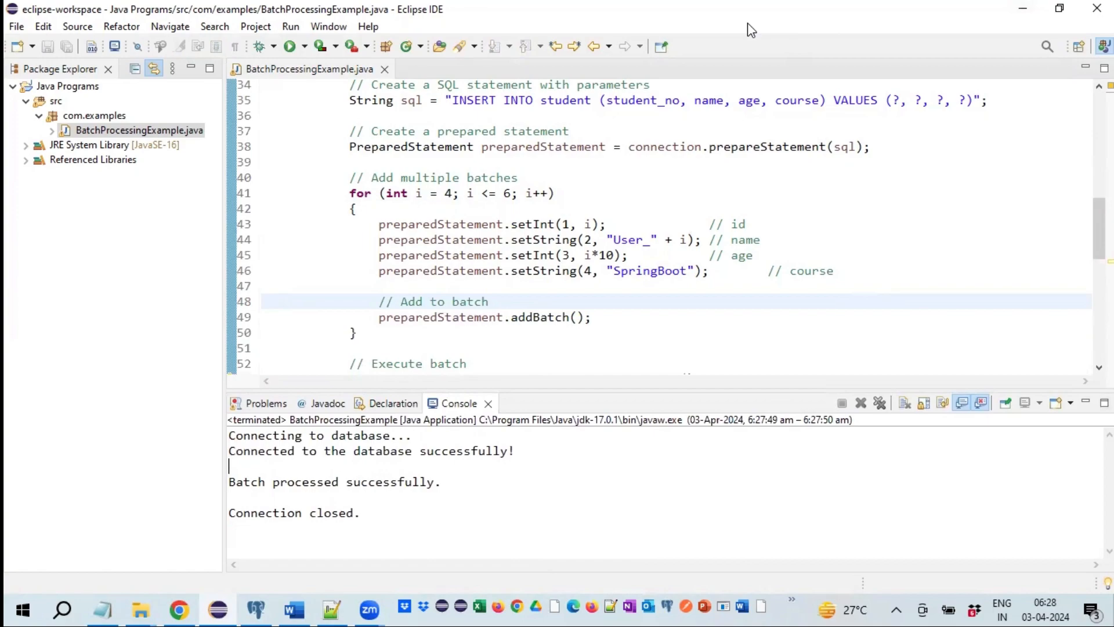